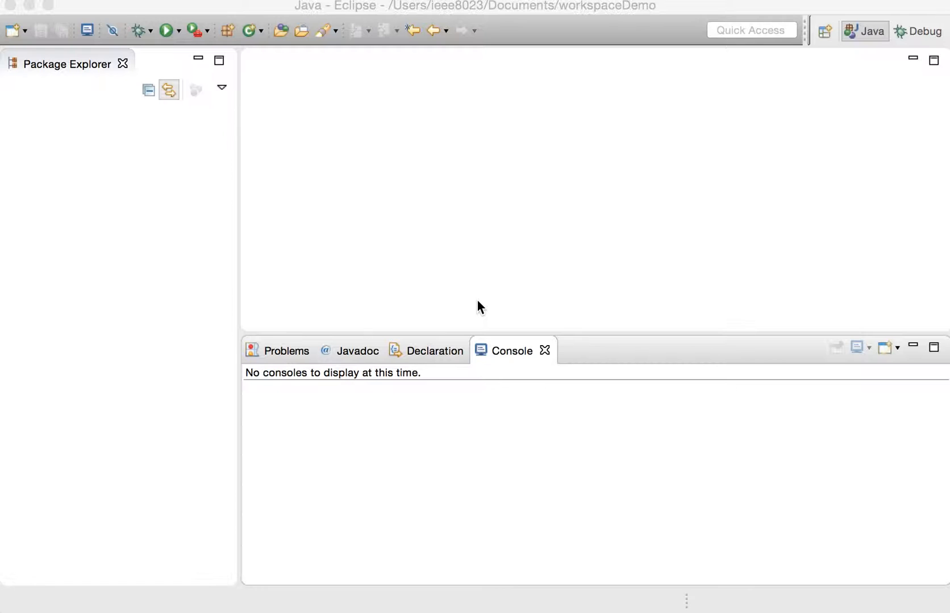
mouse_move(303, 190)
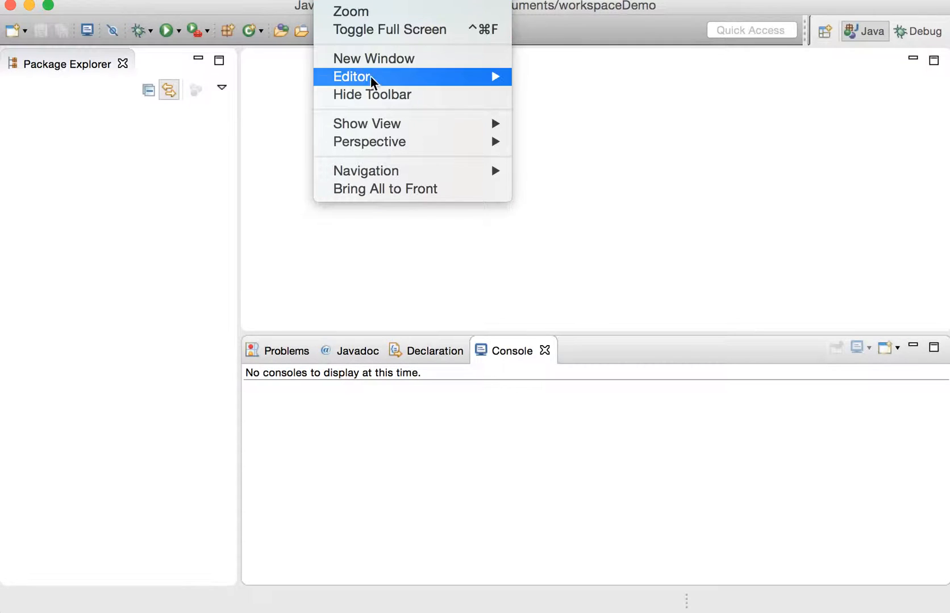
mouse_move(368, 124)
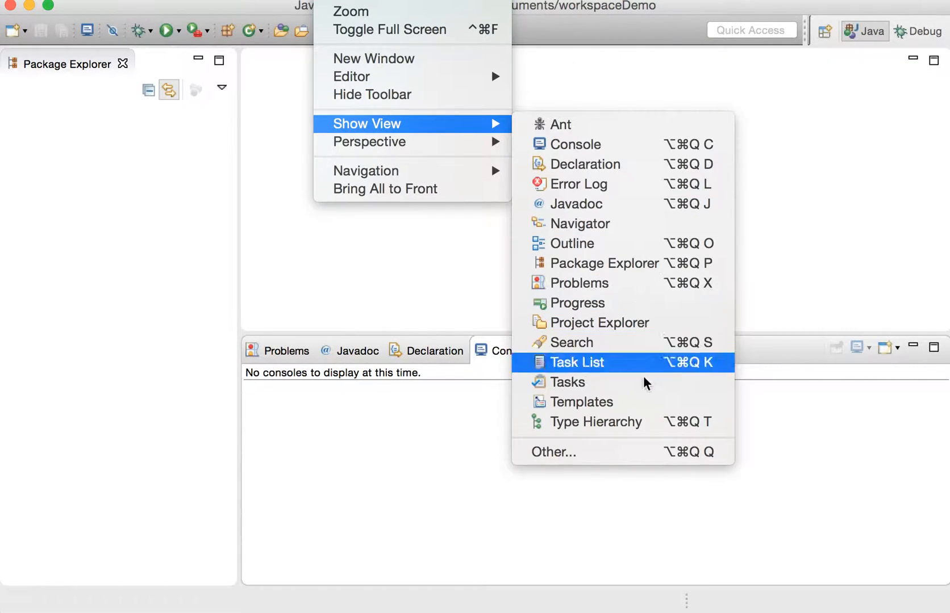
- Filter the Show View list for 'git' and open the Git Repositories view
click(553, 451)
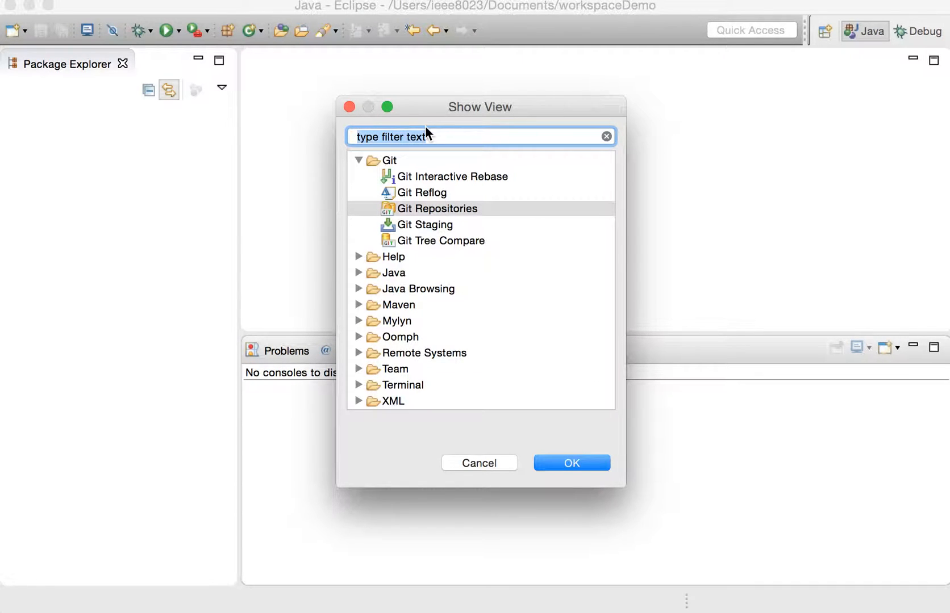
text(git)
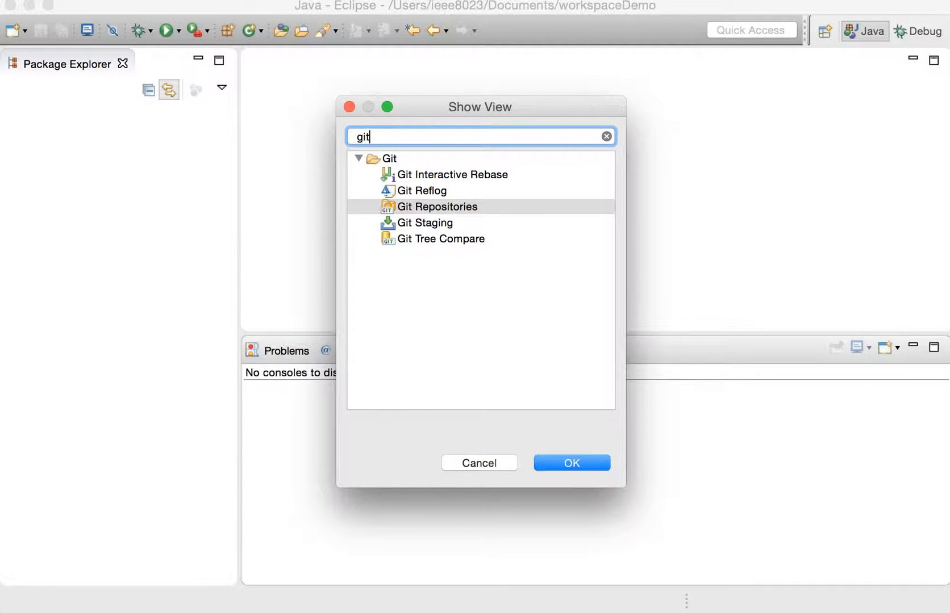
click(444, 207)
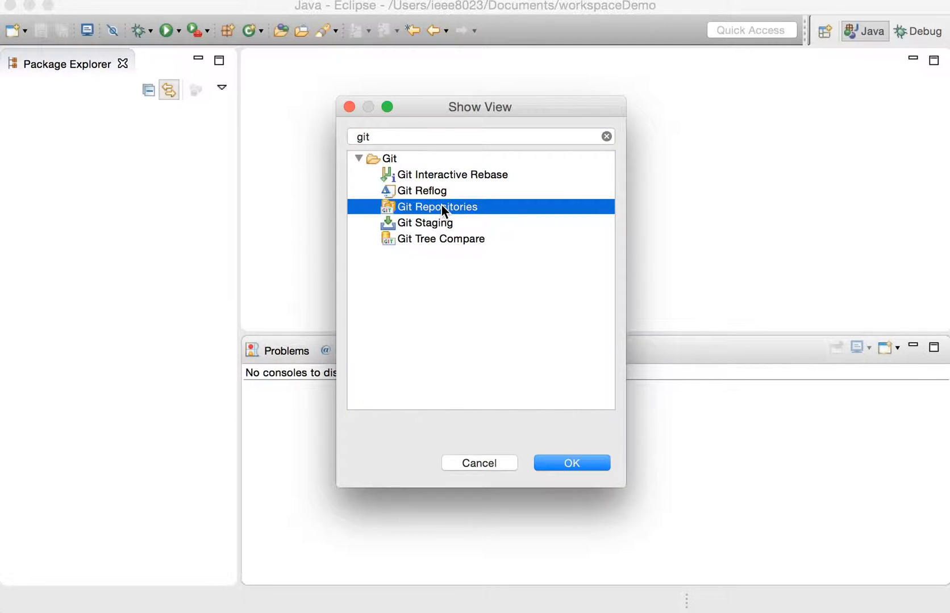
click(569, 463)
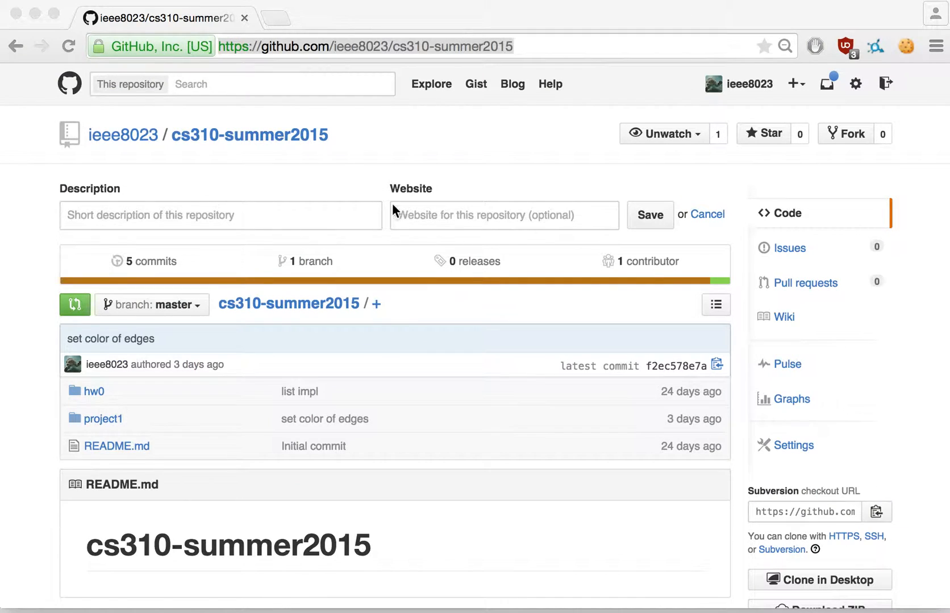
- Select the cs310-summer2015 repository URL in the browser address bar
click(366, 46)
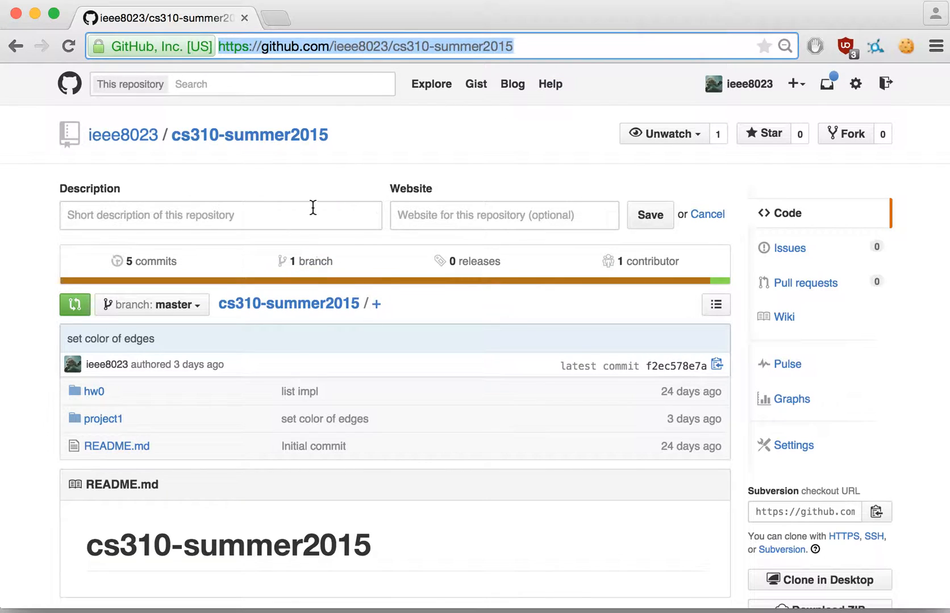
mouse_move(375, 47)
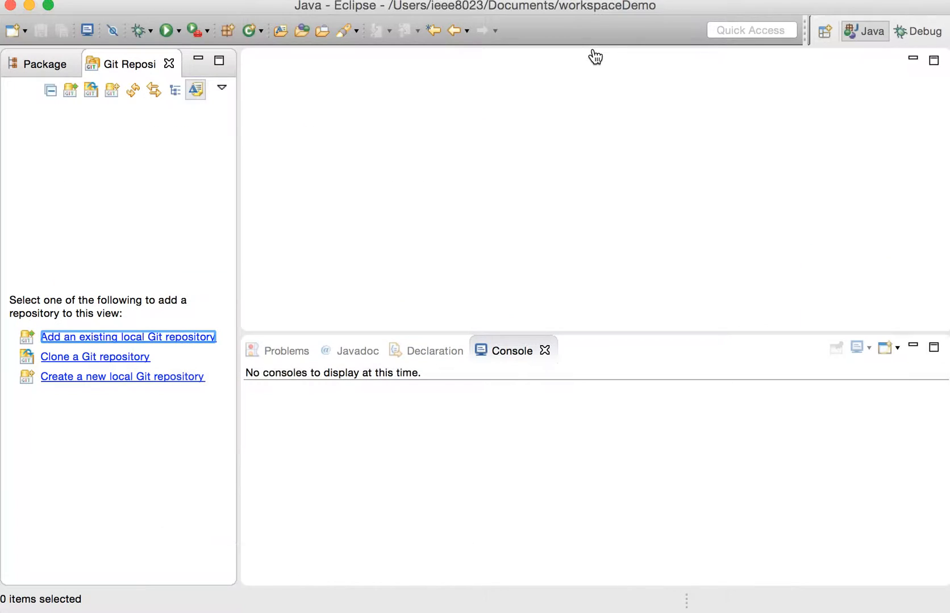
mouse_move(112, 363)
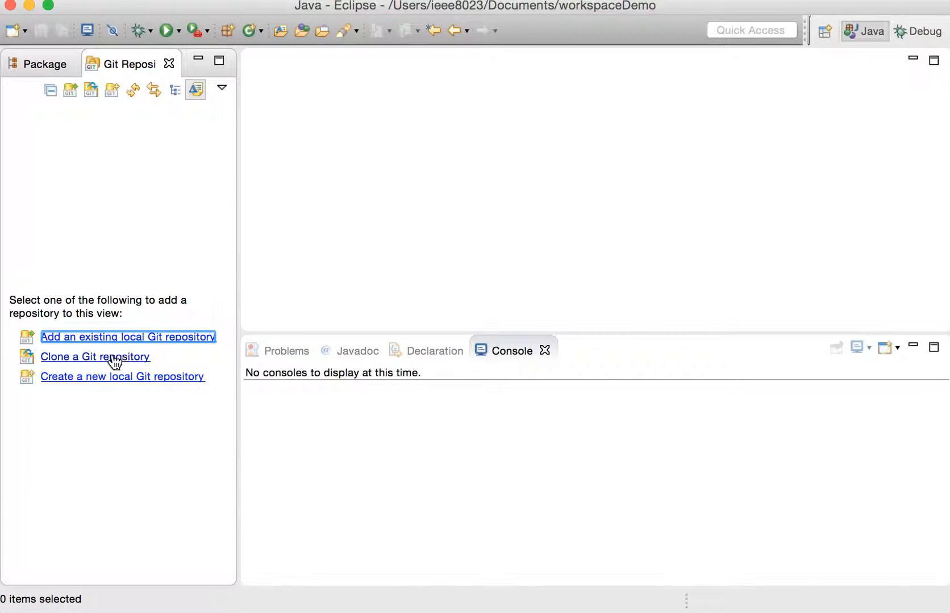
click(94, 356)
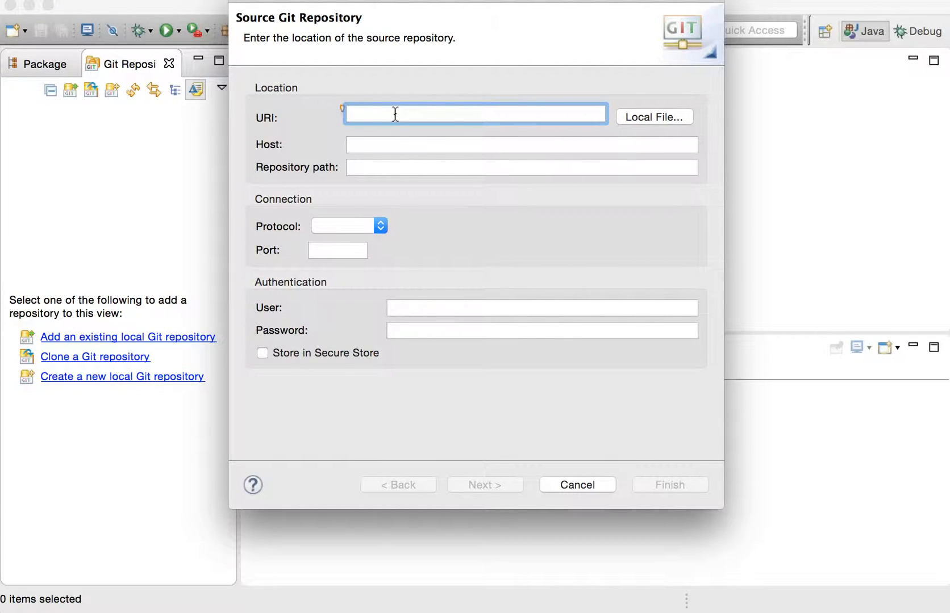
text(https://github.com/ieee8023/cs310-summer2015)
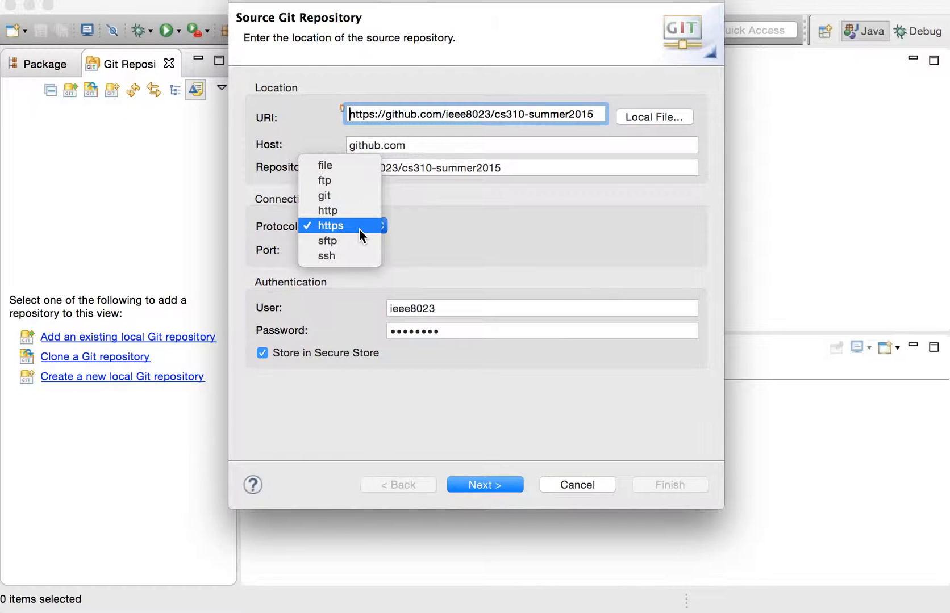
mouse_move(514, 237)
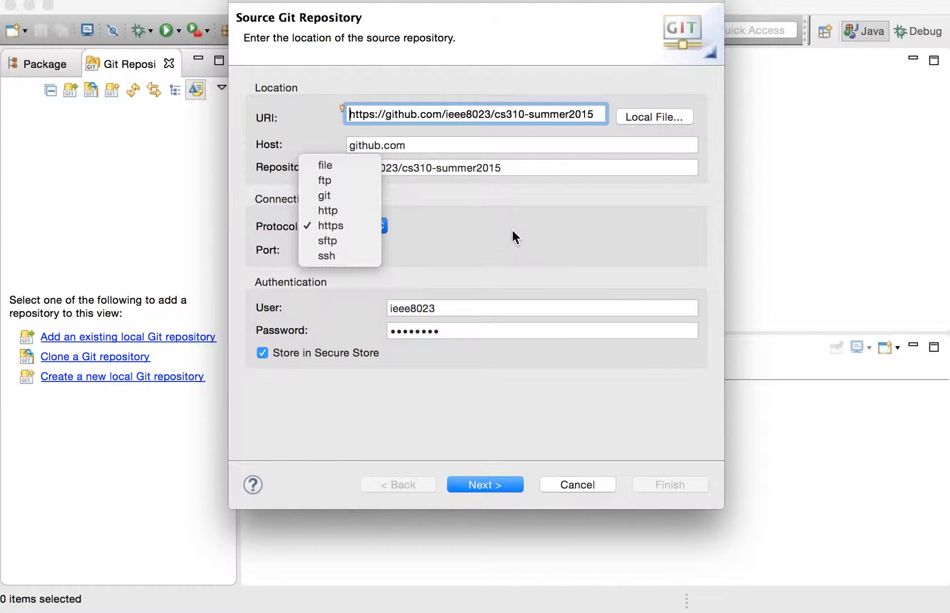
click(329, 226)
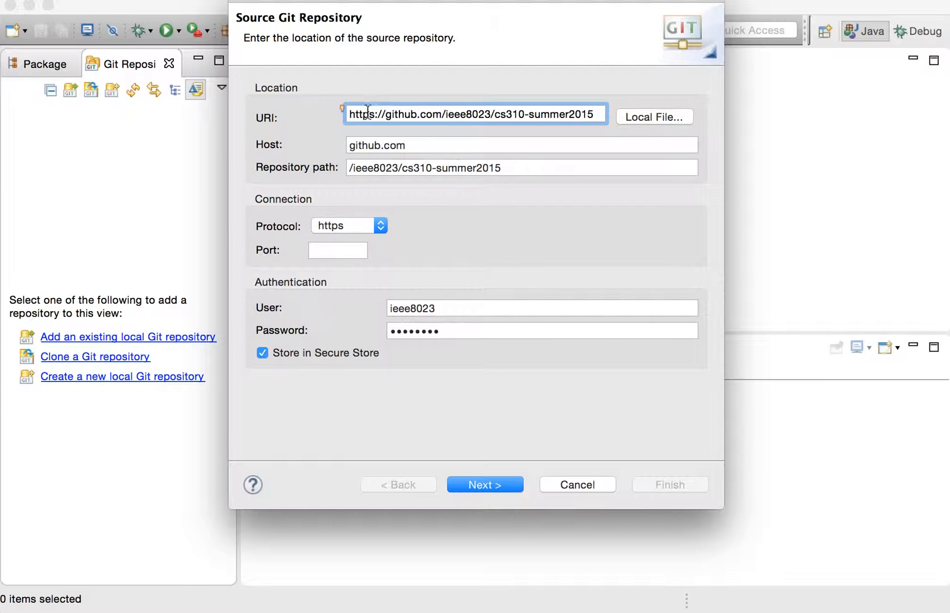
mouse_move(440, 230)
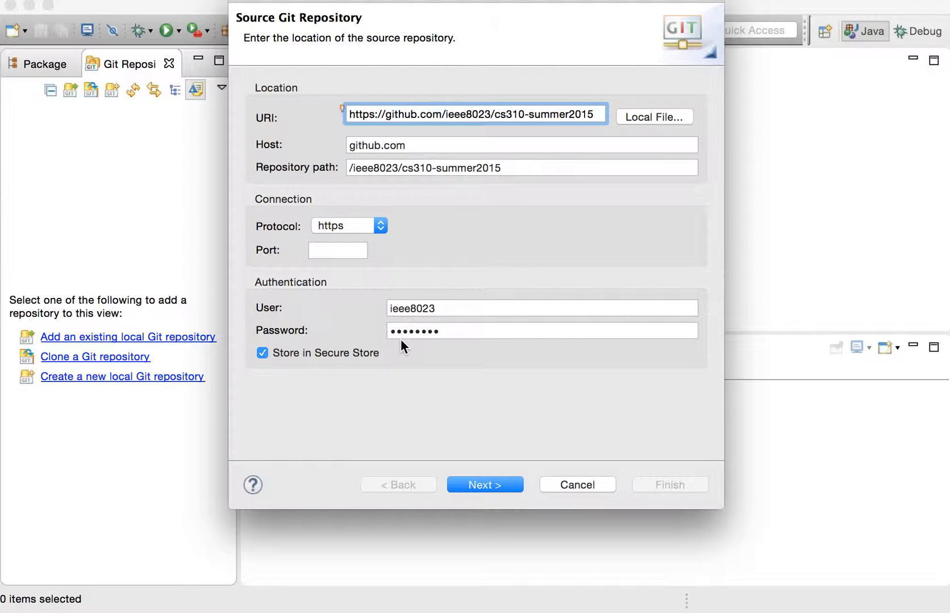
click(484, 485)
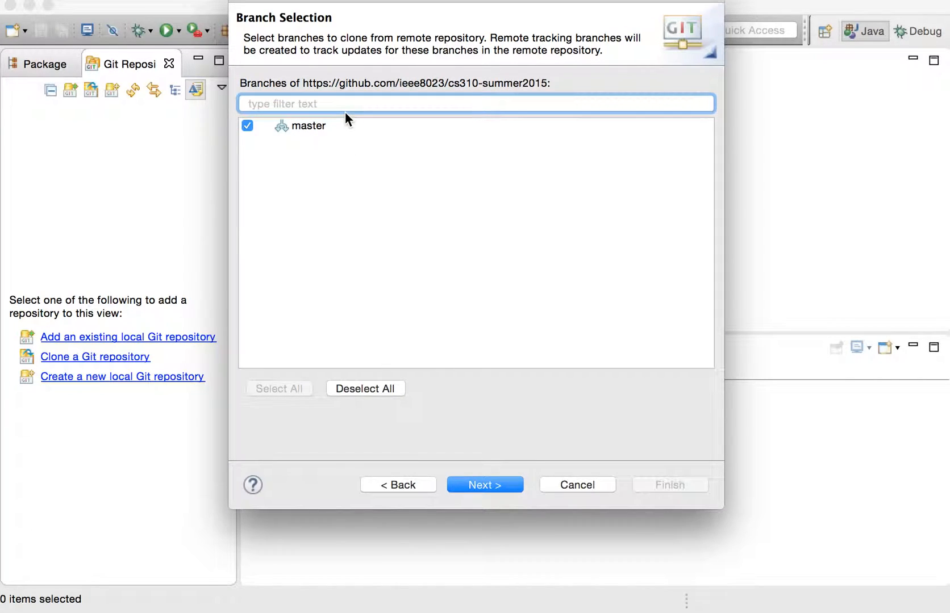
- Clone master into the cs310-summer2015-3 destination directory and finish the wizard
click(484, 484)
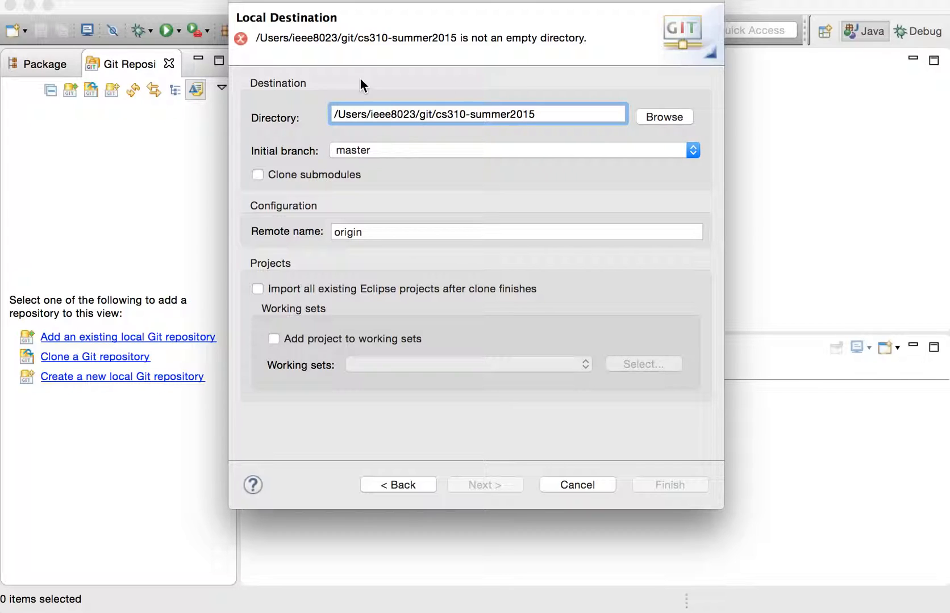
click(538, 113)
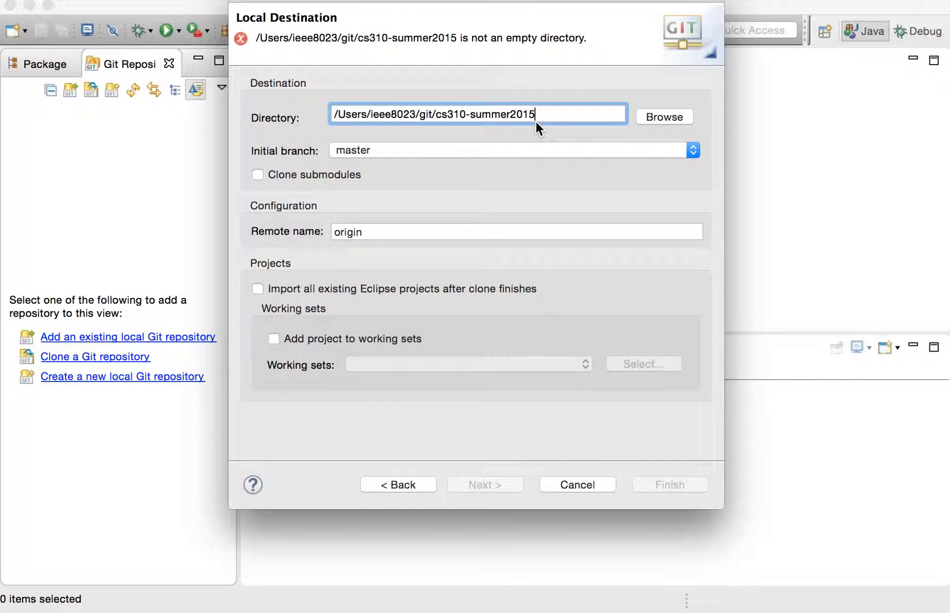
text(-3)
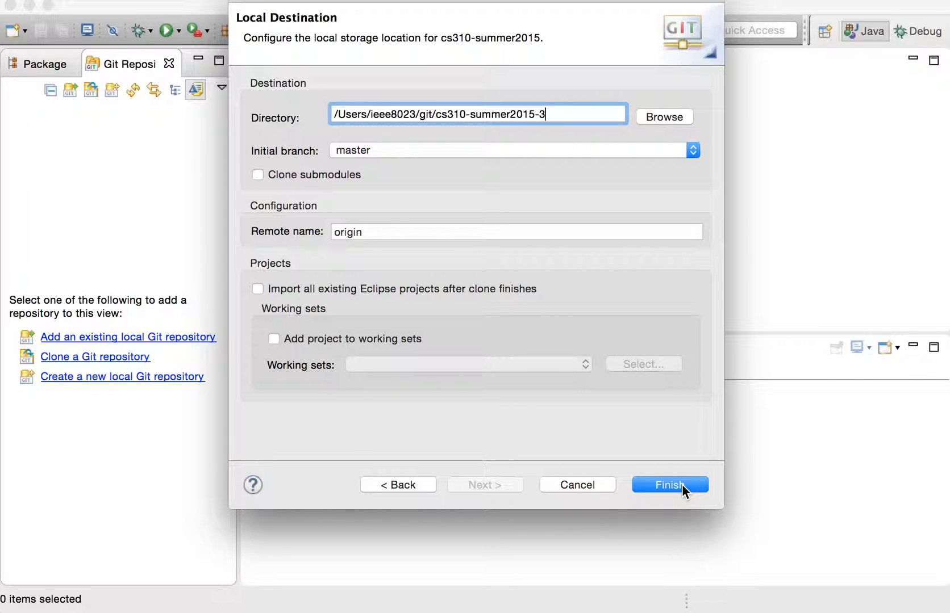
click(669, 484)
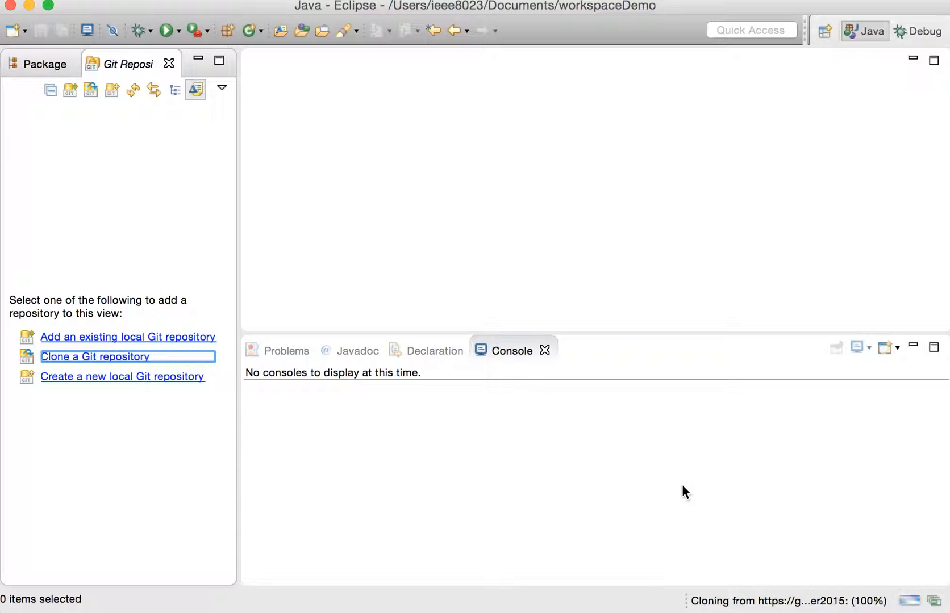
mouse_move(315, 201)
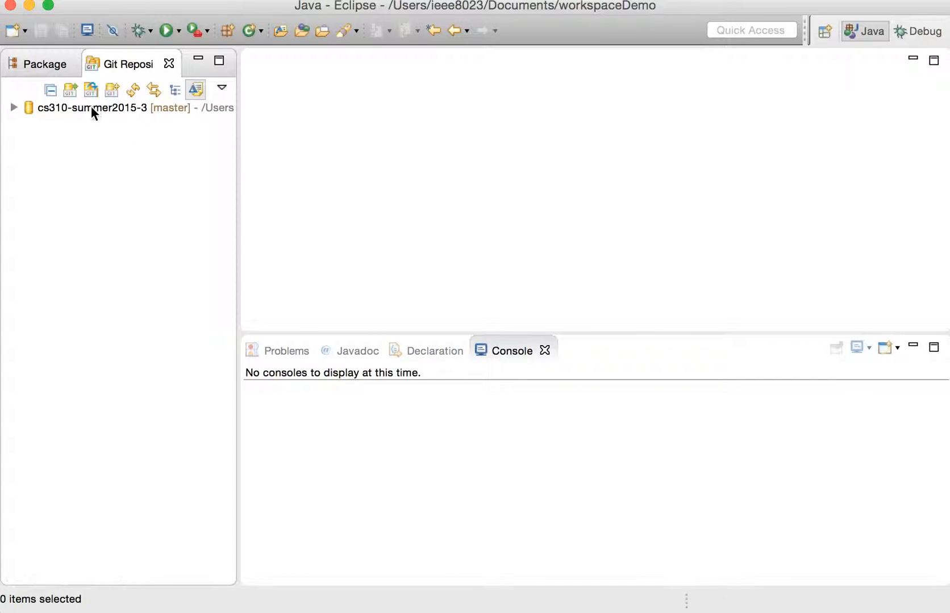
- Expand the cloned cs310-summer2015-3 repository and check its local master branch
click(13, 108)
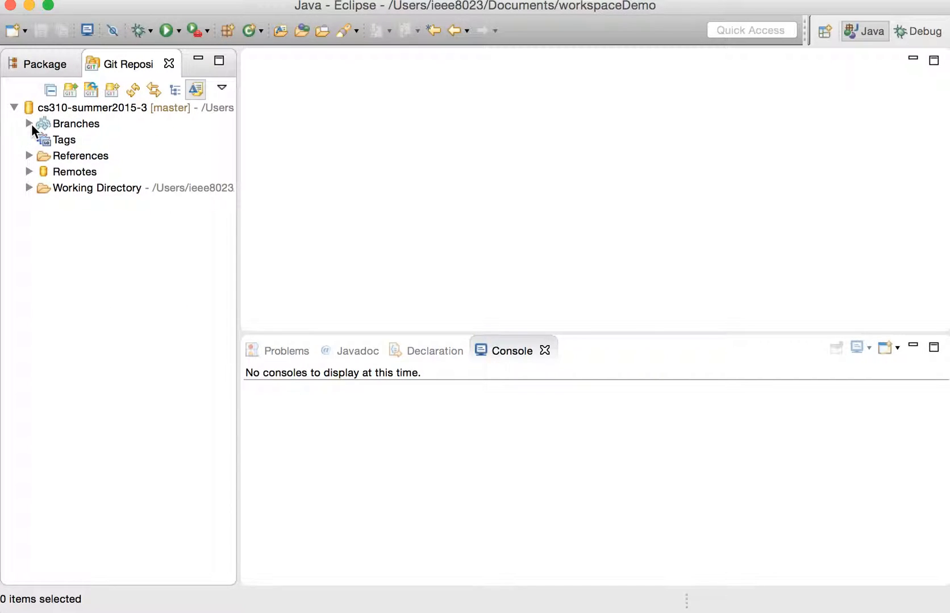
click(29, 124)
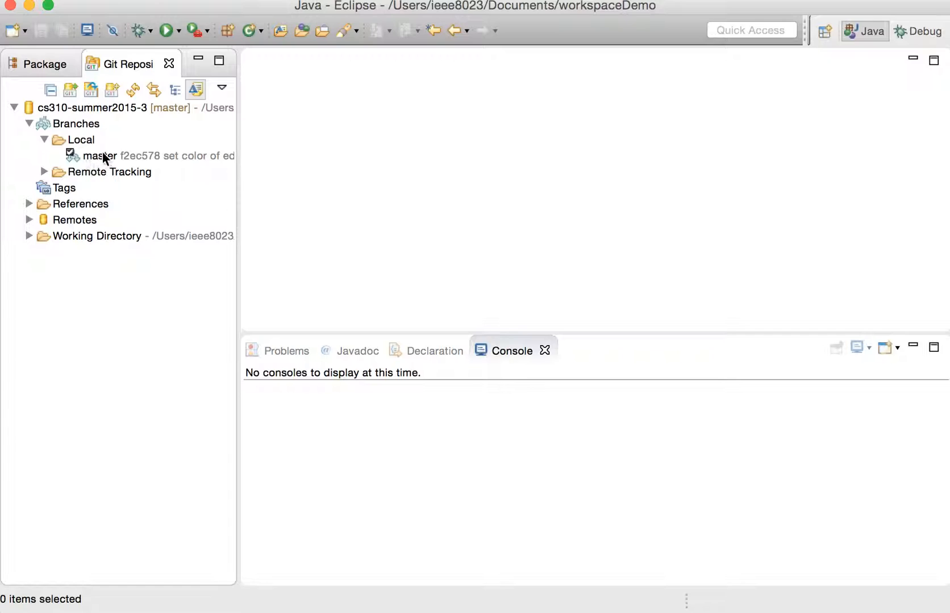
click(100, 156)
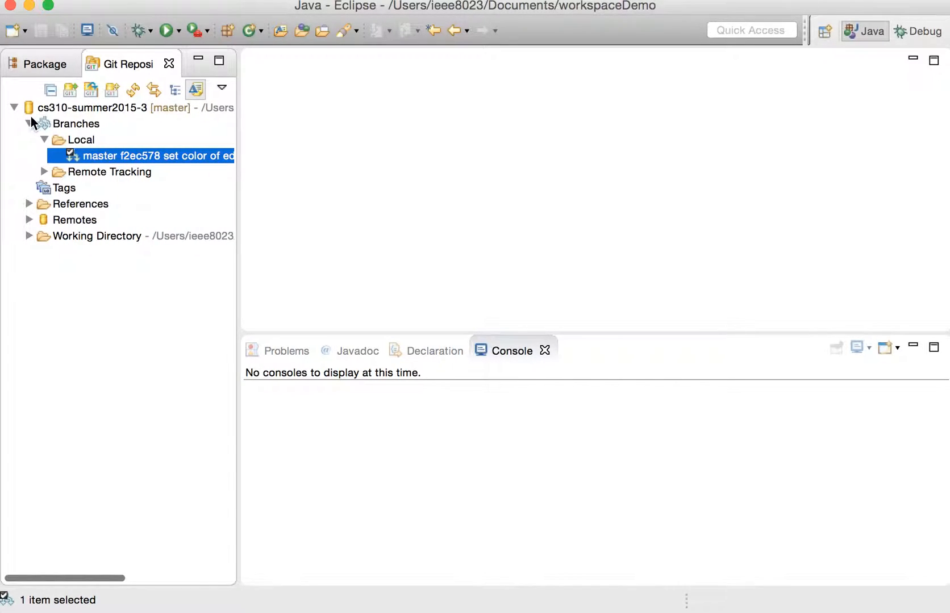
click(28, 124)
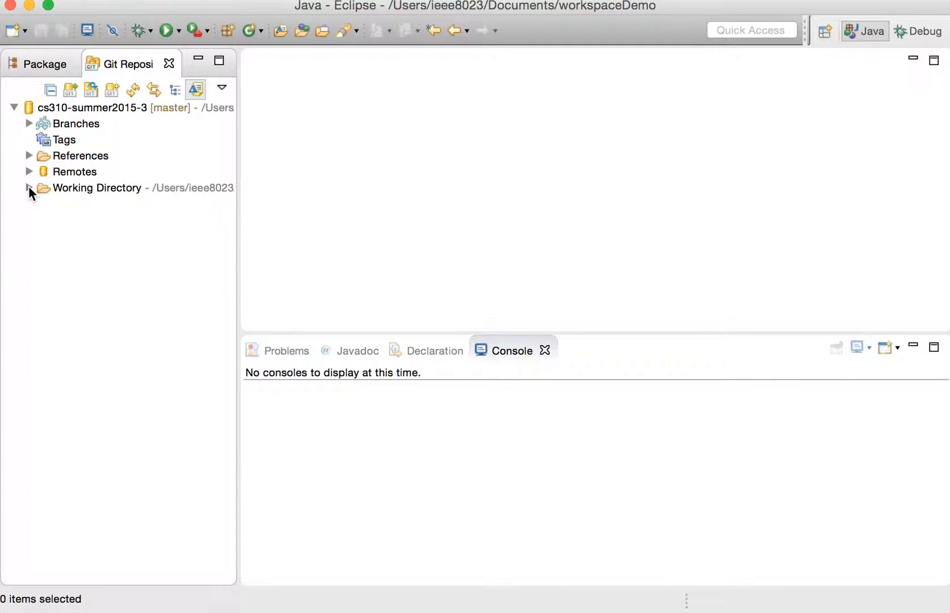
- Browse the Working Directory to the project1 folder and its .project file
click(29, 188)
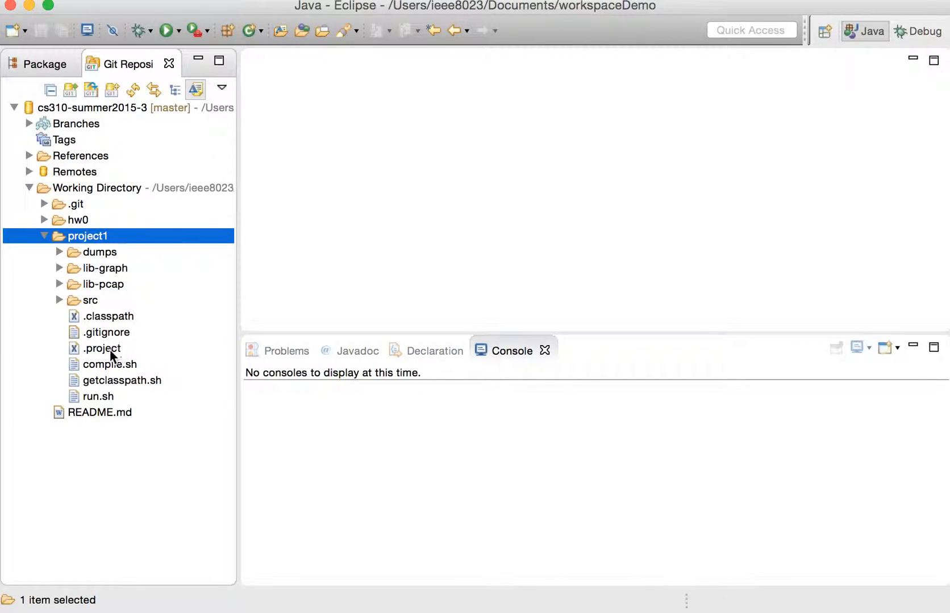
click(107, 348)
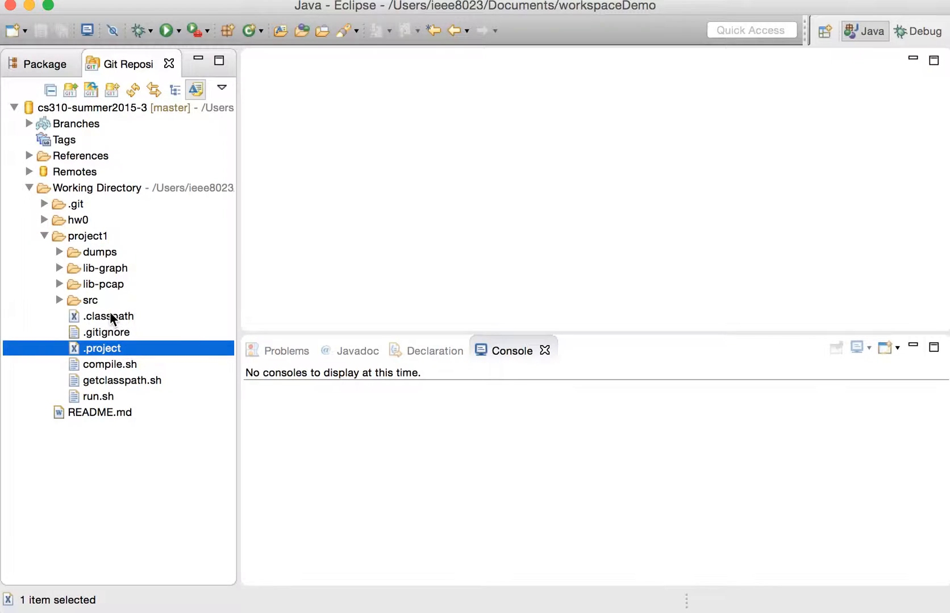
click(110, 317)
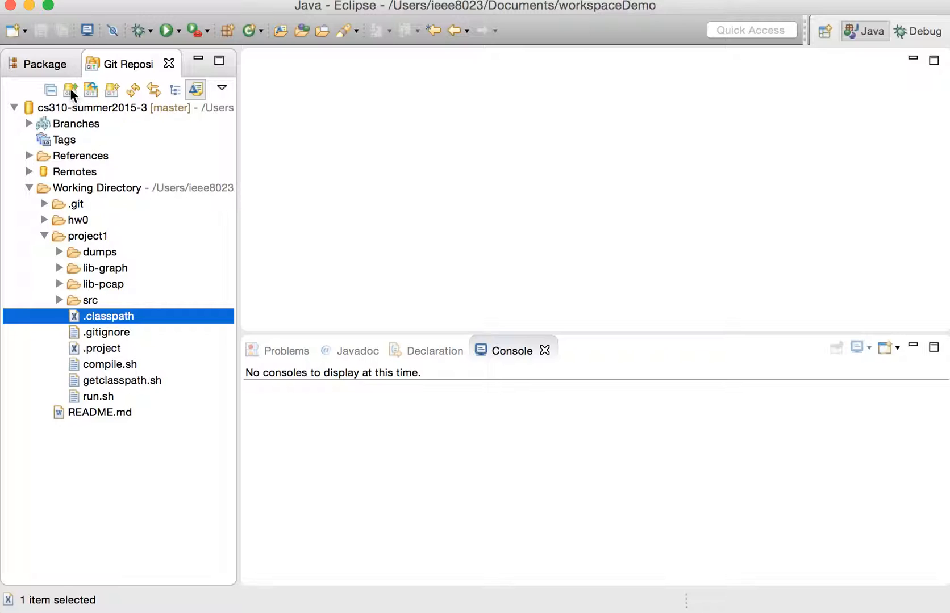
click(139, 63)
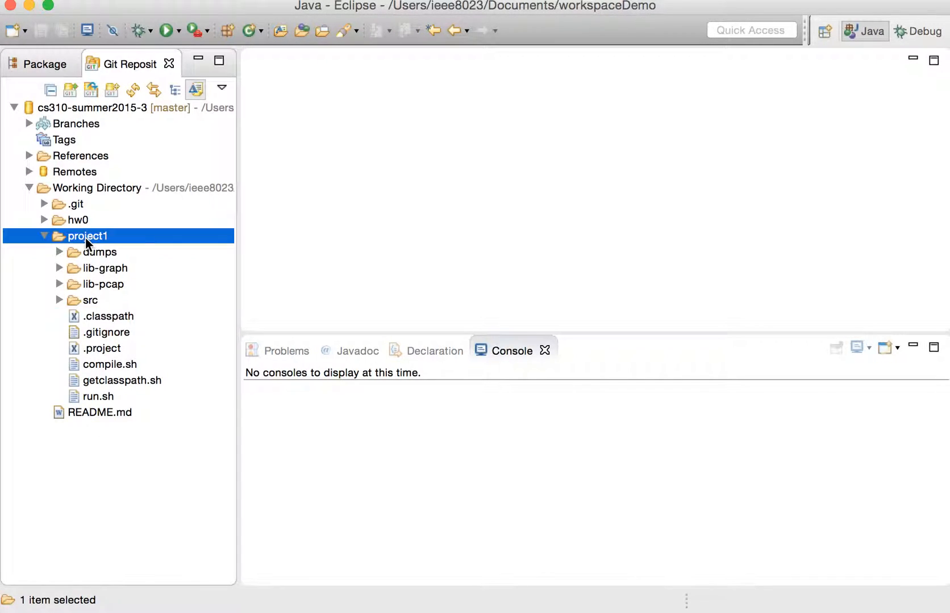
- Import project1 as an existing Eclipse project named cs310-project1
right_click(86, 235)
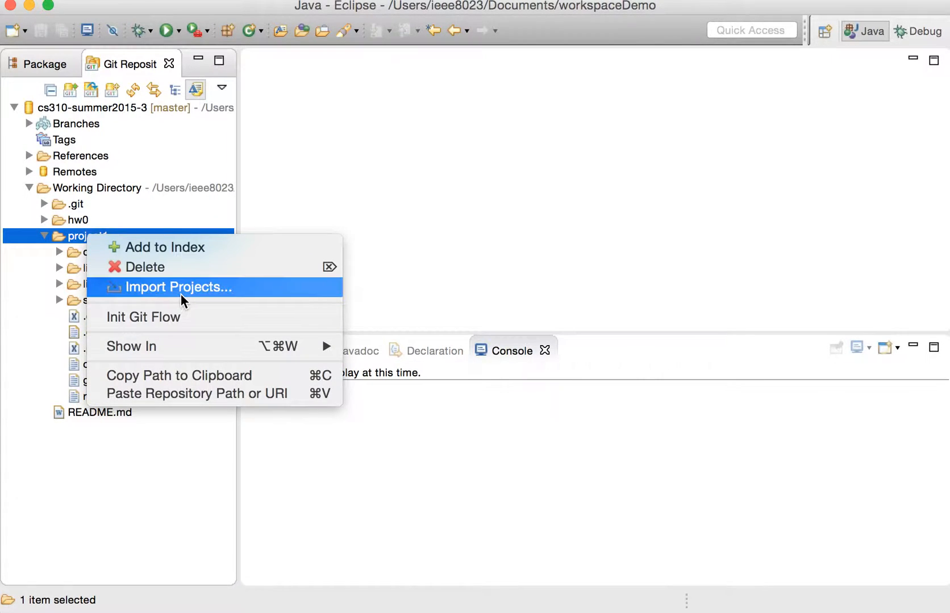
click(176, 287)
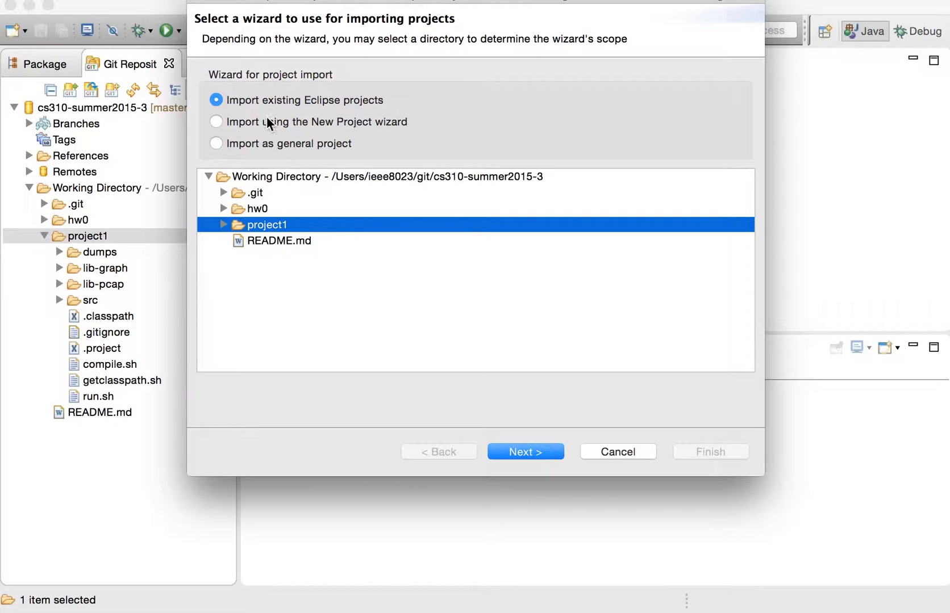
mouse_move(313, 113)
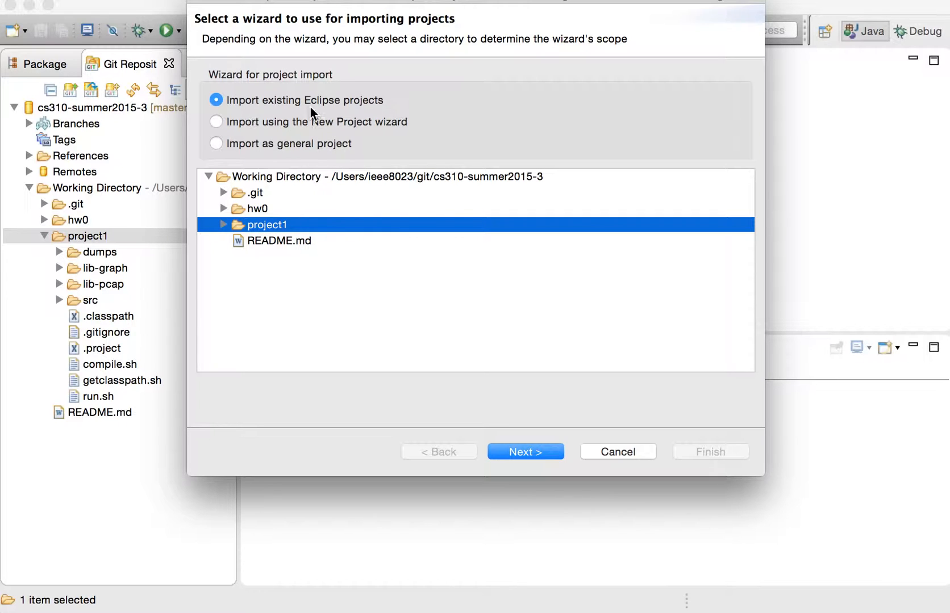
click(524, 451)
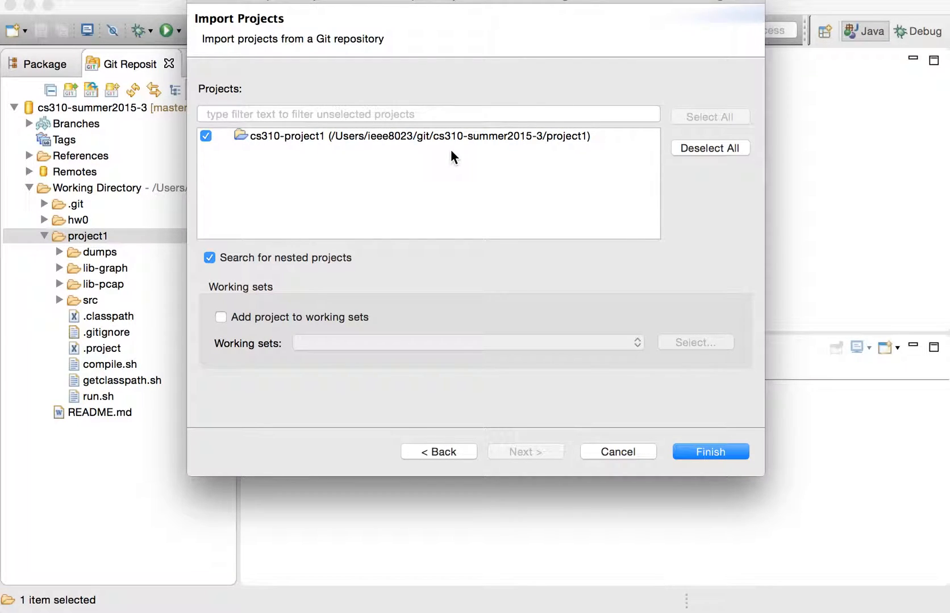
mouse_move(374, 153)
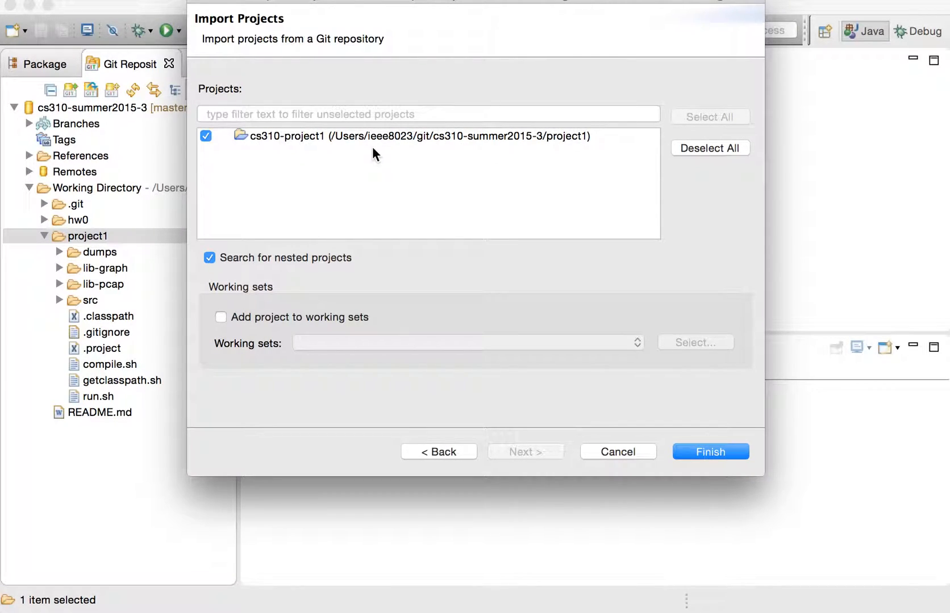
mouse_move(596, 127)
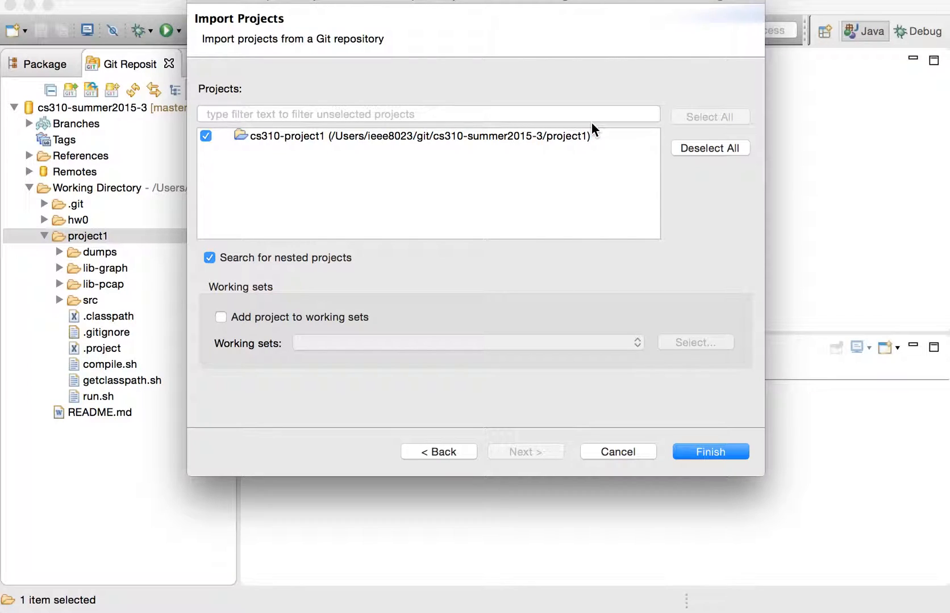
click(710, 451)
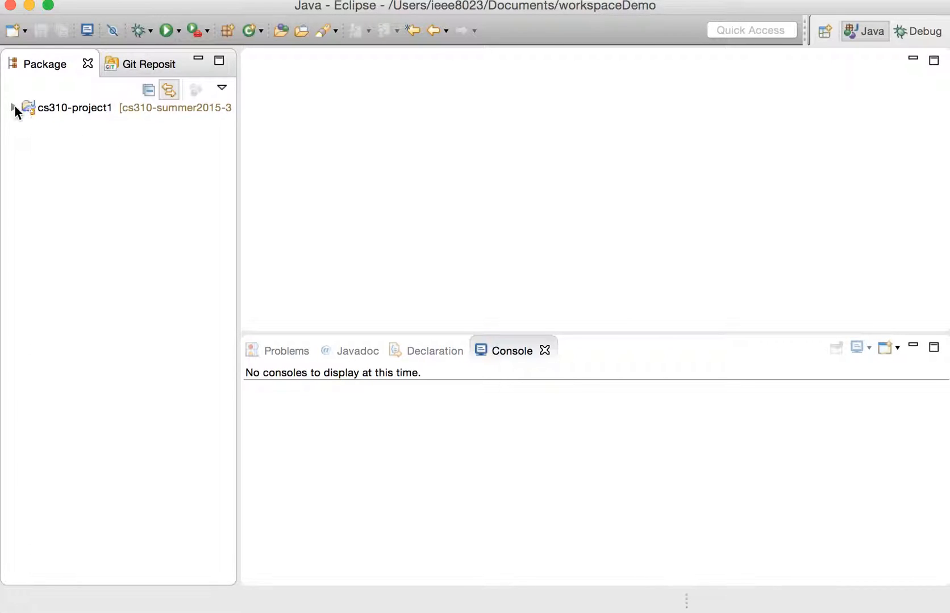
- Expand cs310-project1 in the Package Explorer to show its contents
click(13, 108)
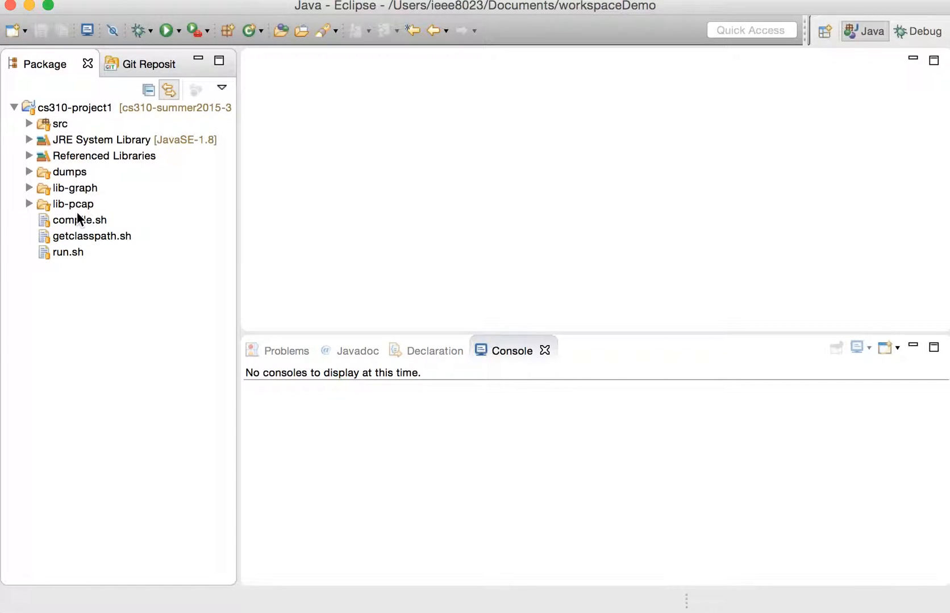
mouse_move(79, 189)
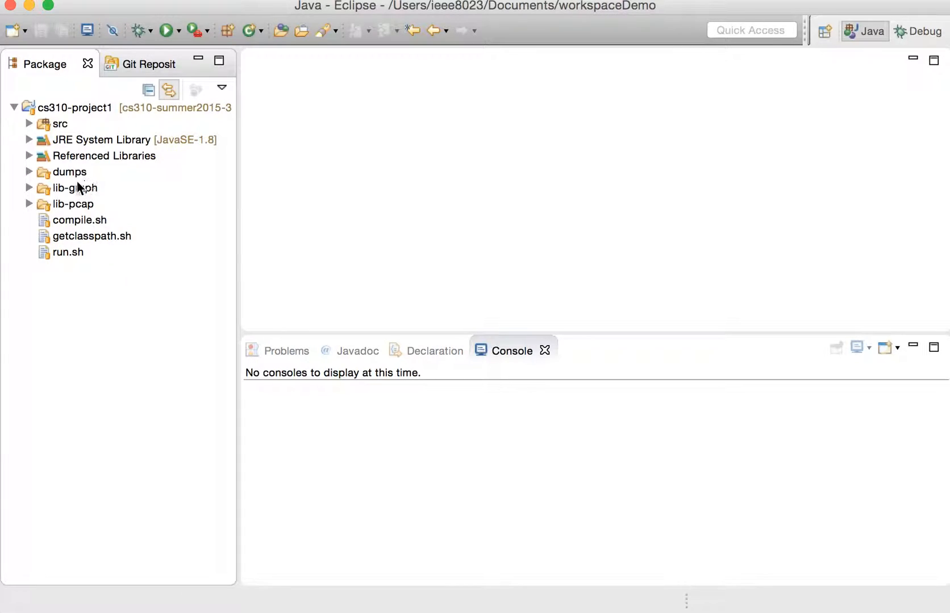
mouse_move(36, 118)
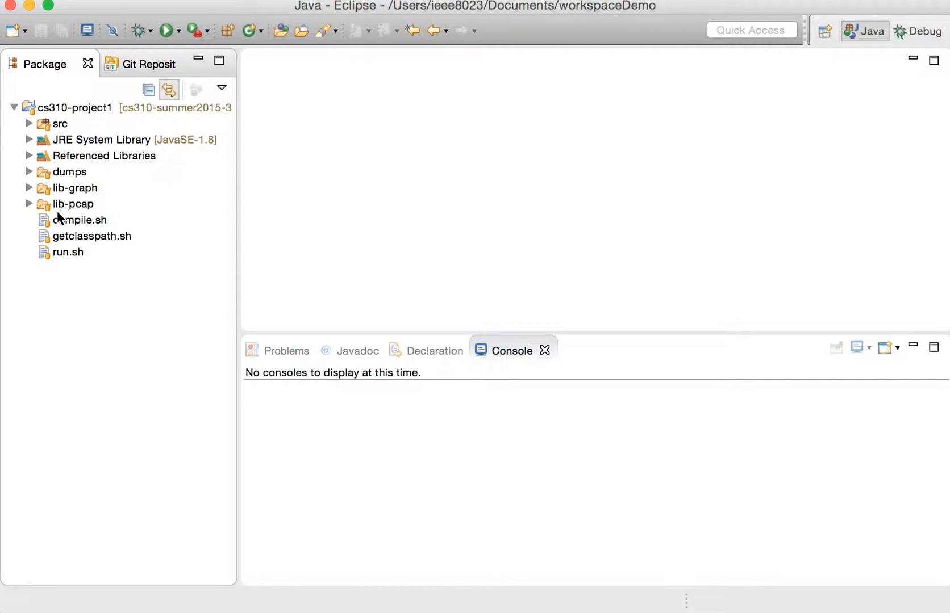
mouse_move(66, 200)
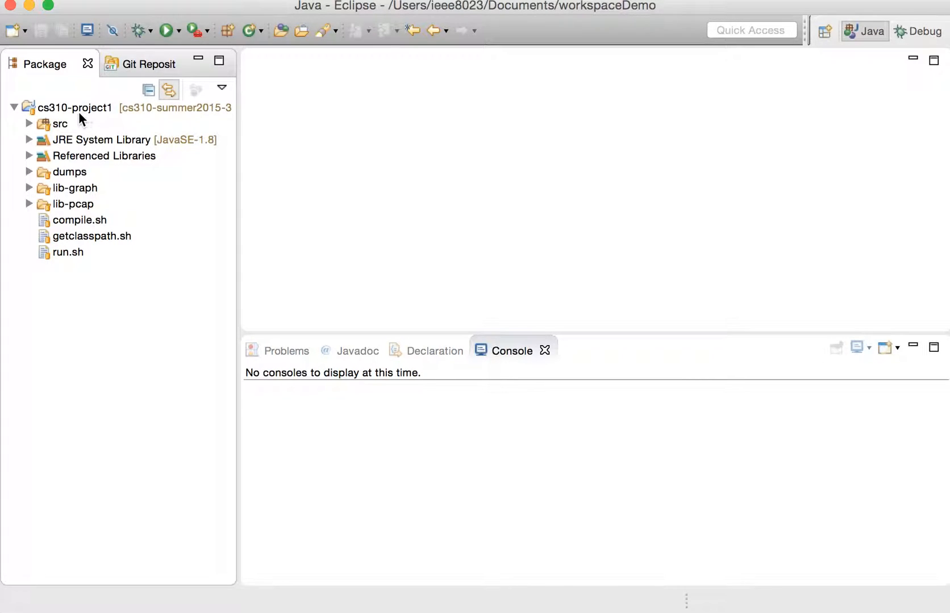
mouse_move(85, 114)
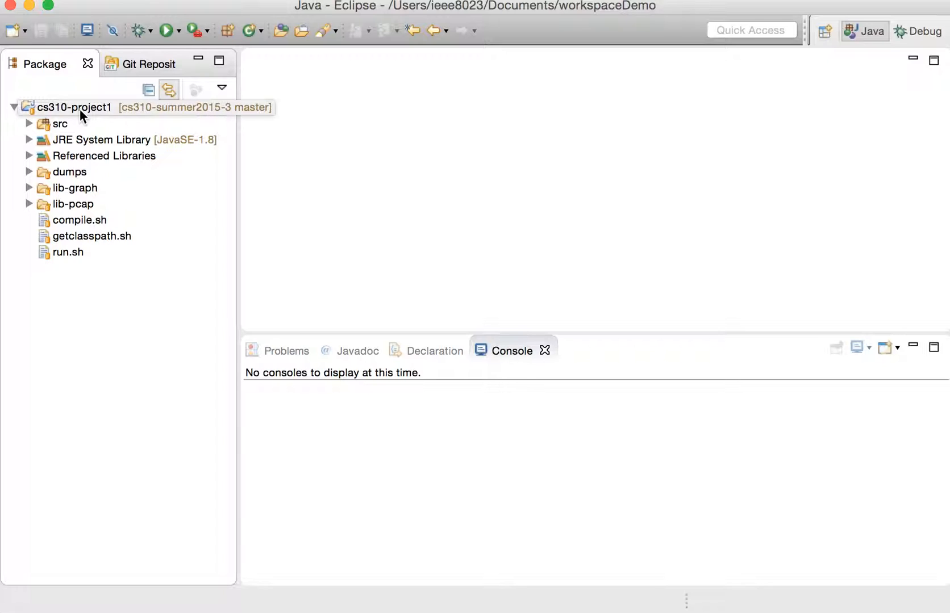
- Create a new file named test-file in cs310-project1
right_click(75, 107)
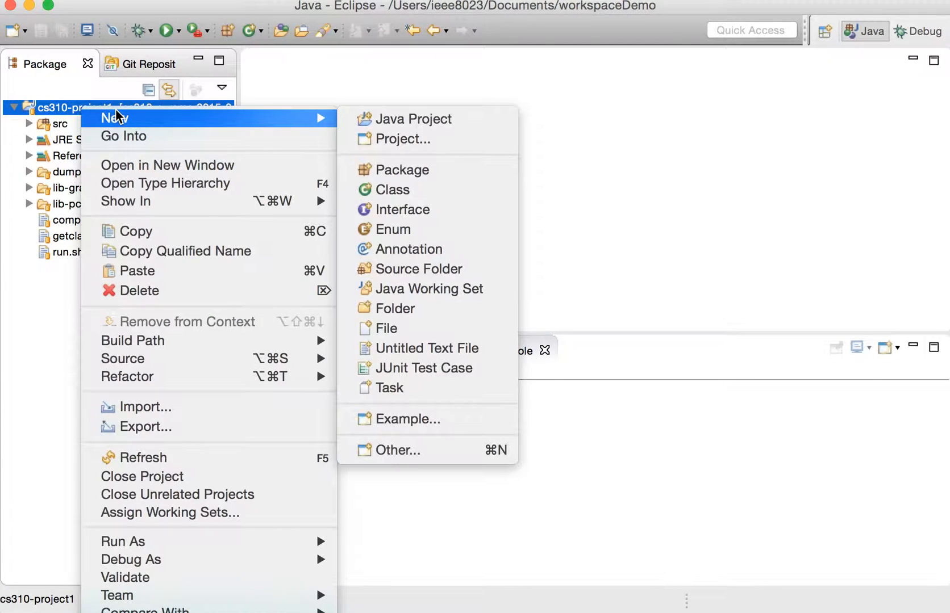
click(387, 329)
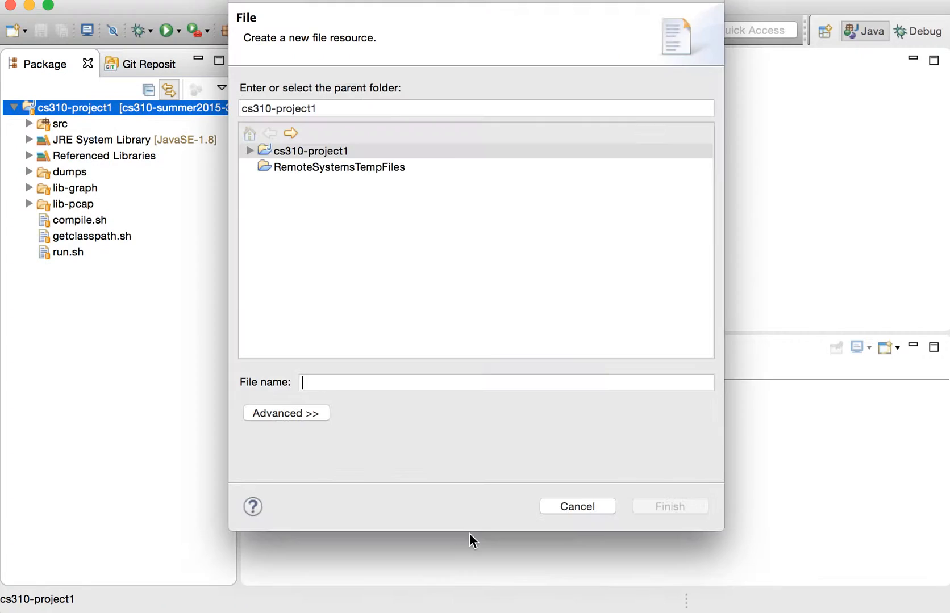
text(test-)
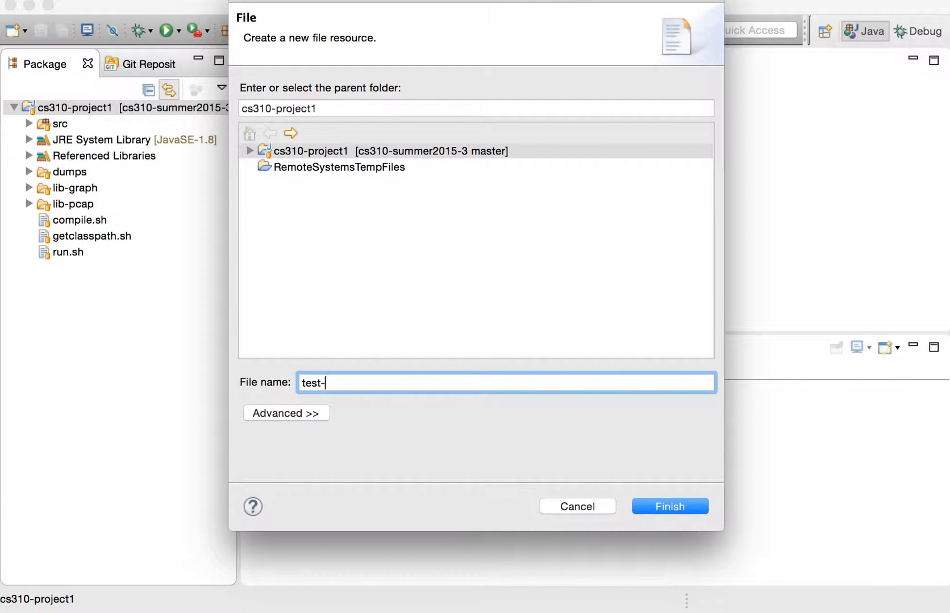
click(668, 506)
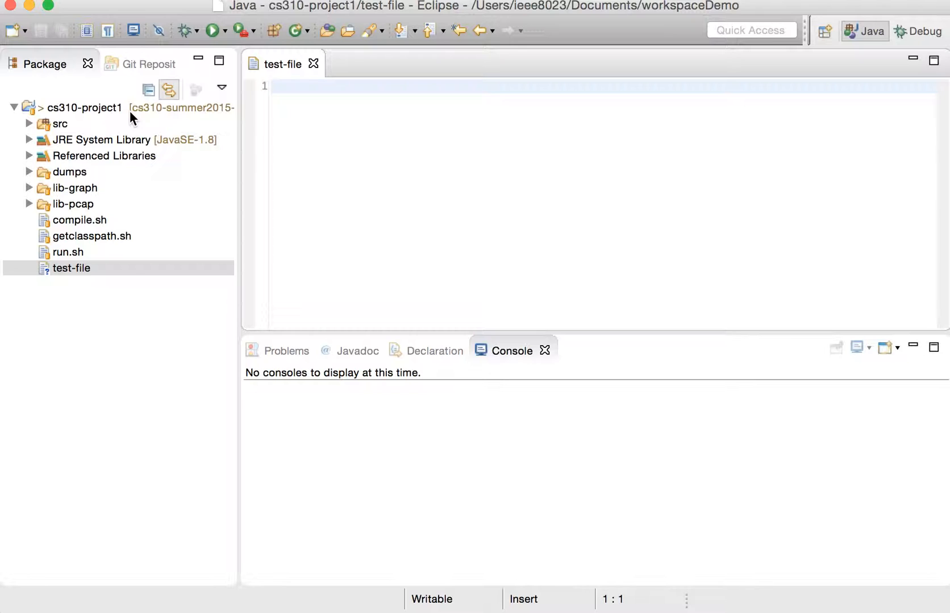
mouse_move(94, 242)
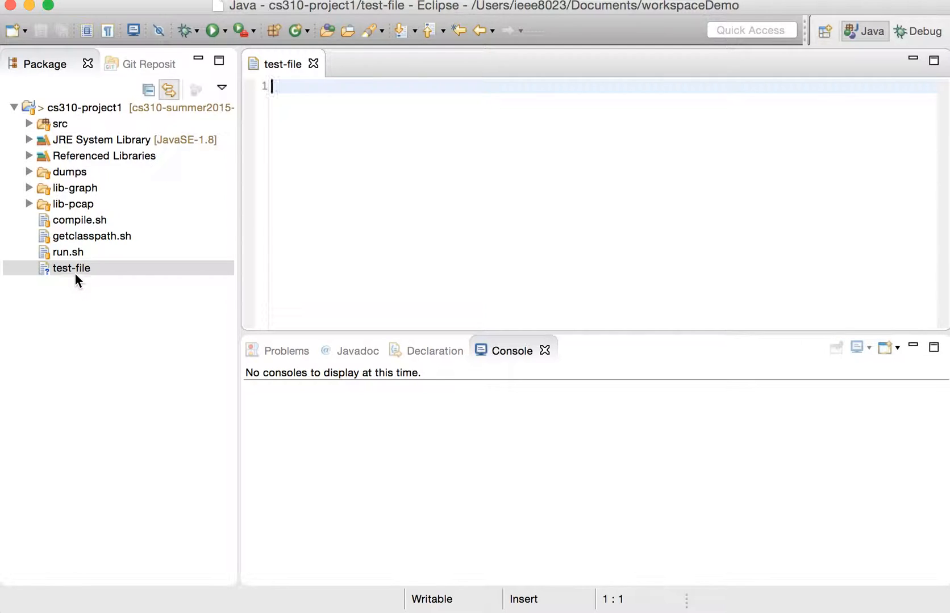
- Write 'hello' in test-file and select it in the project tree
click(71, 268)
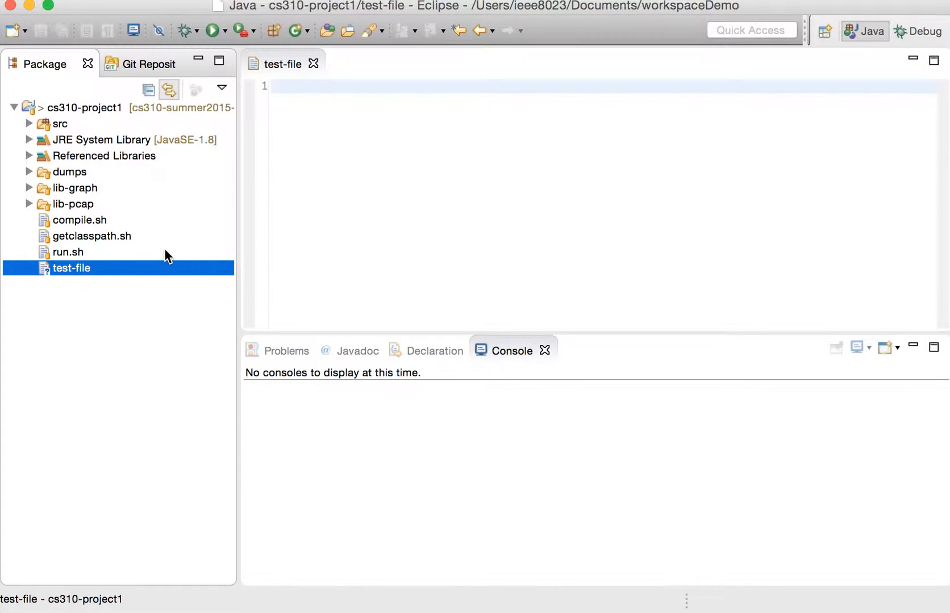
mouse_move(306, 223)
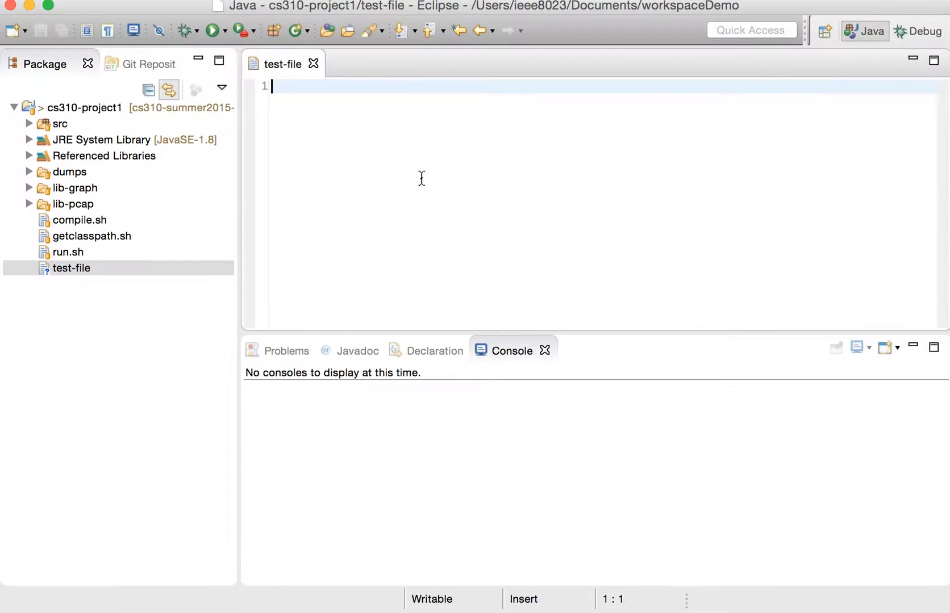
text(hello)
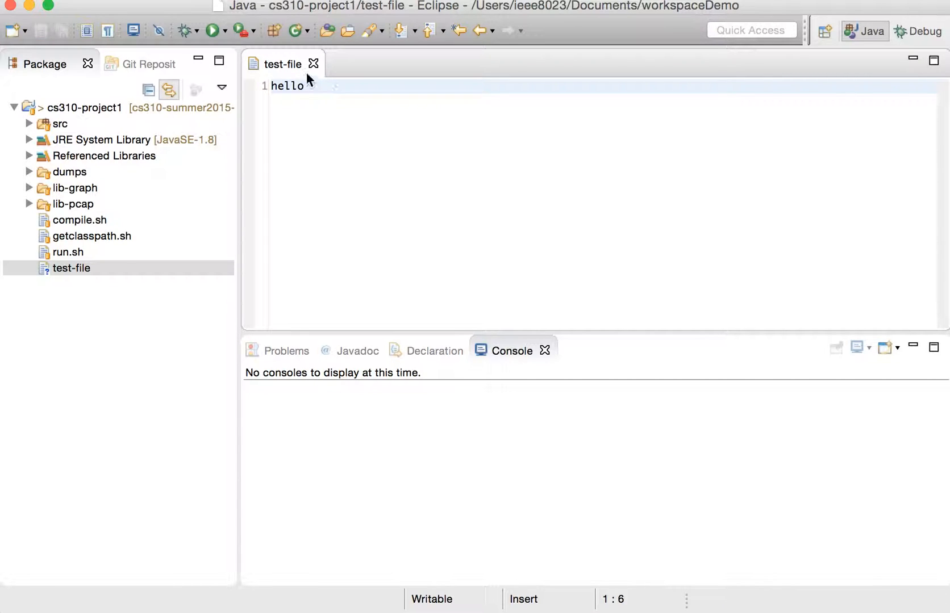
mouse_move(163, 202)
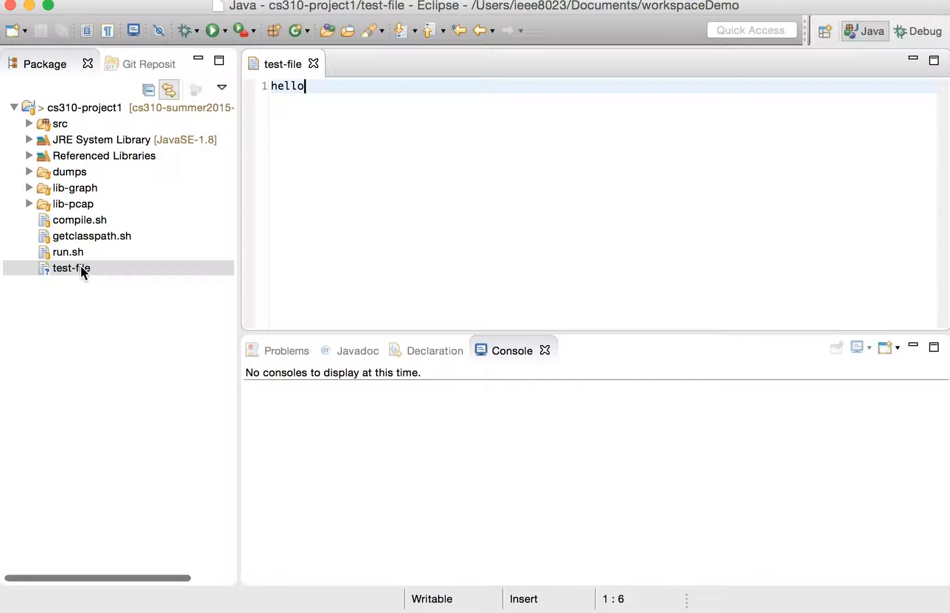
right_click(68, 268)
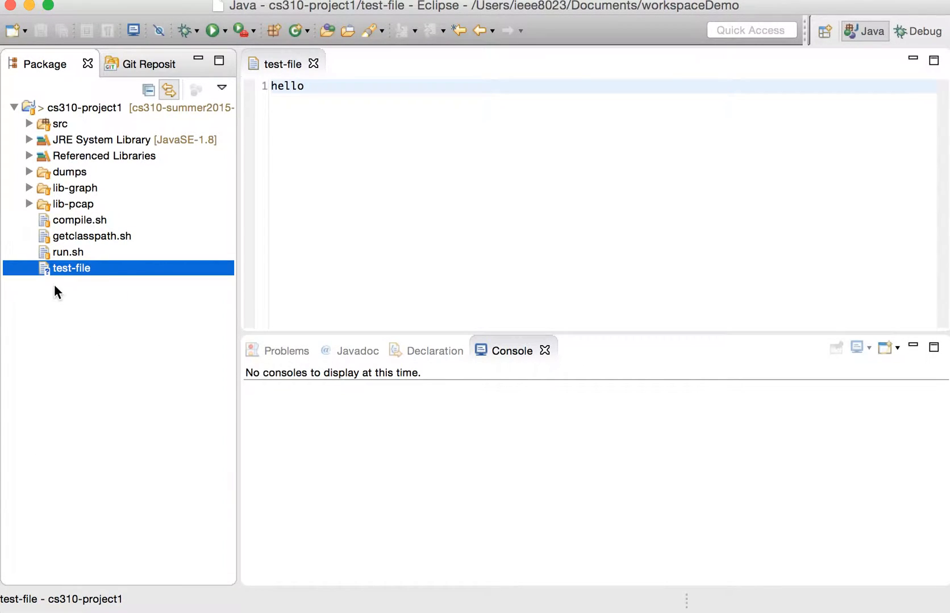
- Start a Team > Commit for the open test-file
click(314, 86)
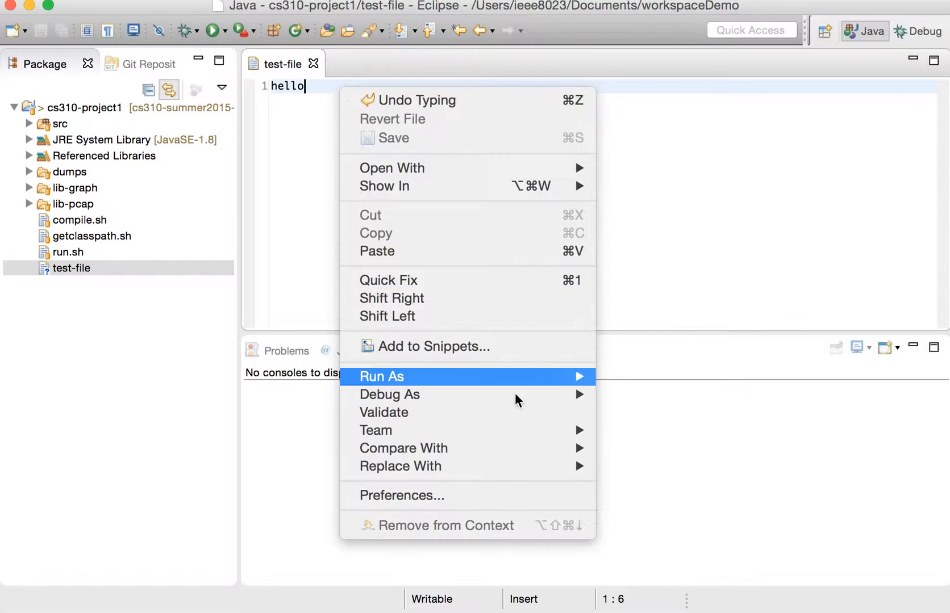
mouse_move(375, 430)
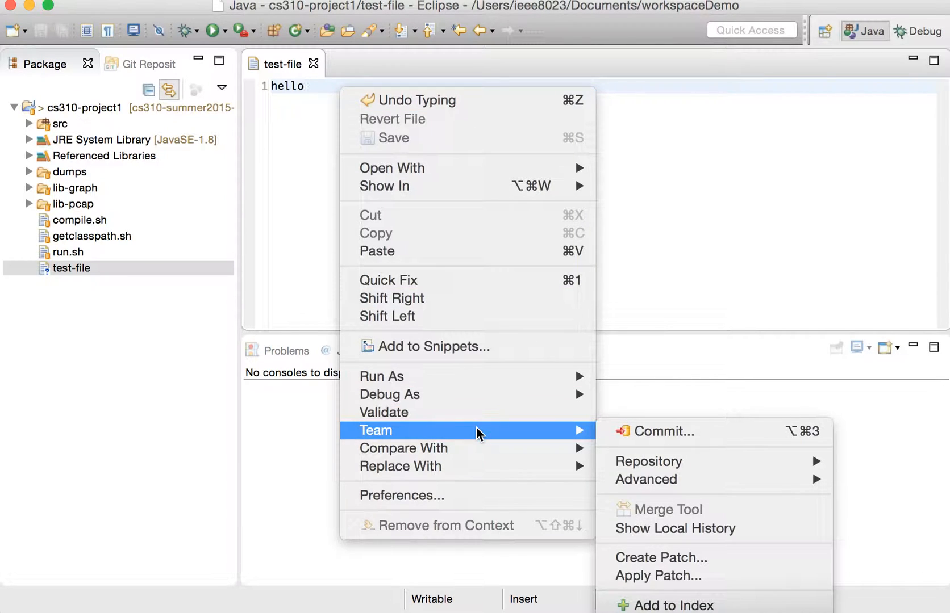
mouse_move(654, 431)
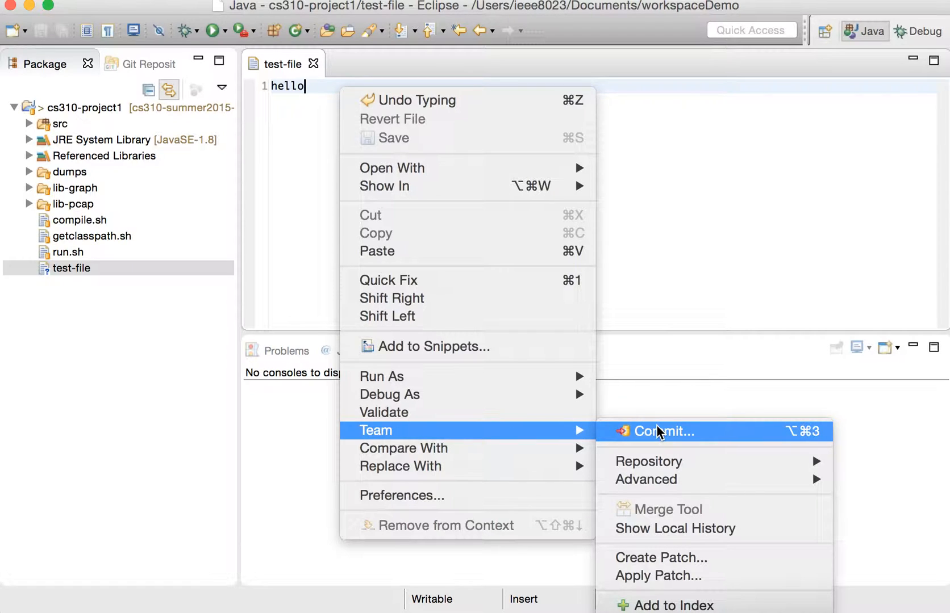
click(667, 431)
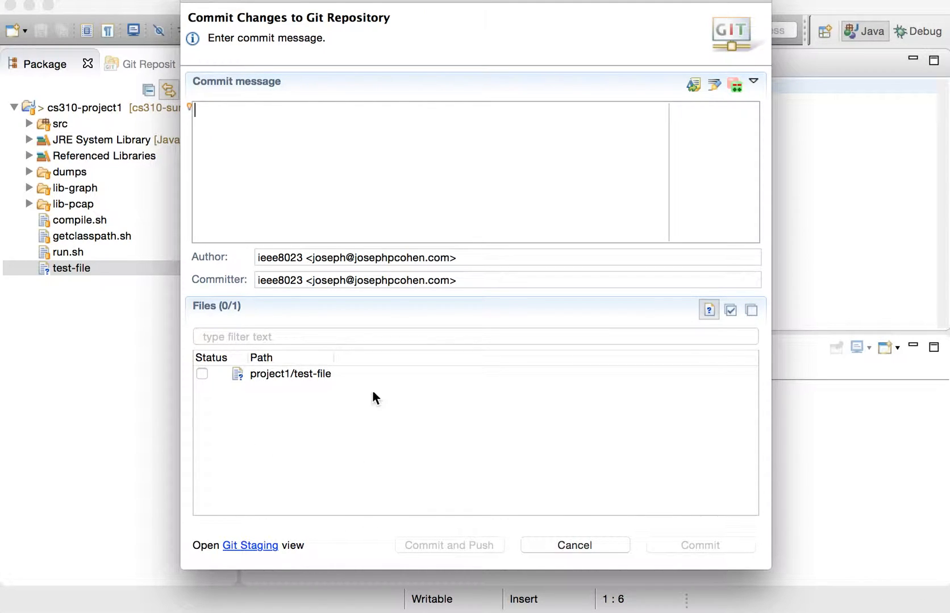
mouse_move(381, 449)
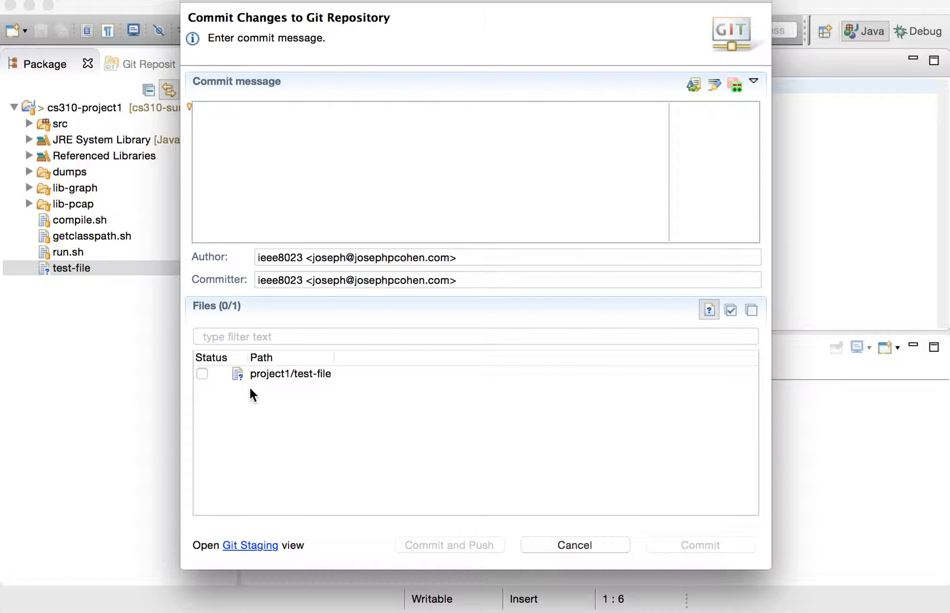
- Stage project1/test-file, enter commit message 'test', and Commit and Push to origin
click(203, 373)
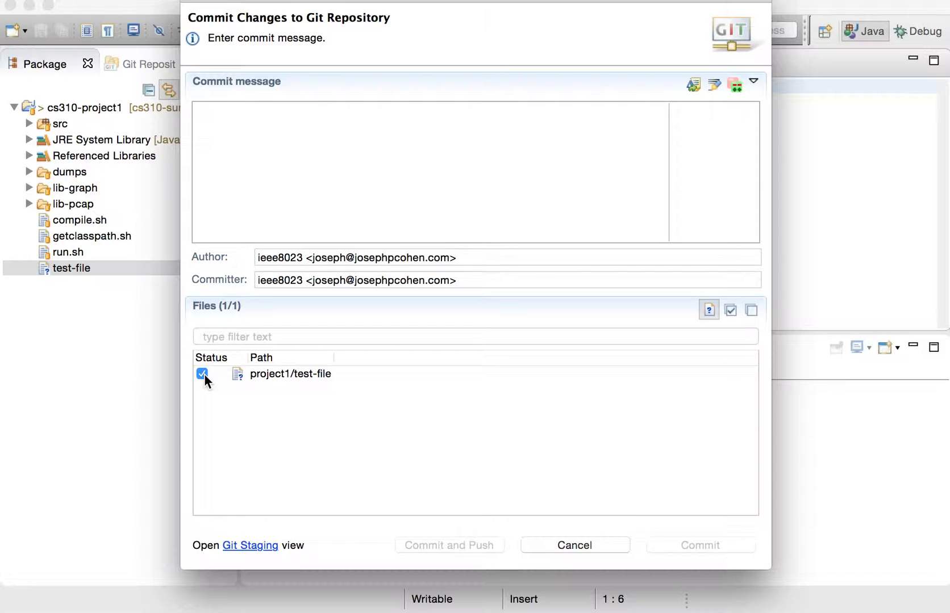
mouse_move(285, 370)
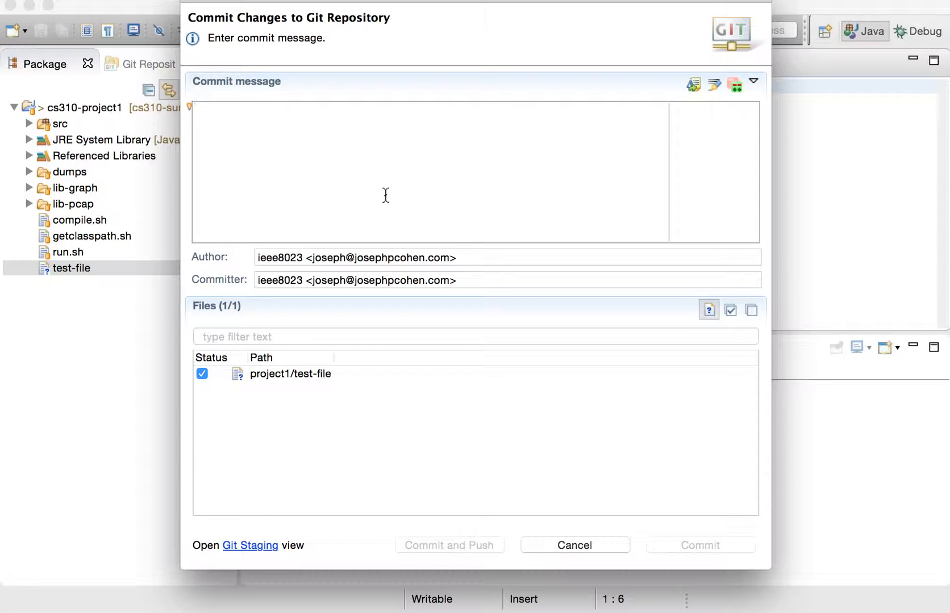
text(test)
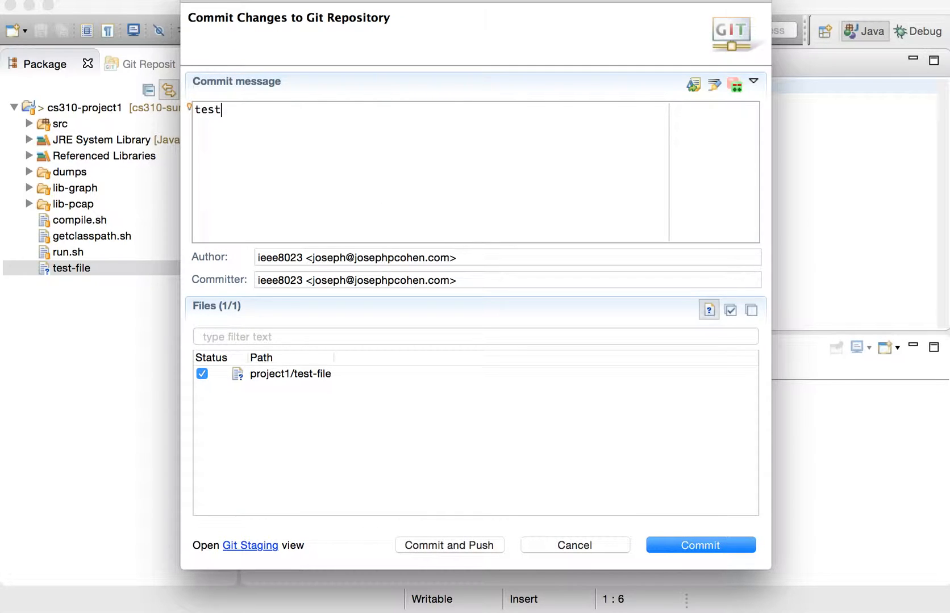
mouse_move(488, 551)
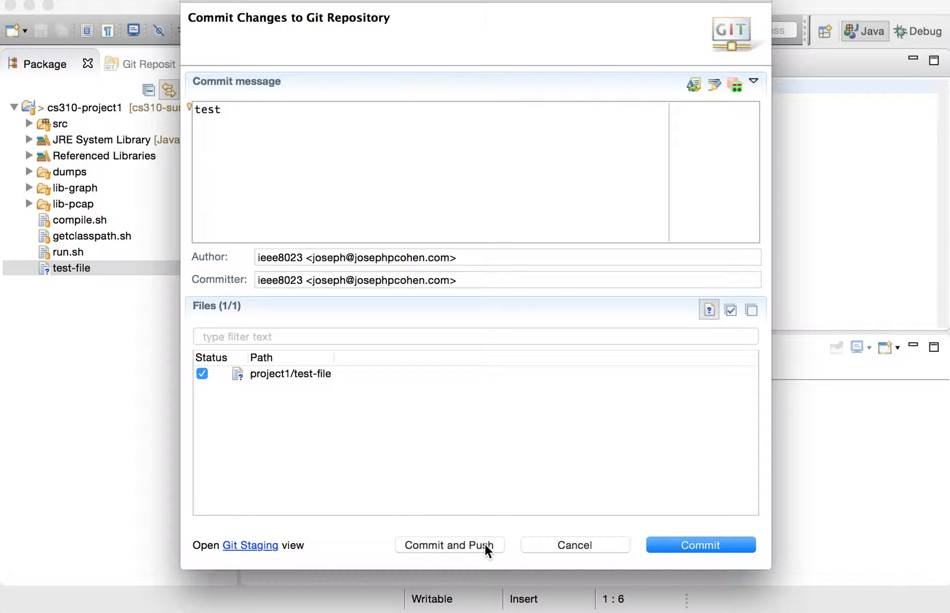
mouse_move(701, 546)
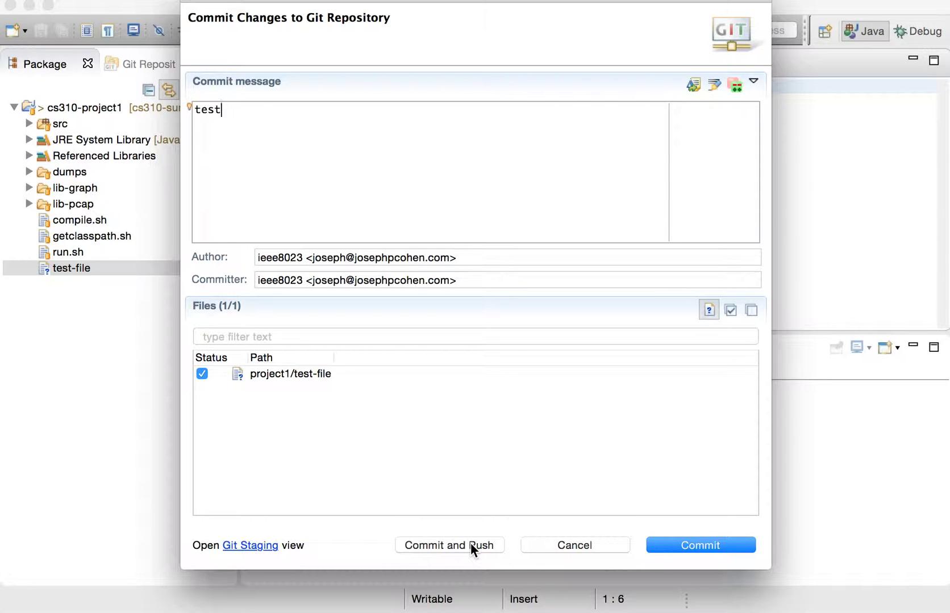
click(449, 546)
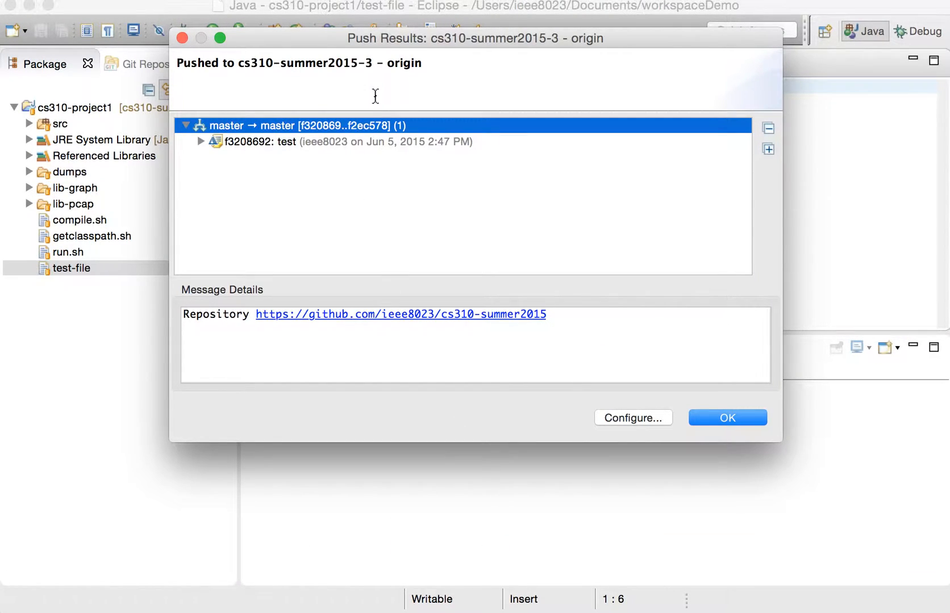
mouse_move(225, 132)
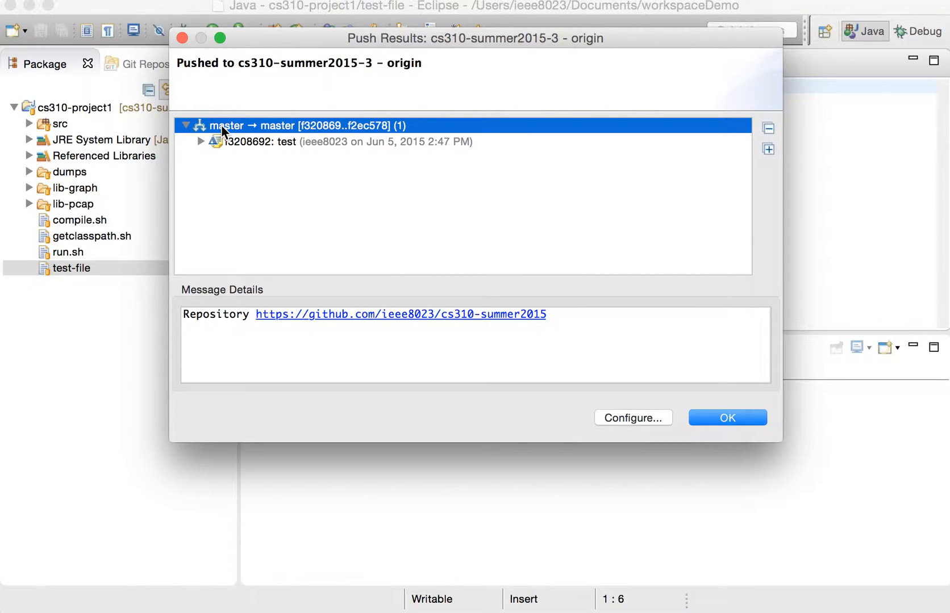
mouse_move(269, 133)
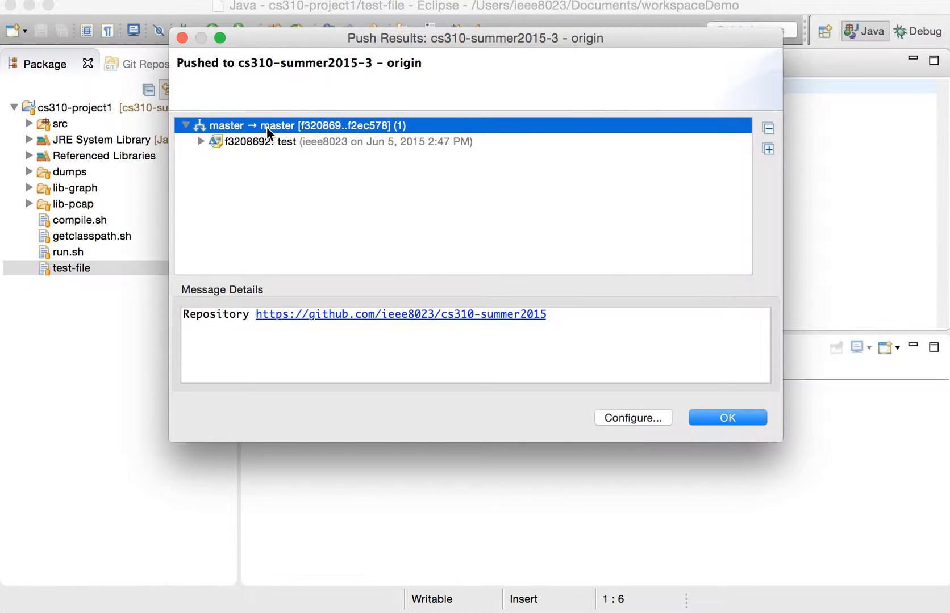
- Select the pushed f3208692 test commit in Push Results, dismiss it and return to test-file
click(303, 141)
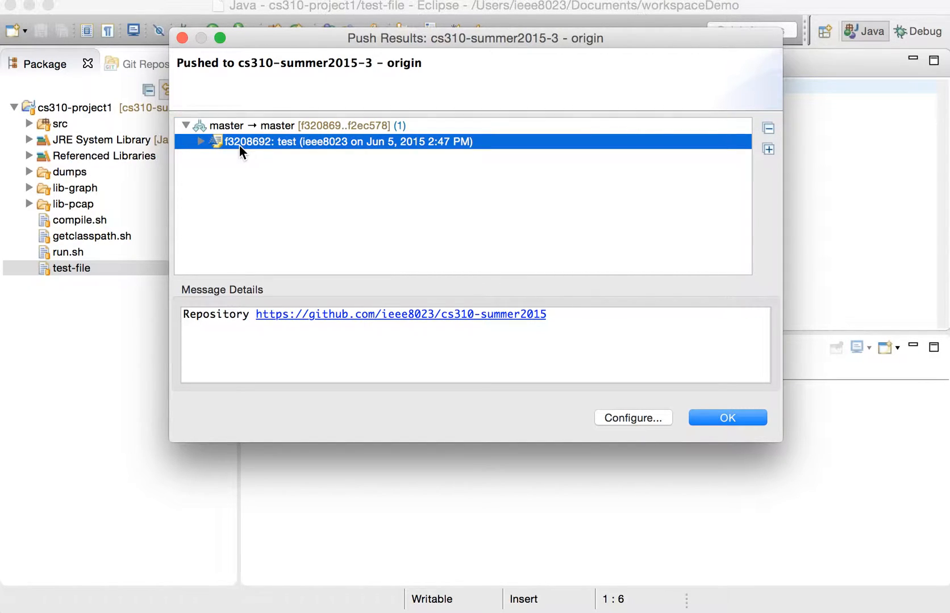
mouse_move(290, 158)
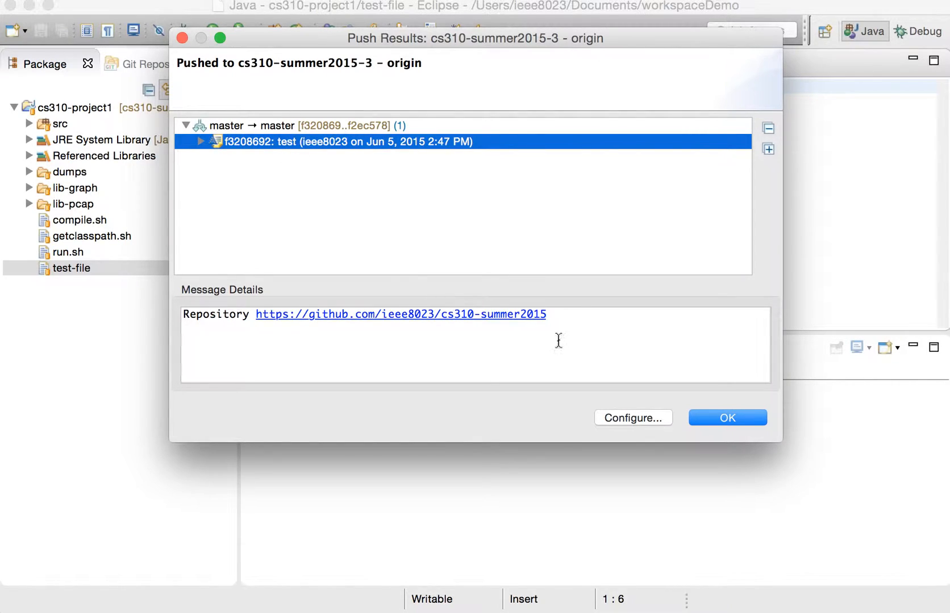
click(727, 418)
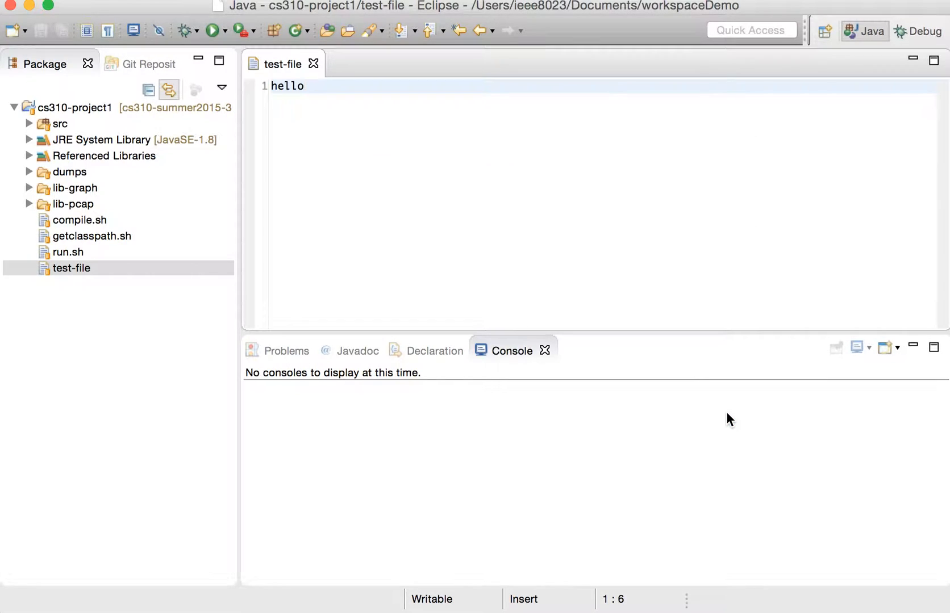
click(71, 268)
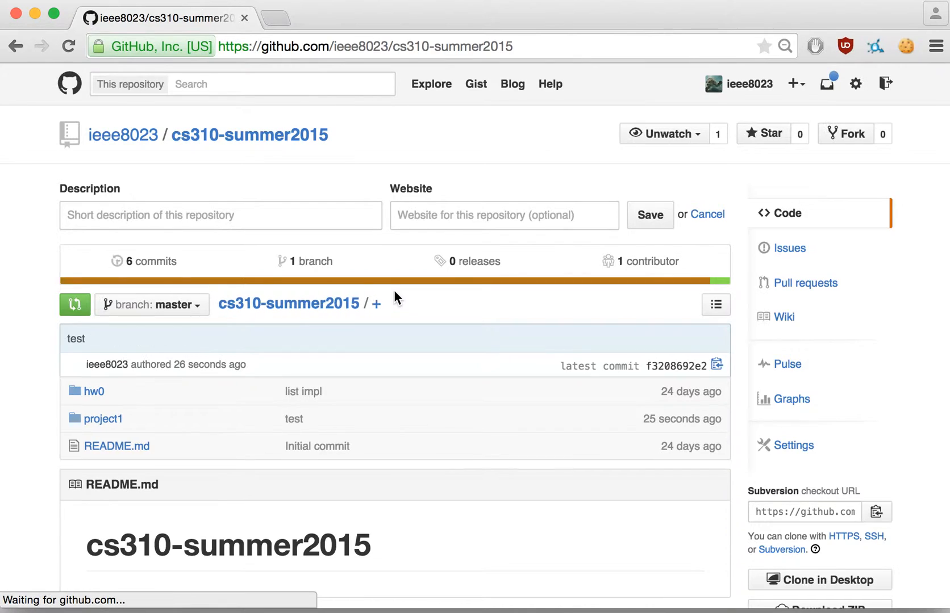
- Browse the project1 folder on GitHub, where test-file from the test commit is listed
click(103, 419)
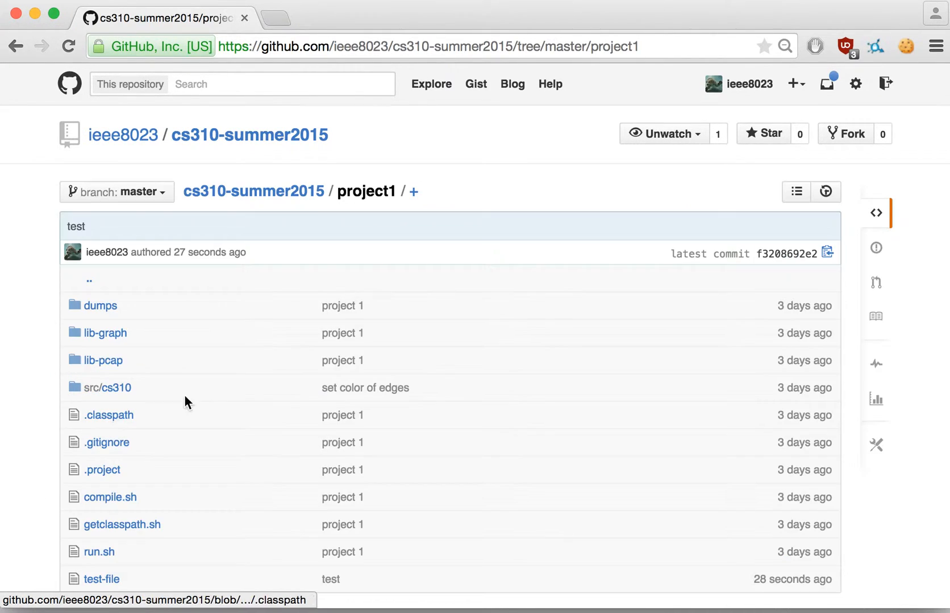
scroll(down, 3)
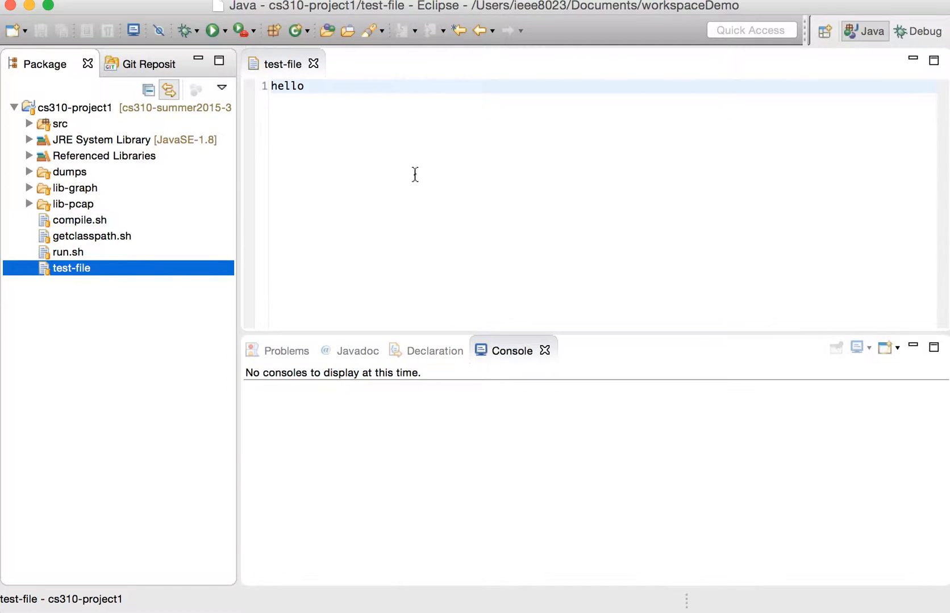
- Edit test-file to read 'hello world' and bring up its Team actions for committing
text(world)
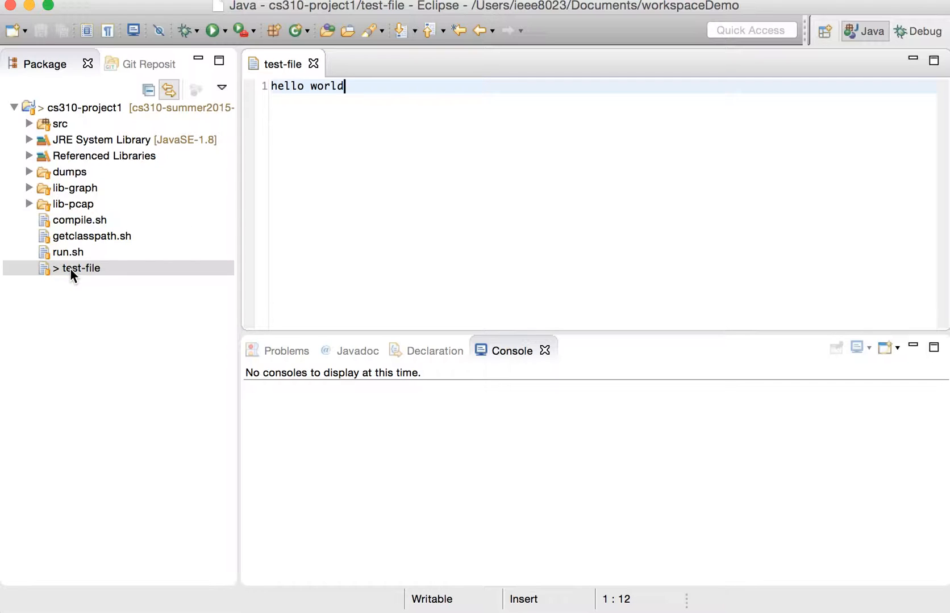
mouse_move(58, 280)
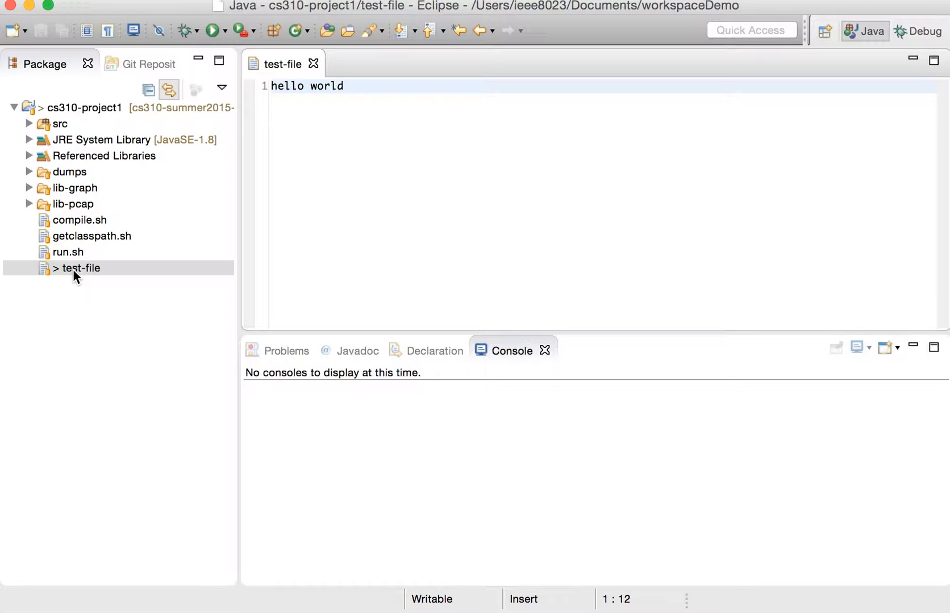
right_click(79, 268)
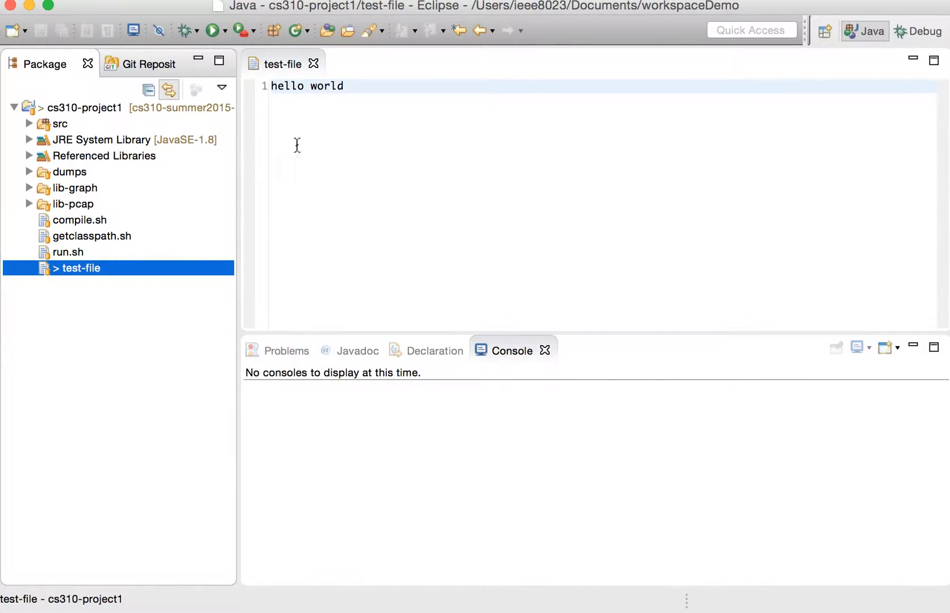
right_click(390, 101)
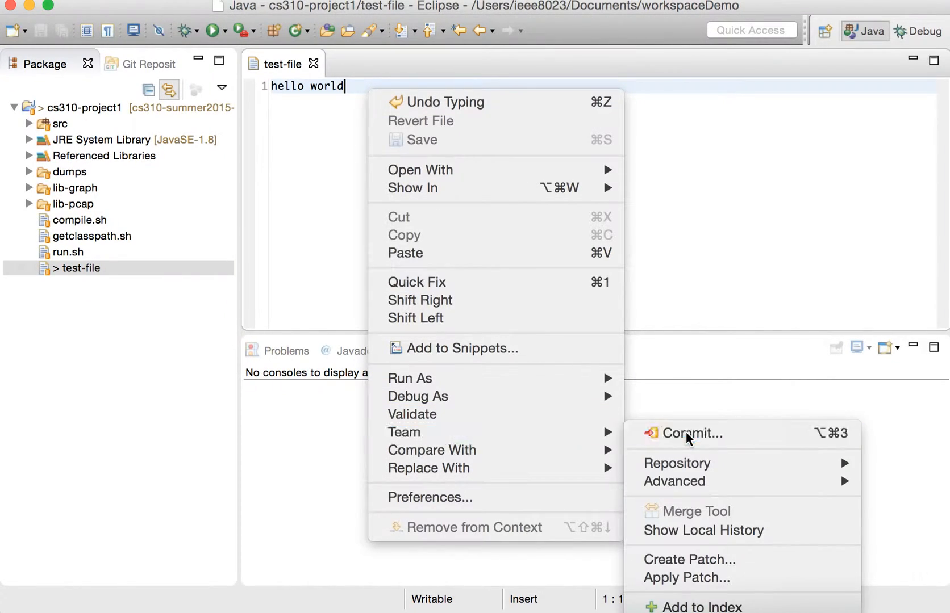
- Commit project1/test-file with message 'test2' and push it to origin master
click(685, 434)
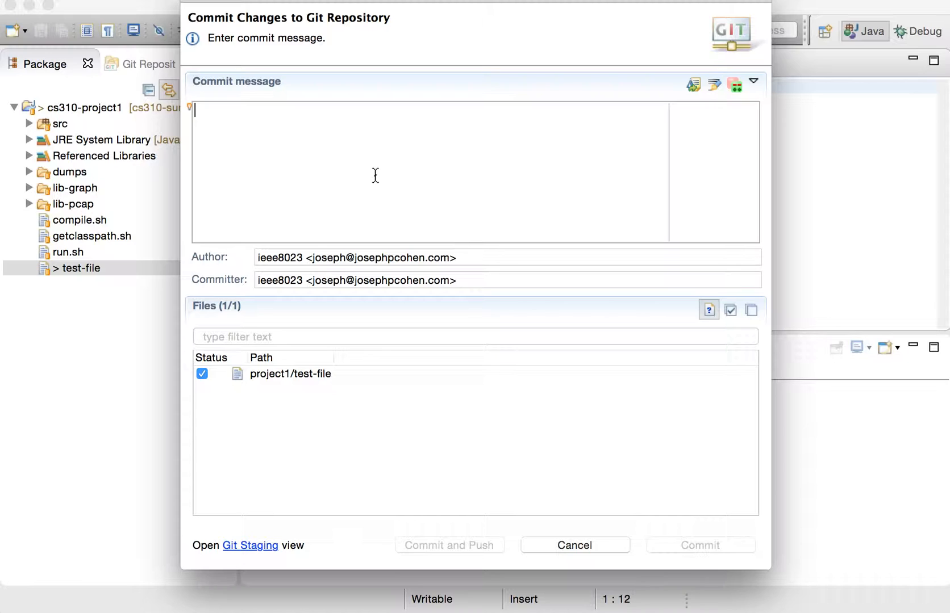
text(test2)
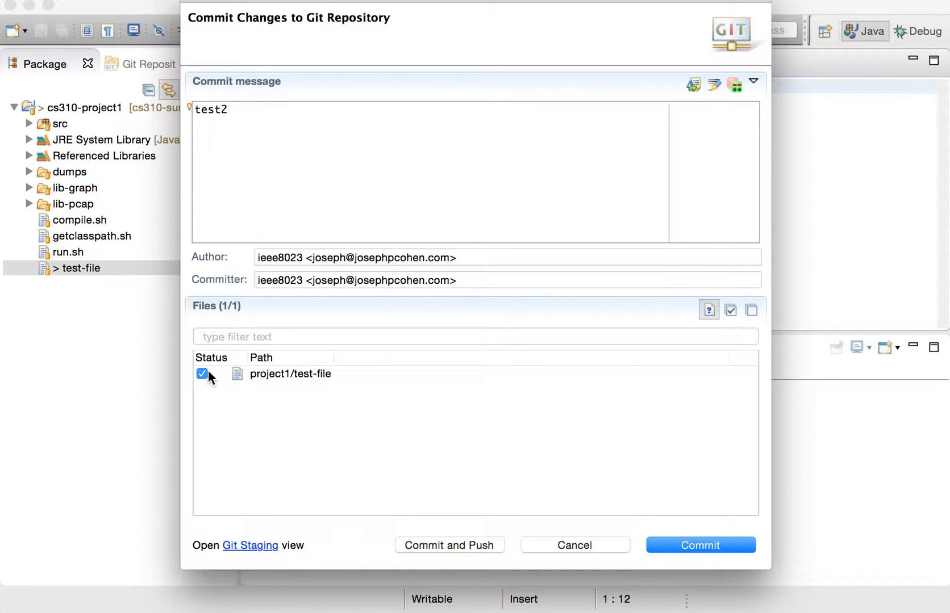
click(242, 109)
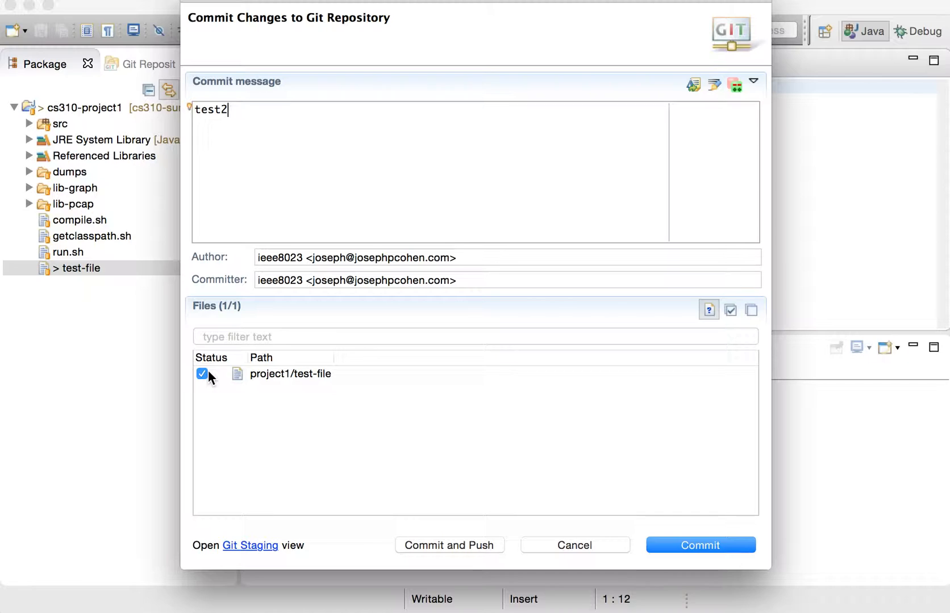
click(202, 373)
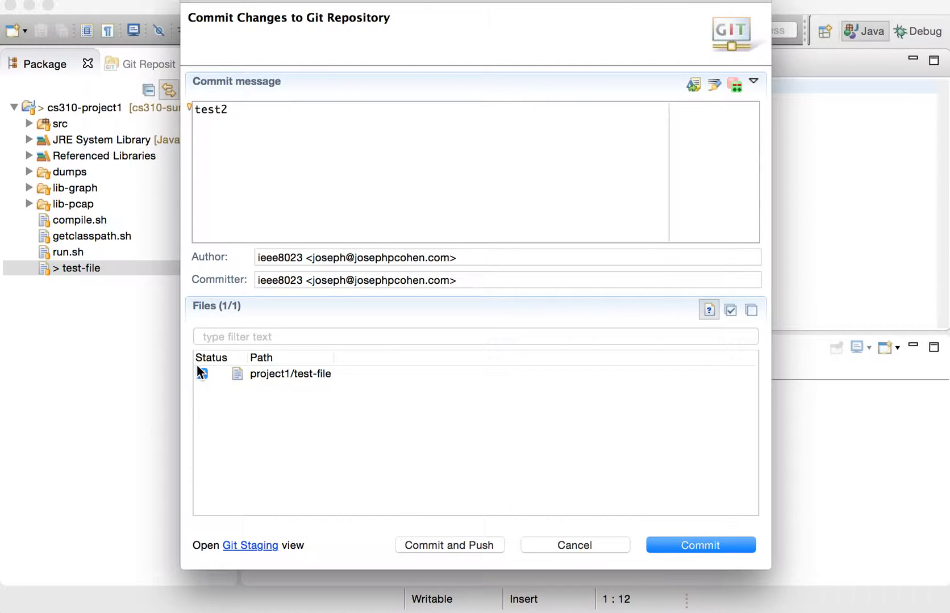
click(226, 110)
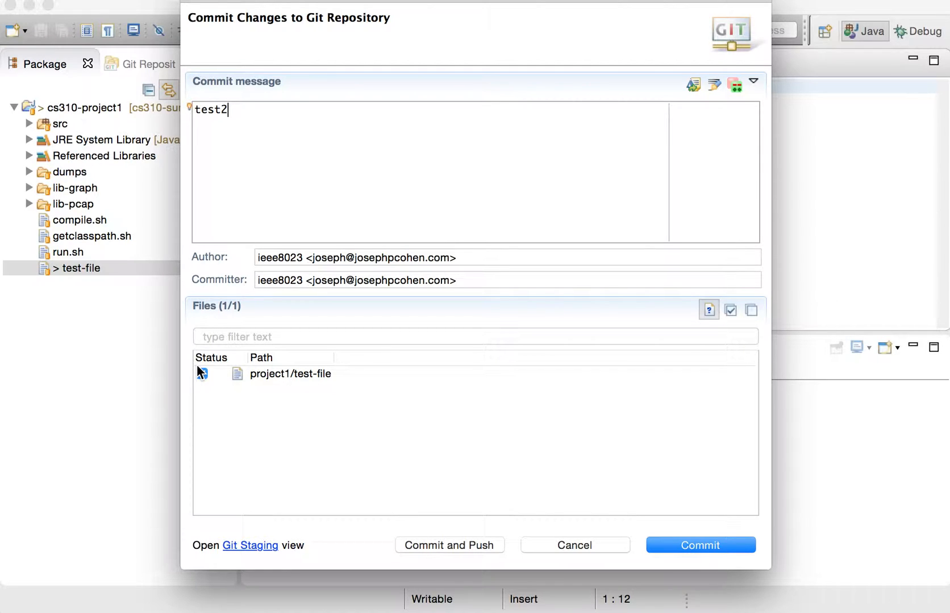
click(202, 374)
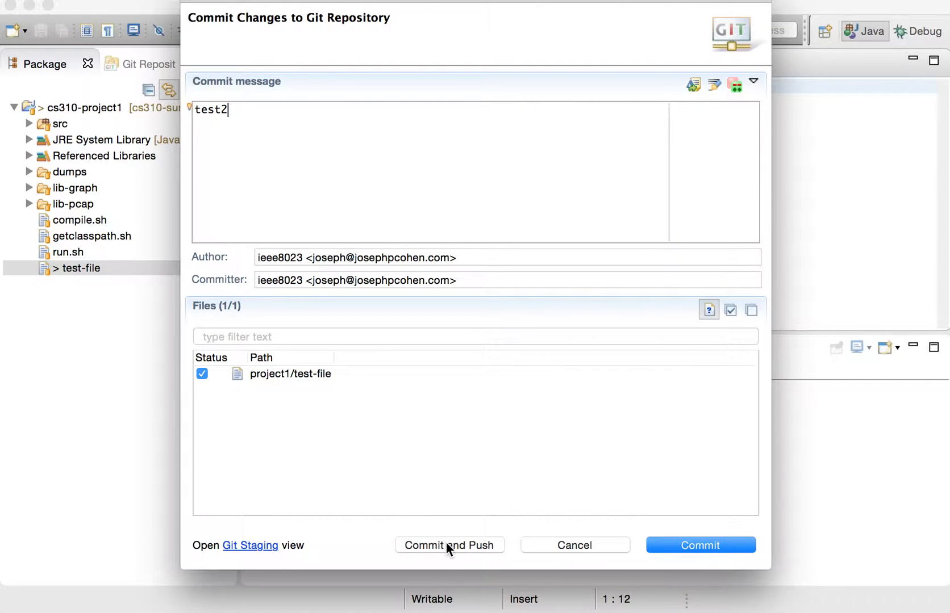
click(448, 545)
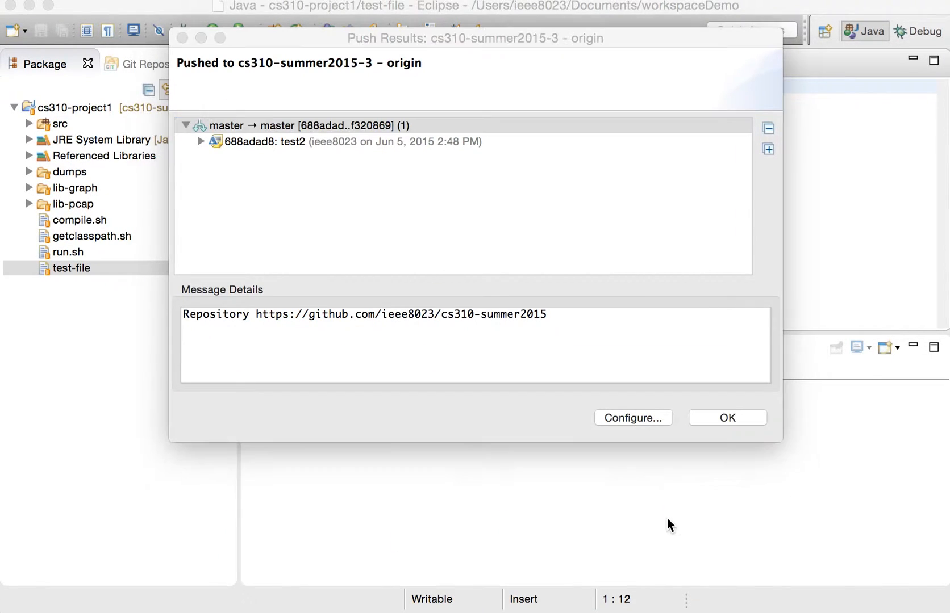
click(727, 418)
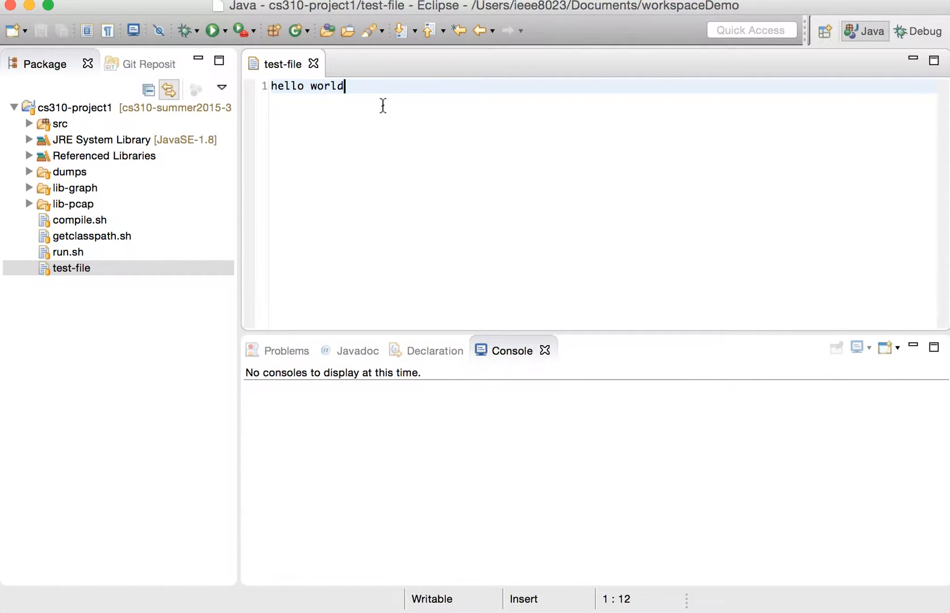
mouse_move(389, 126)
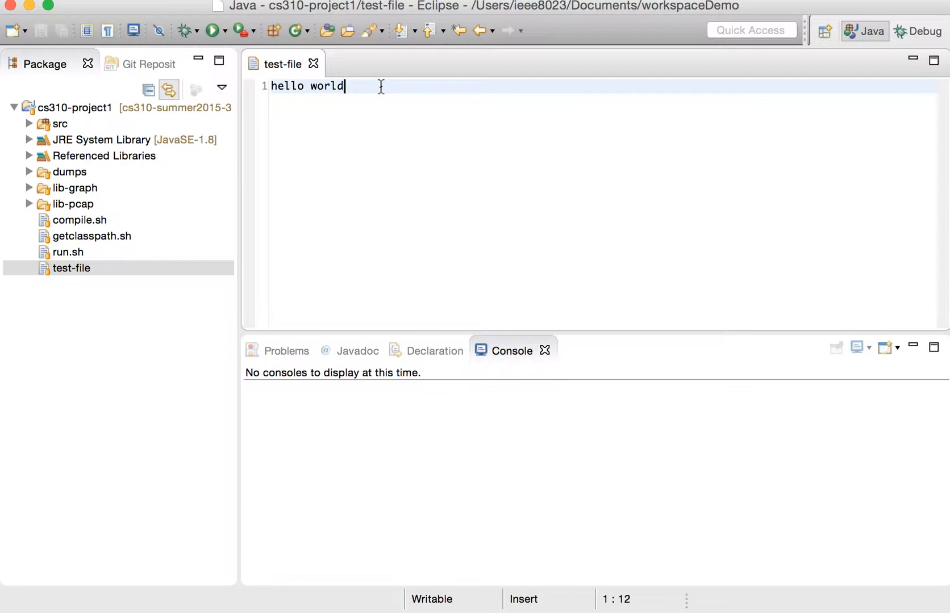
- Compare test-file's 'hello world' against its previous revision reading 'hello'
right_click(381, 88)
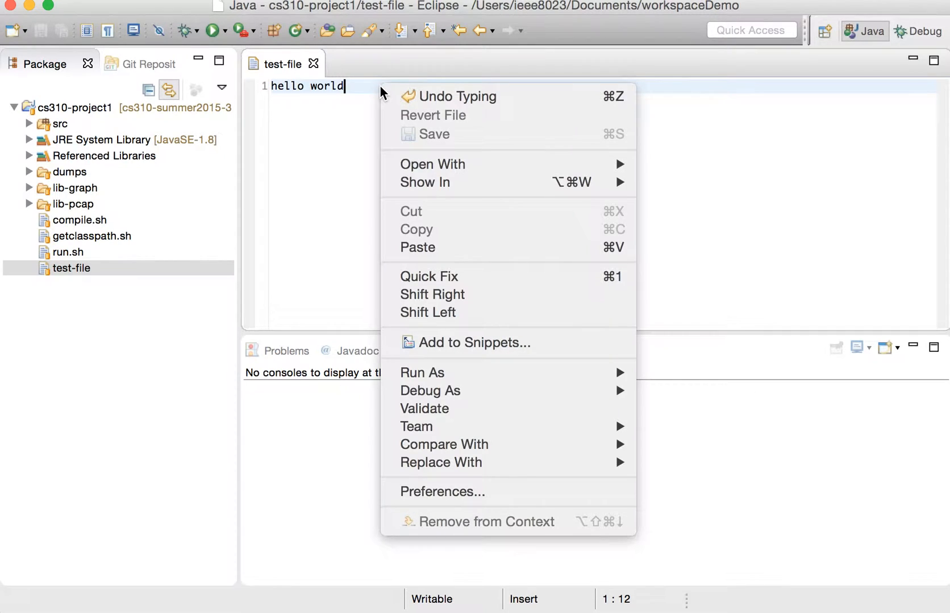
mouse_move(444, 443)
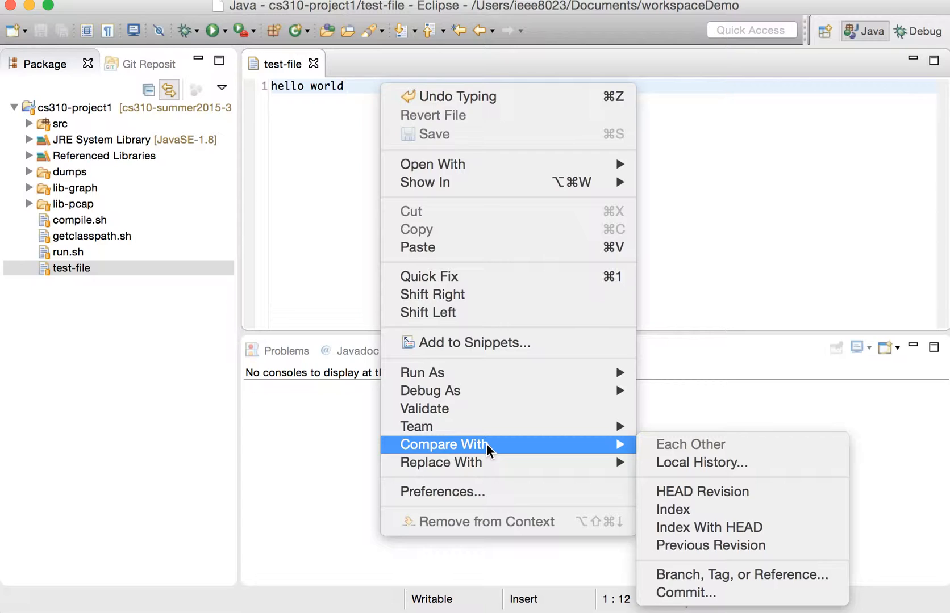
mouse_move(710, 546)
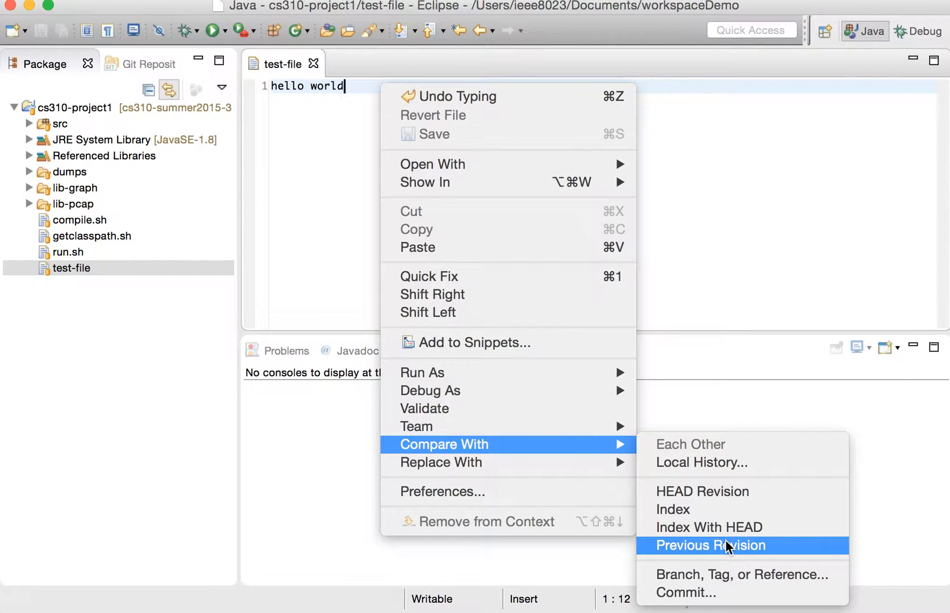
click(708, 546)
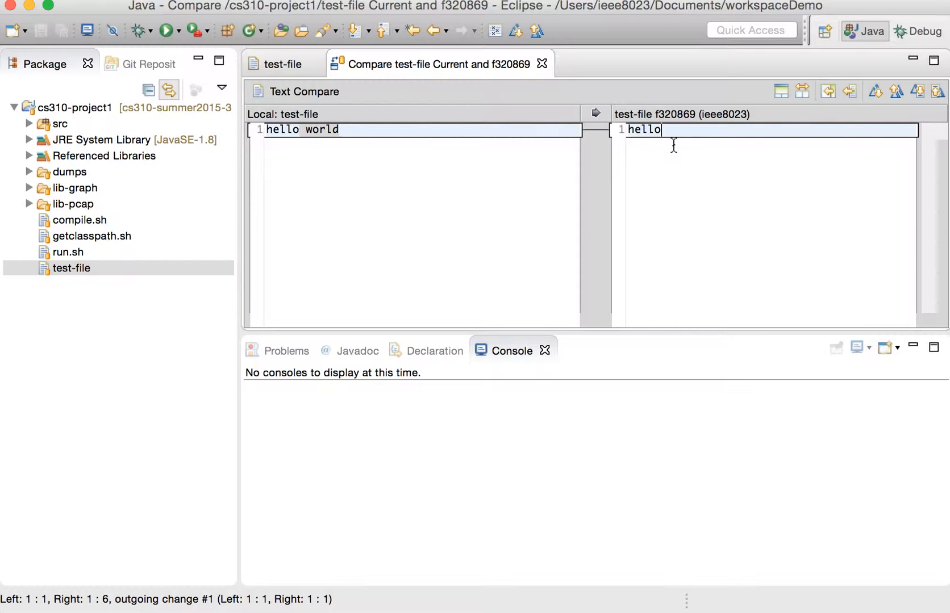
- Inspect the local 'hello world' line in Text Compare and return to the test-file editor
click(341, 129)
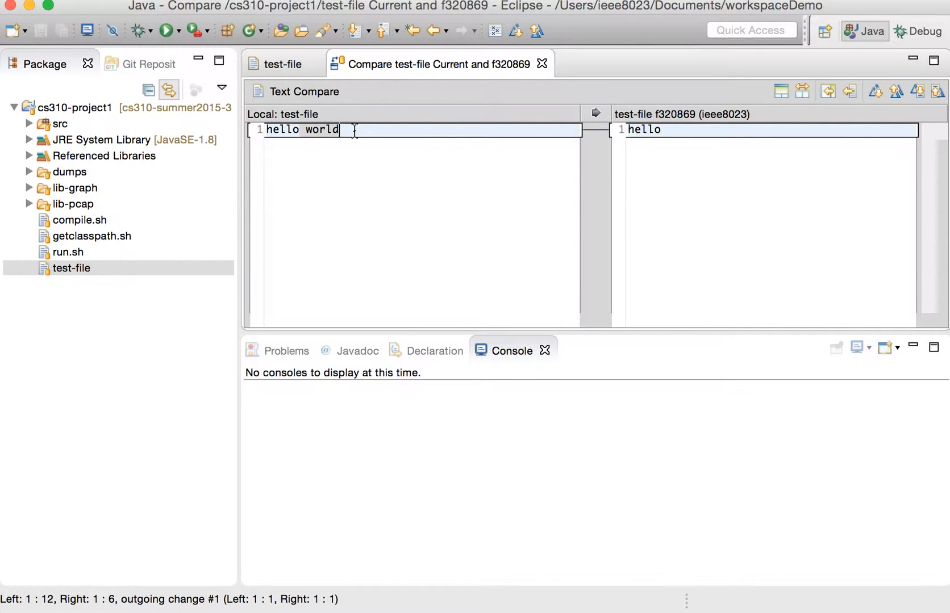
mouse_move(340, 119)
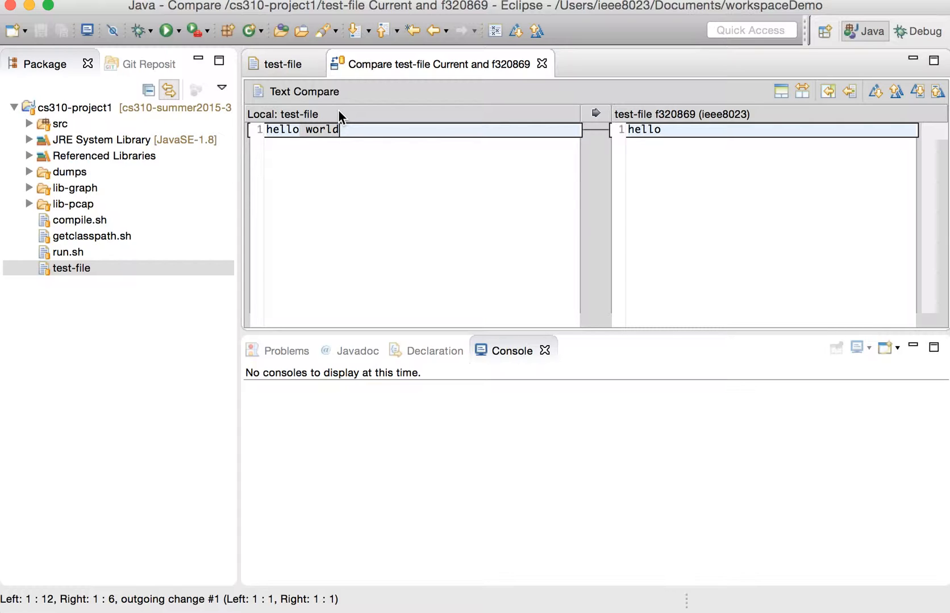
click(281, 64)
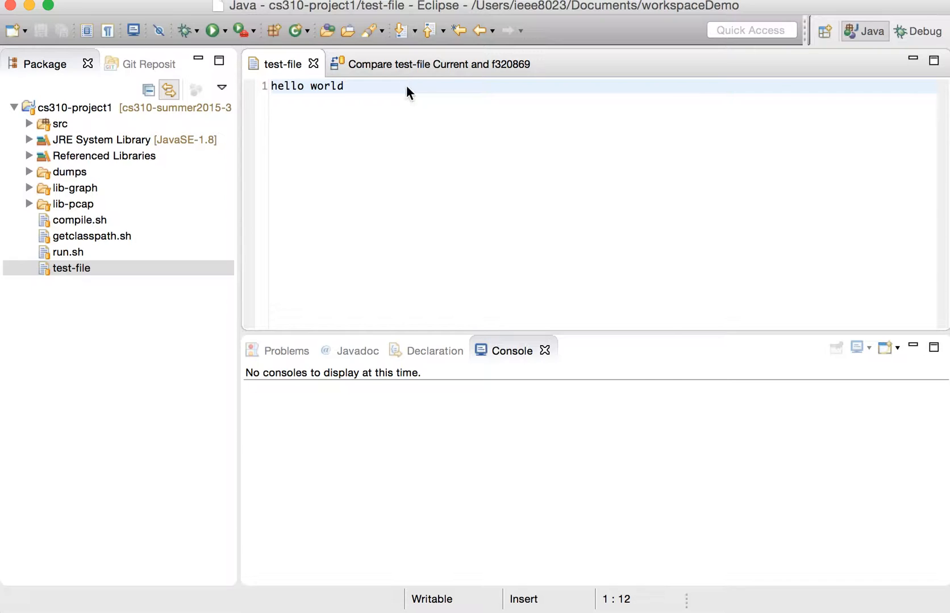
- Bring up the Team actions for test-file to show its local history
right_click(409, 91)
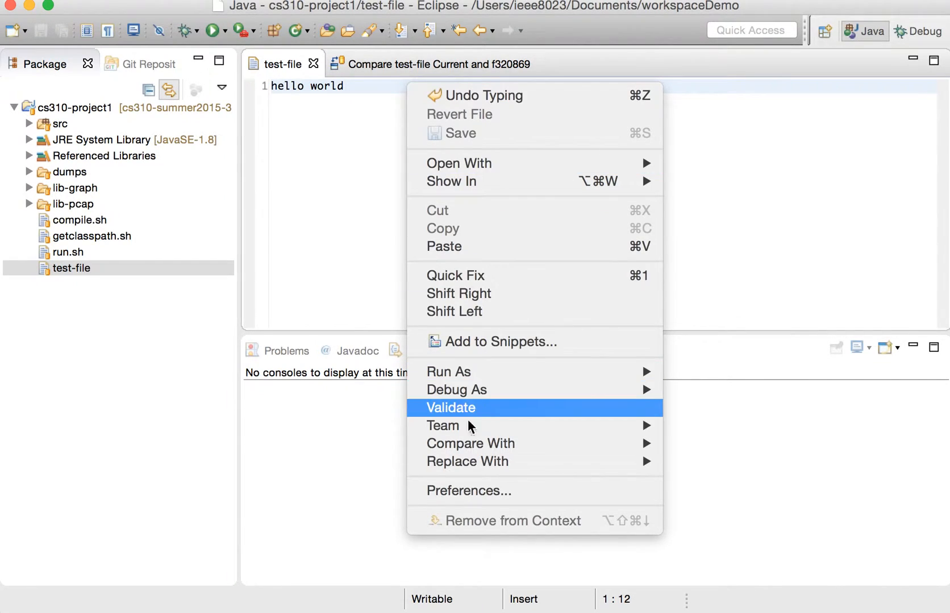
mouse_move(442, 426)
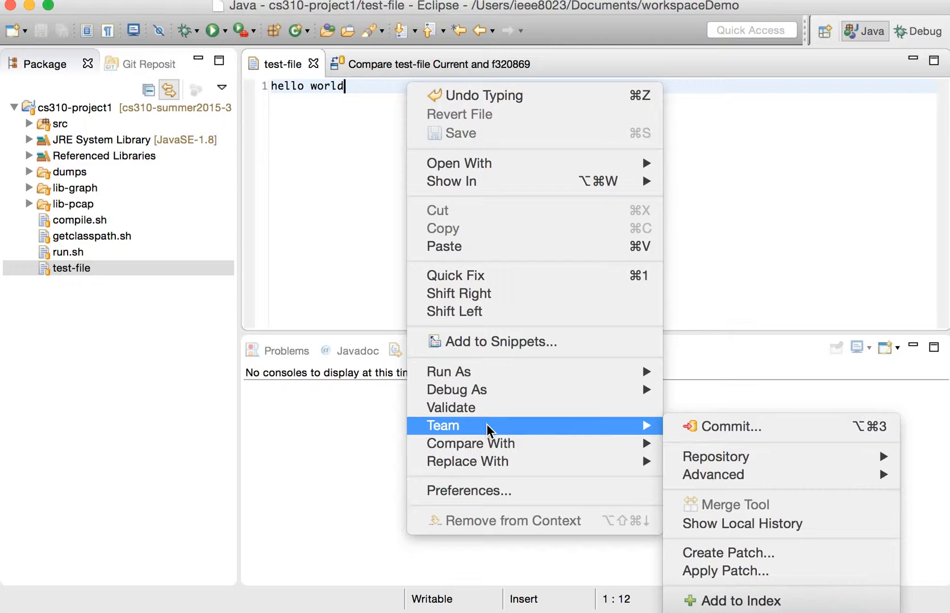
mouse_move(741, 524)
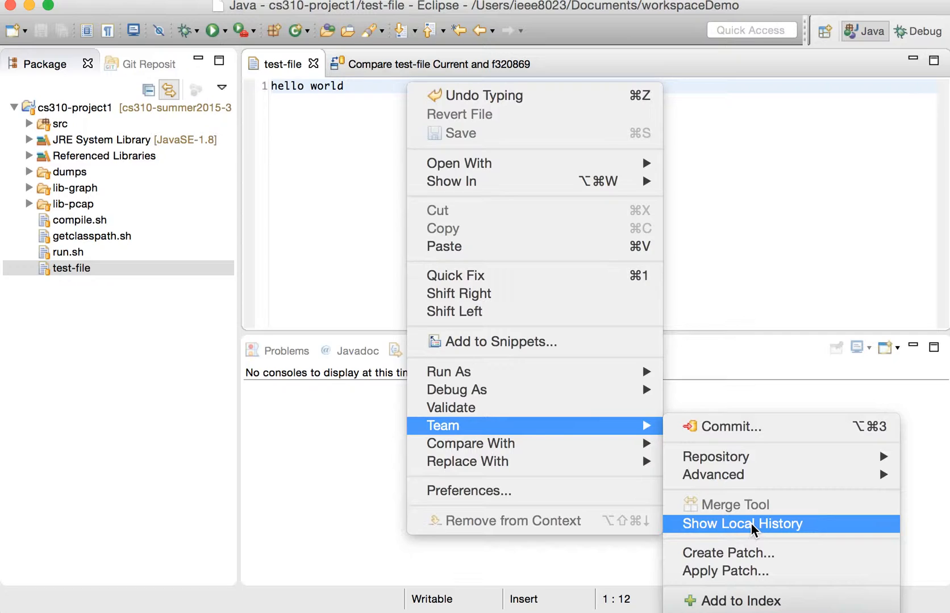
mouse_move(742, 524)
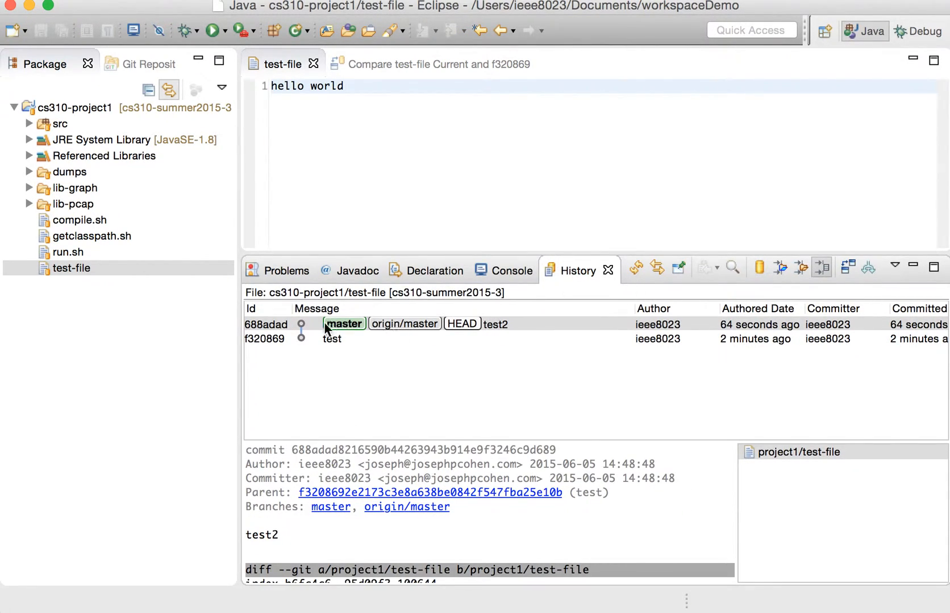
mouse_move(734, 336)
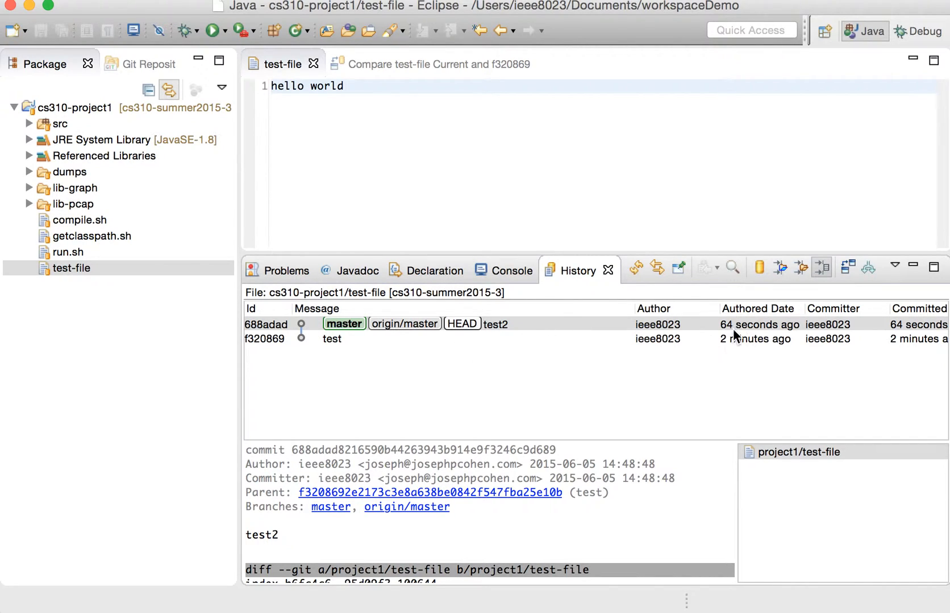
mouse_move(332, 347)
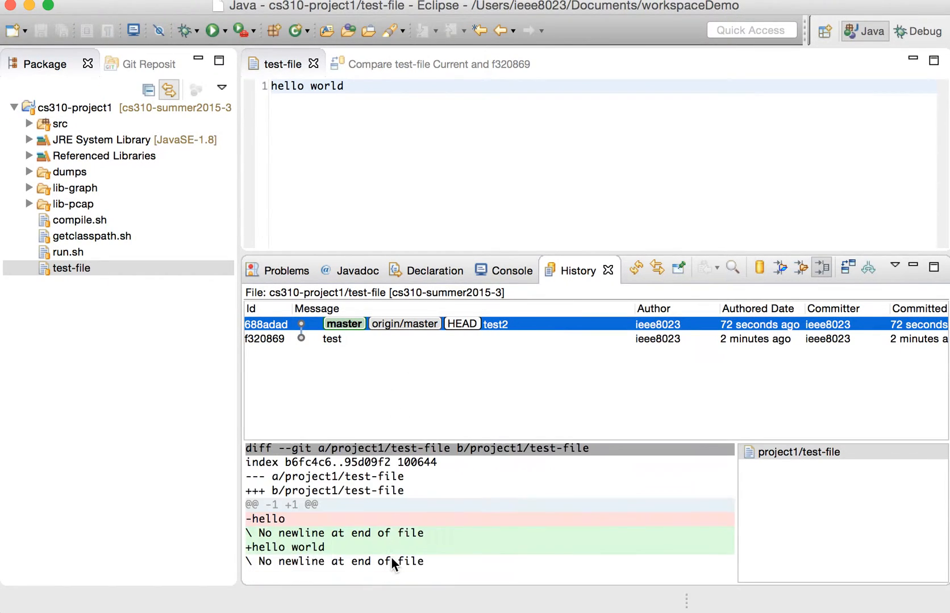
- Switch between the test and test2 commits, ending on the diff adding 'hello'
click(331, 339)
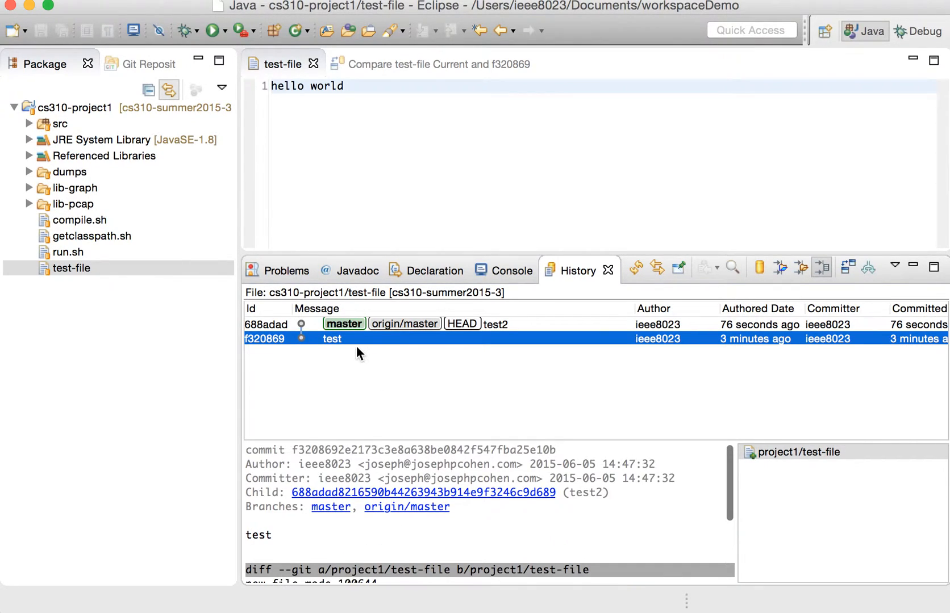
click(495, 324)
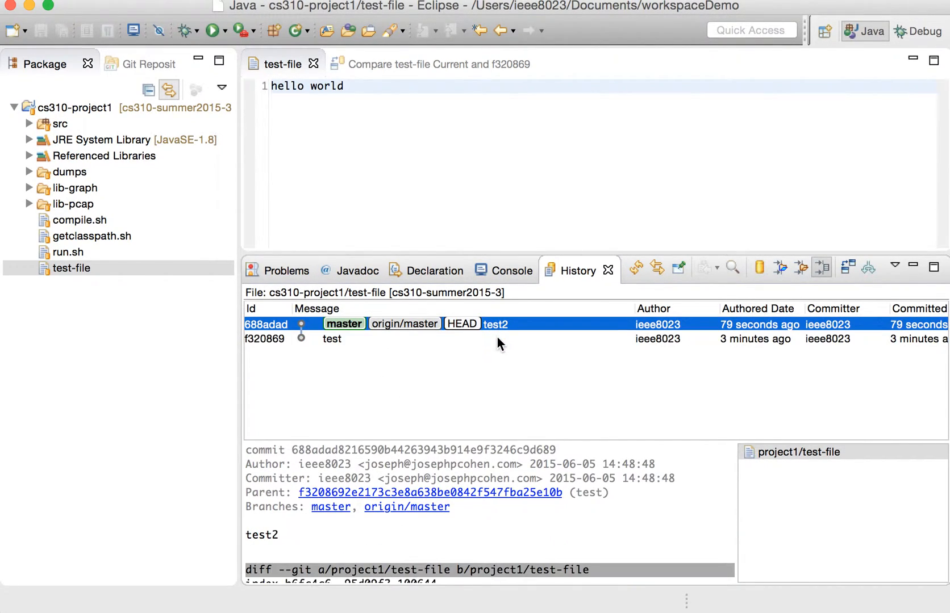
click(332, 340)
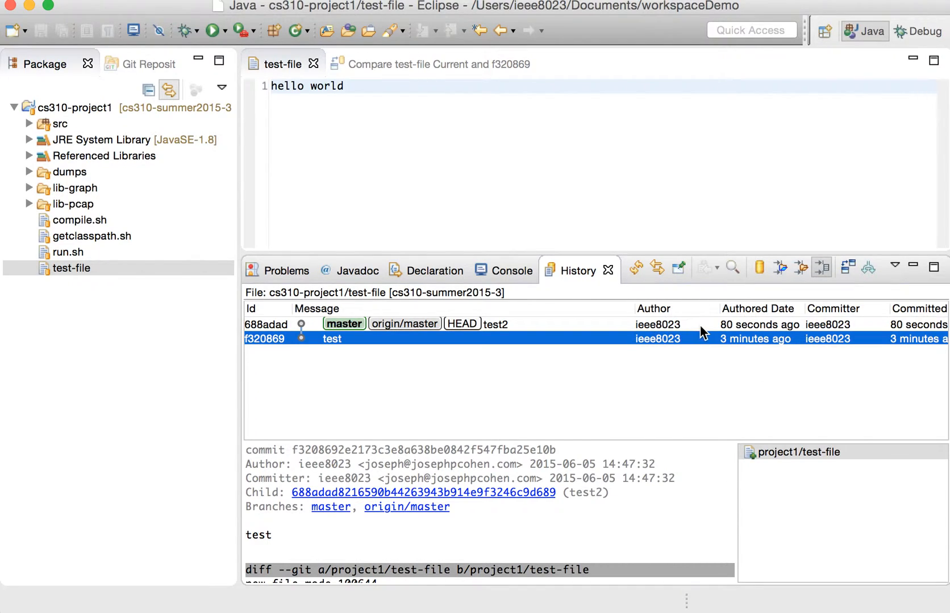
scroll(down, 3)
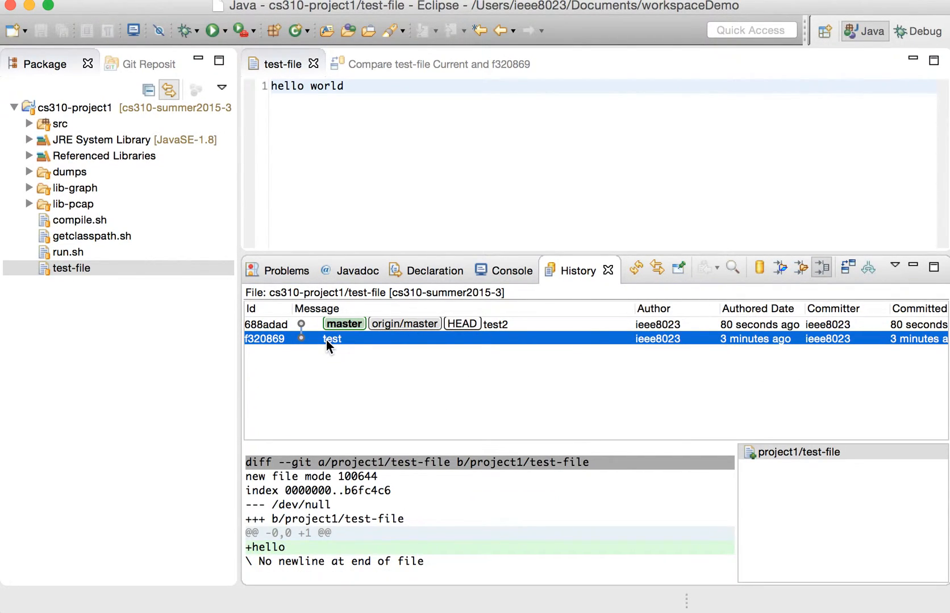
- View test-file's 'hello' revision from the test commit, then close it and the comparison
double_click(331, 338)
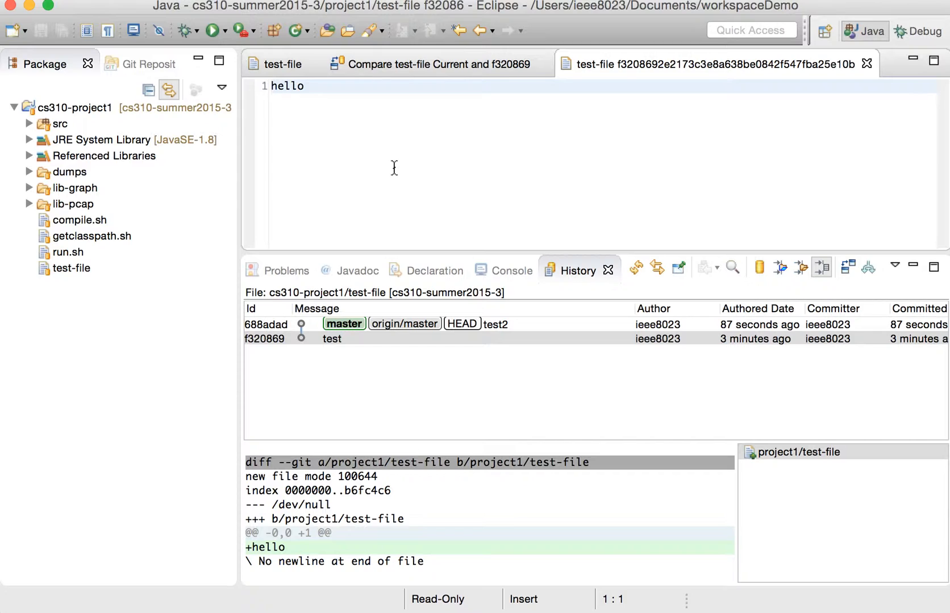
mouse_move(522, 162)
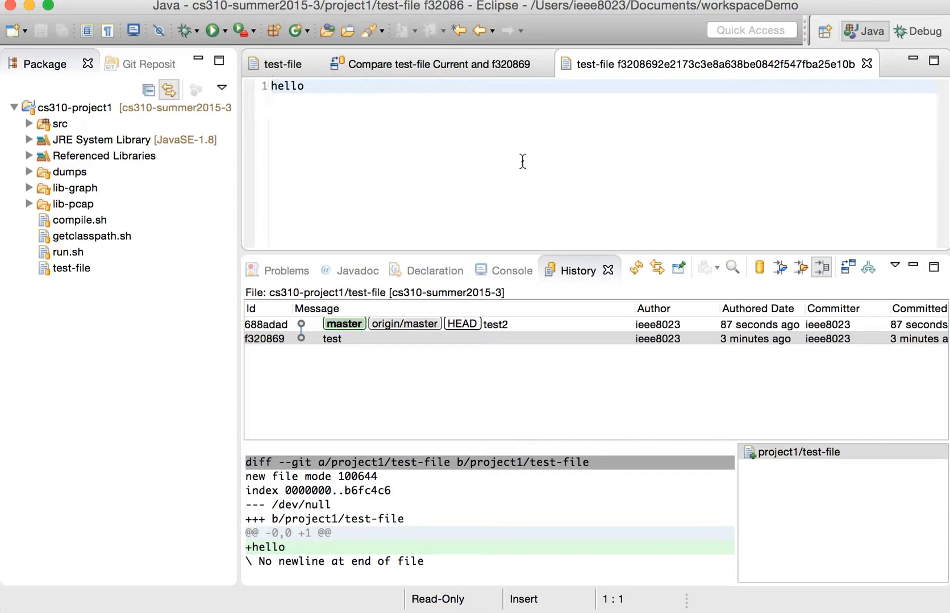
click(273, 85)
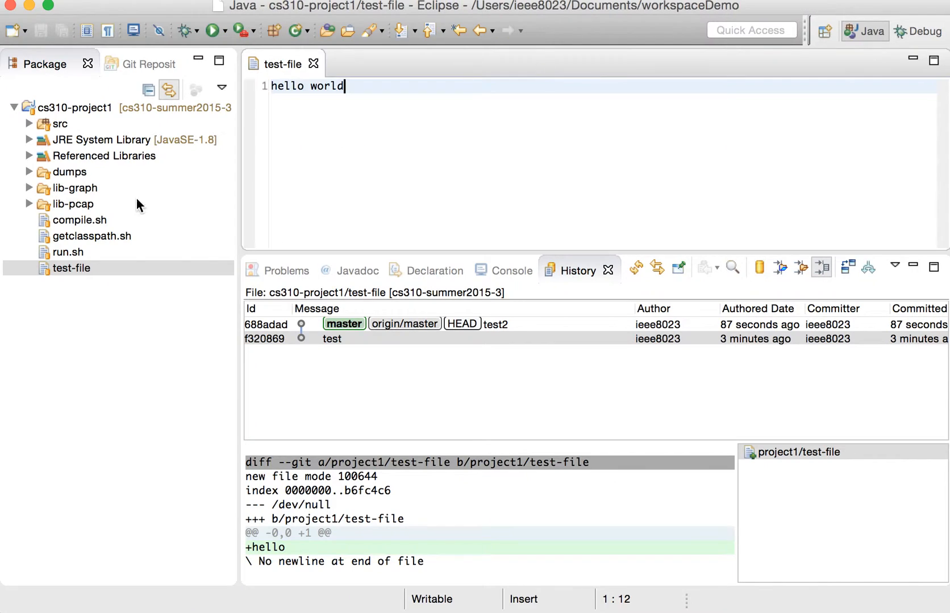
click(71, 268)
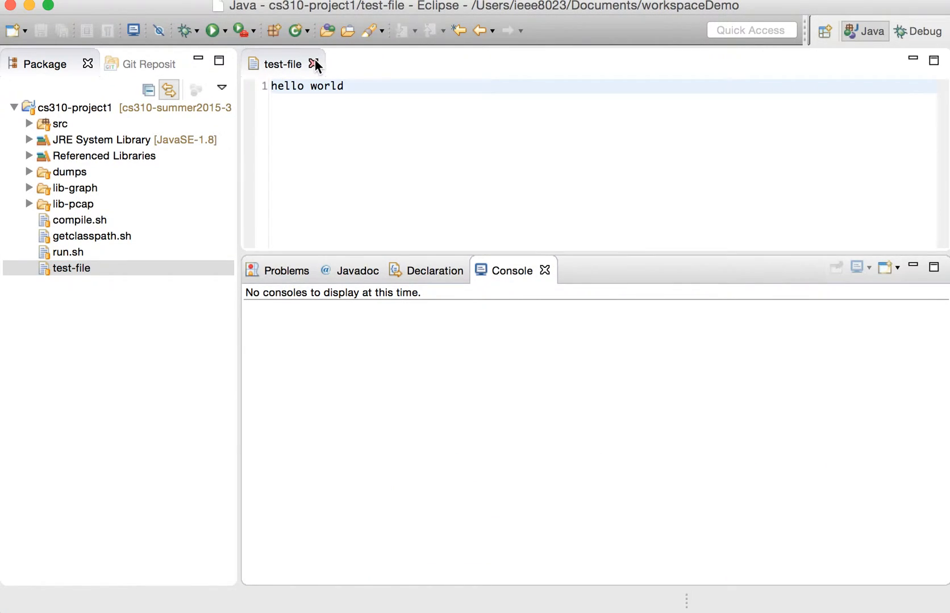
click(314, 65)
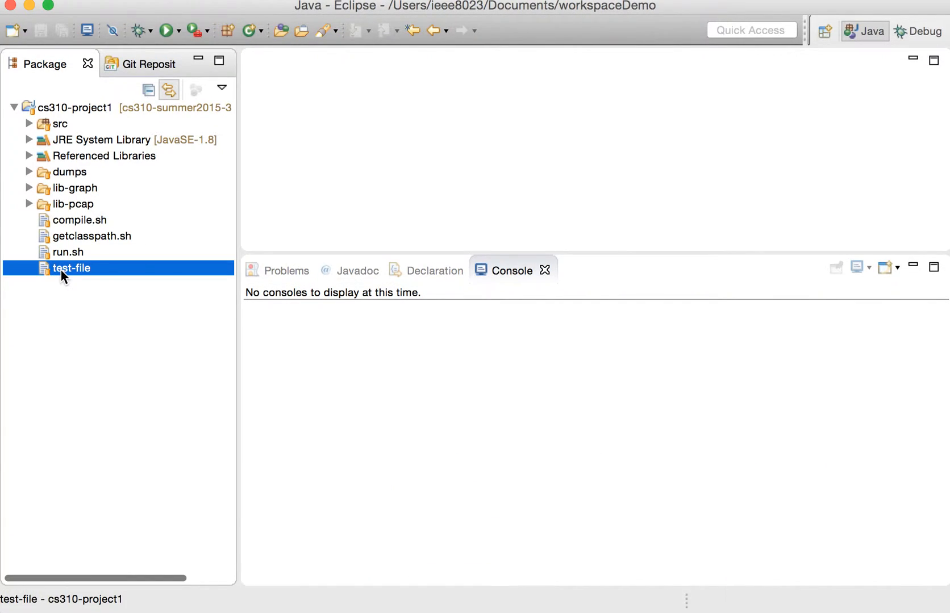
right_click(72, 268)
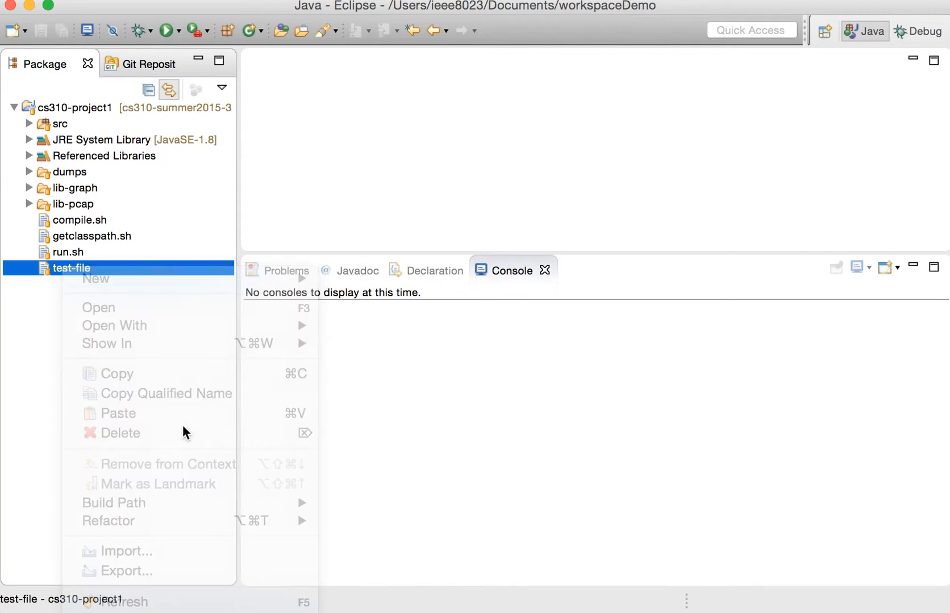
click(121, 433)
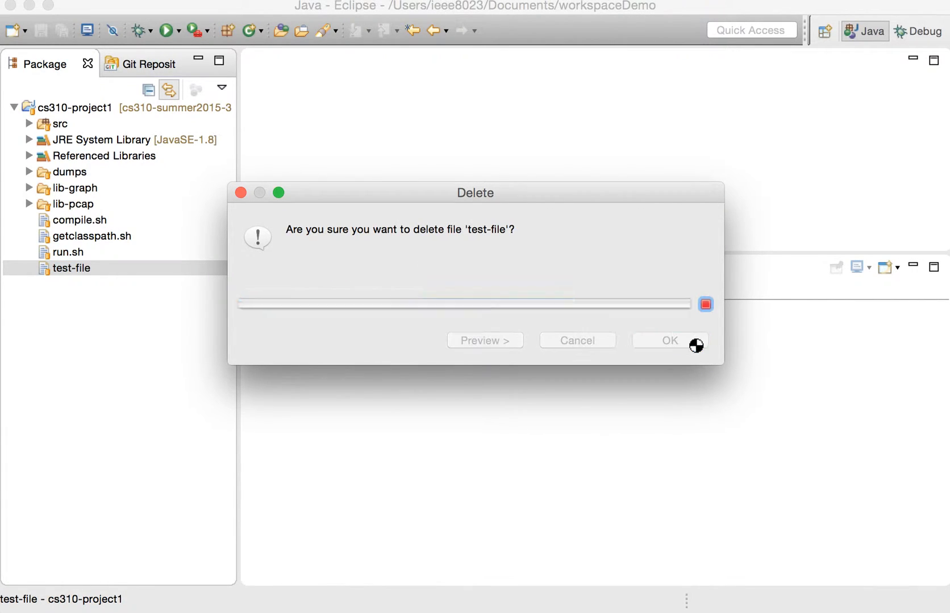
click(668, 340)
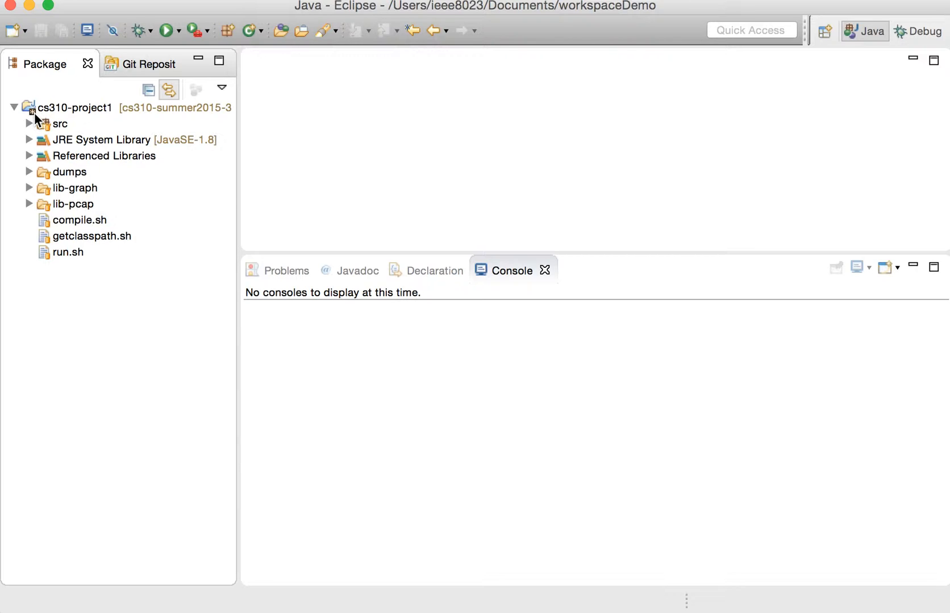
mouse_move(68, 115)
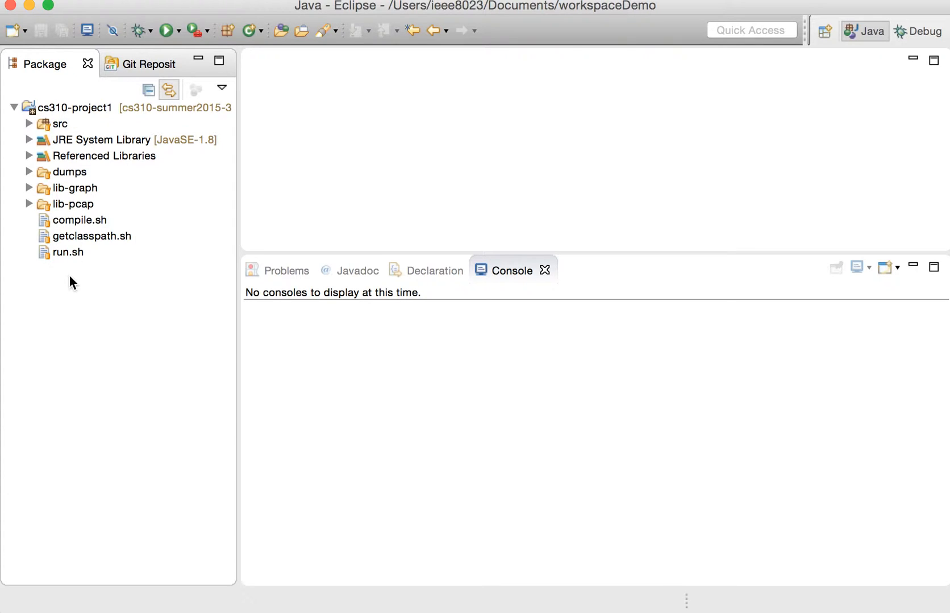
mouse_move(75, 115)
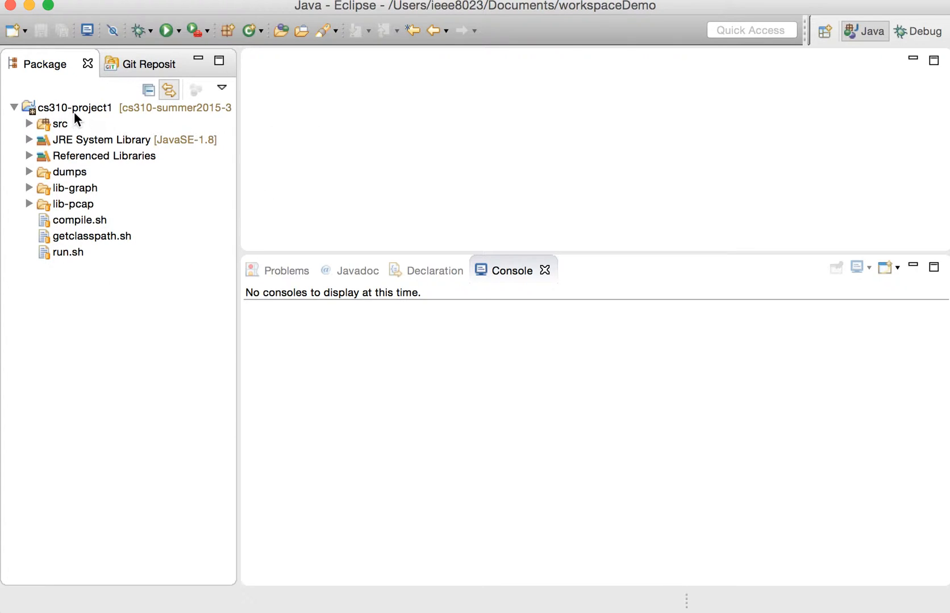
- Commit the deleted project1/test-file from cs310-project1 with message 'test'
click(75, 108)
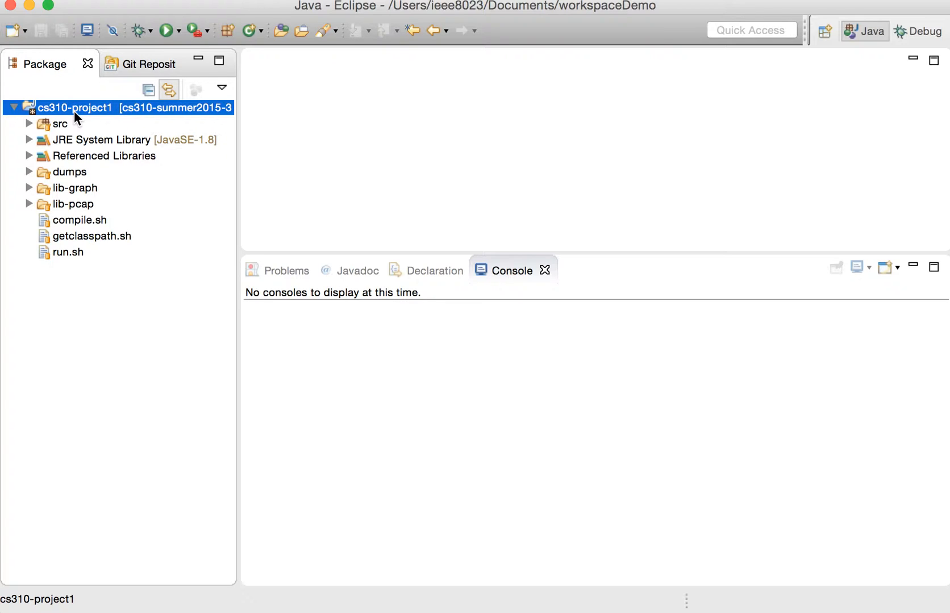
right_click(75, 108)
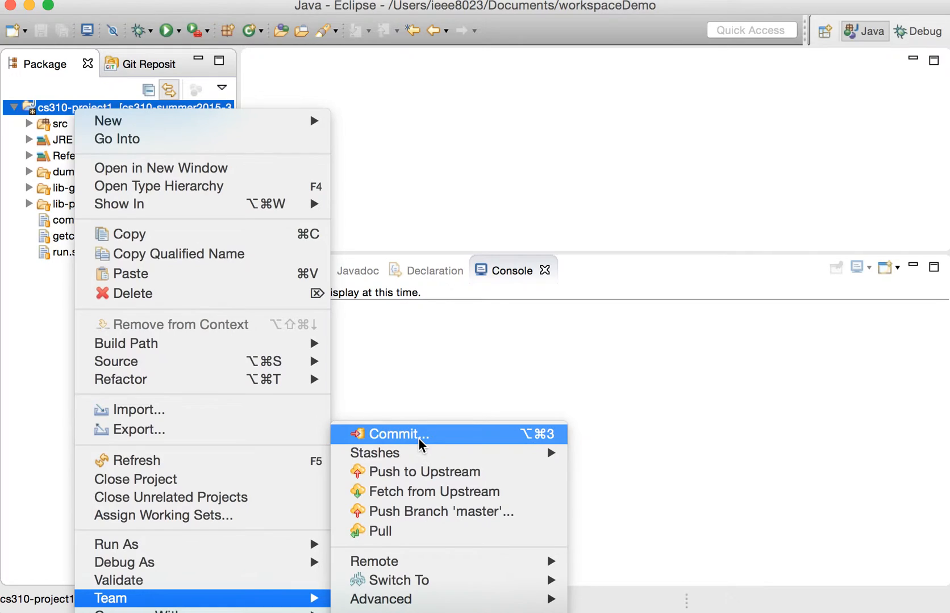
click(400, 434)
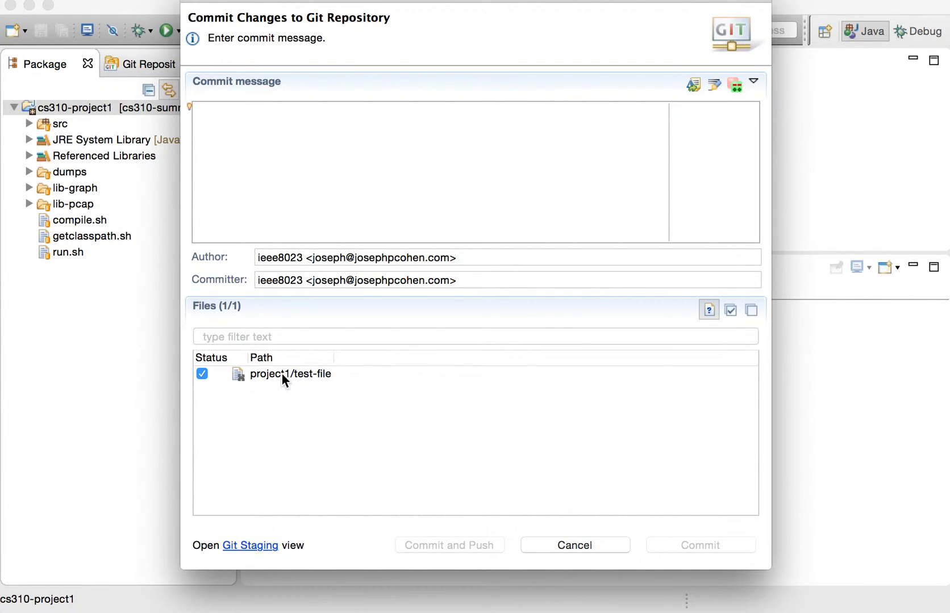
mouse_move(337, 383)
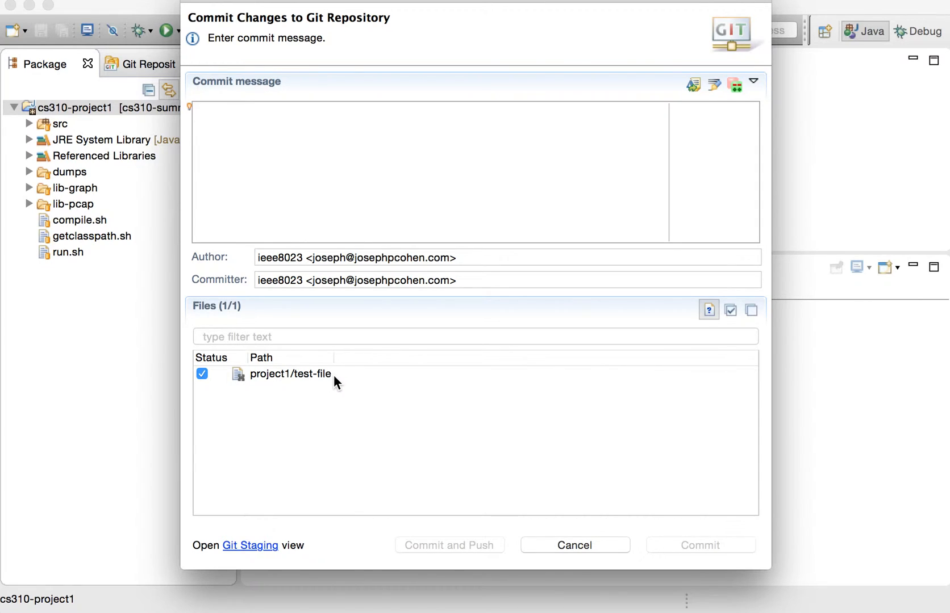
text(test)
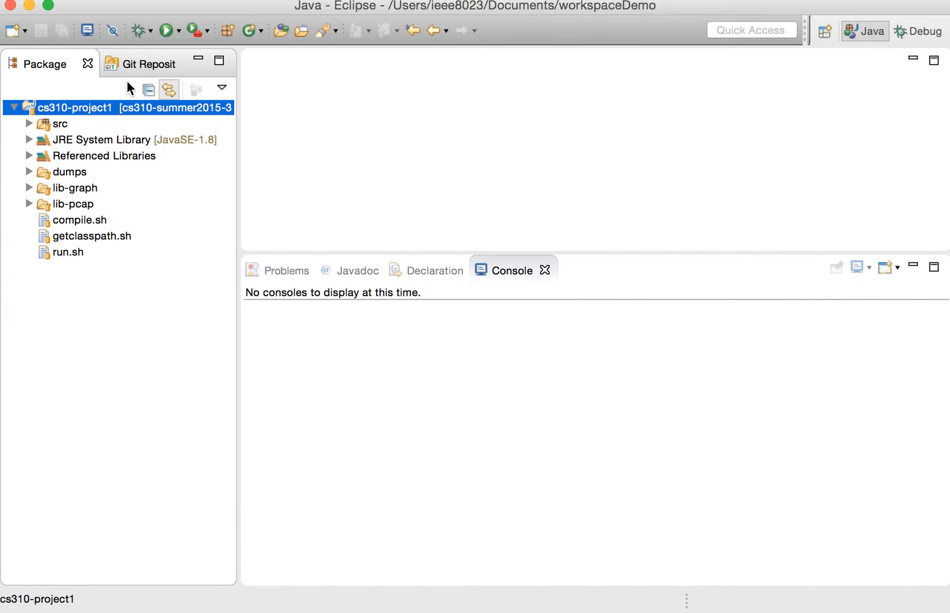
- Add a new empty file test-file3 at the top level of cs310-project1 via New > File
right_click(75, 108)
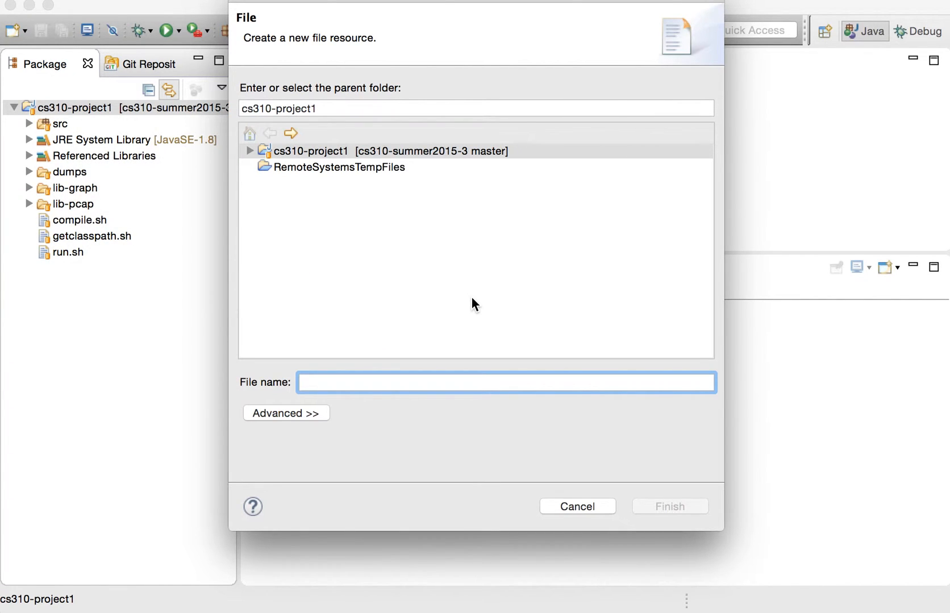
text(test-file3)
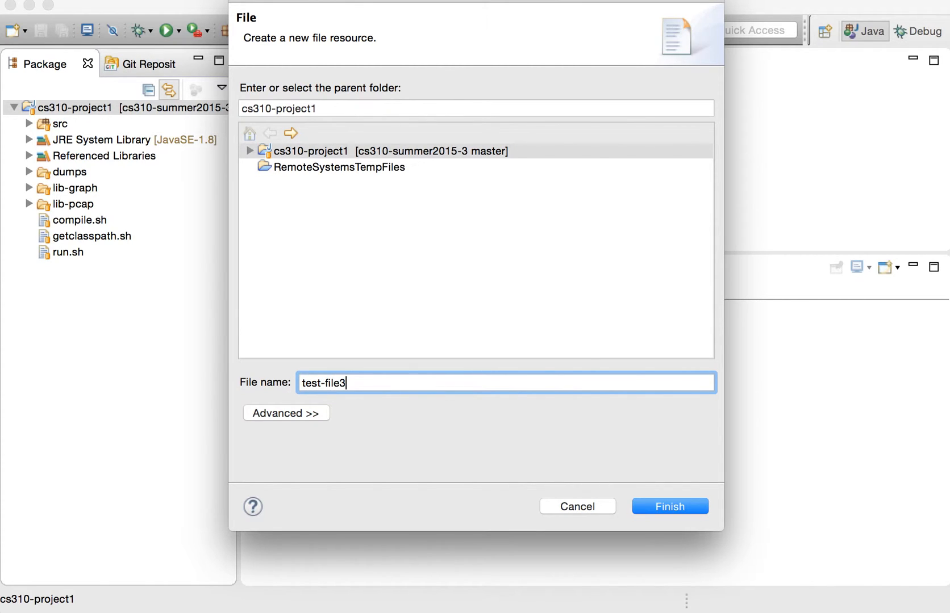
click(669, 506)
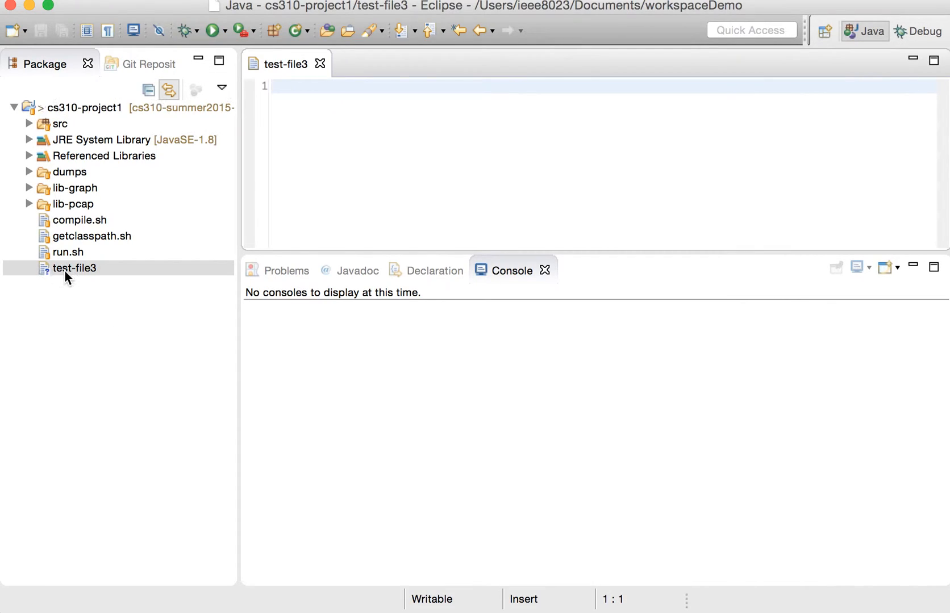
mouse_move(128, 284)
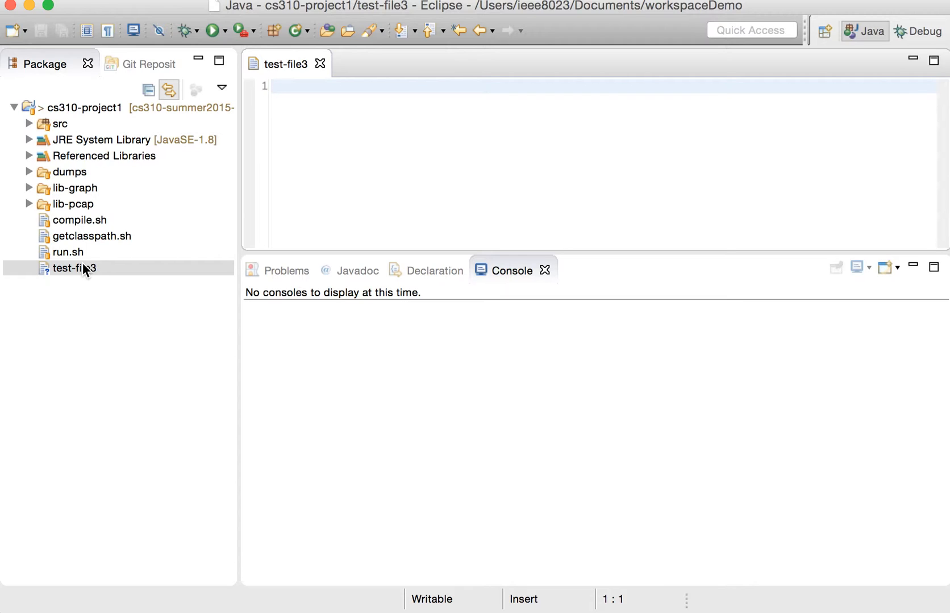
- Bring up the Team actions for test-file3 to reach Git's Ignore command
right_click(73, 268)
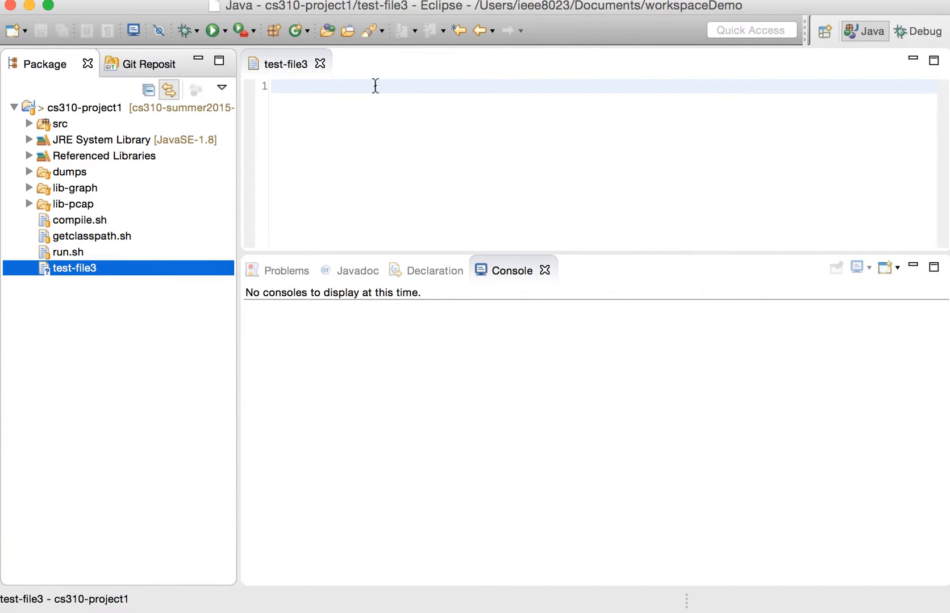
right_click(374, 85)
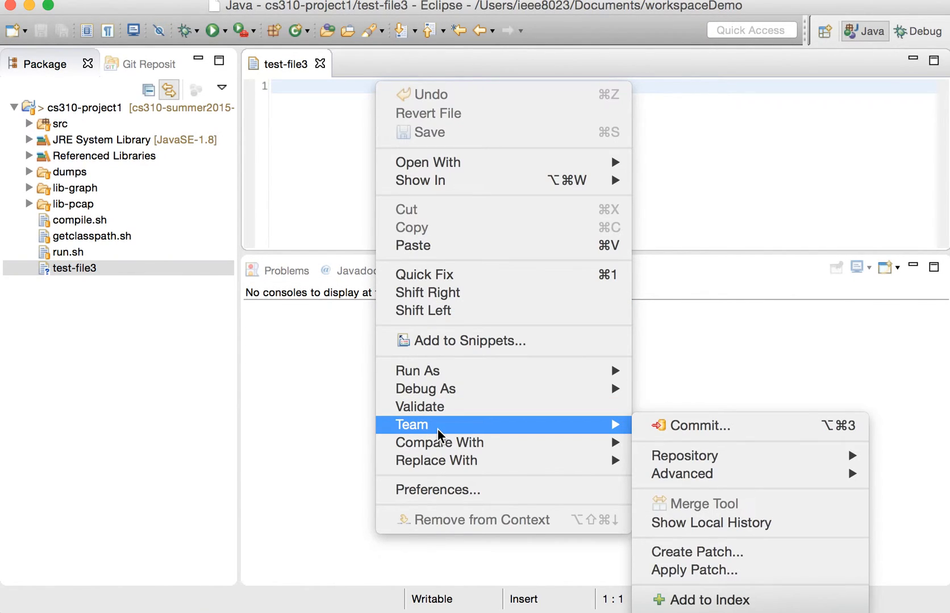
mouse_move(693, 570)
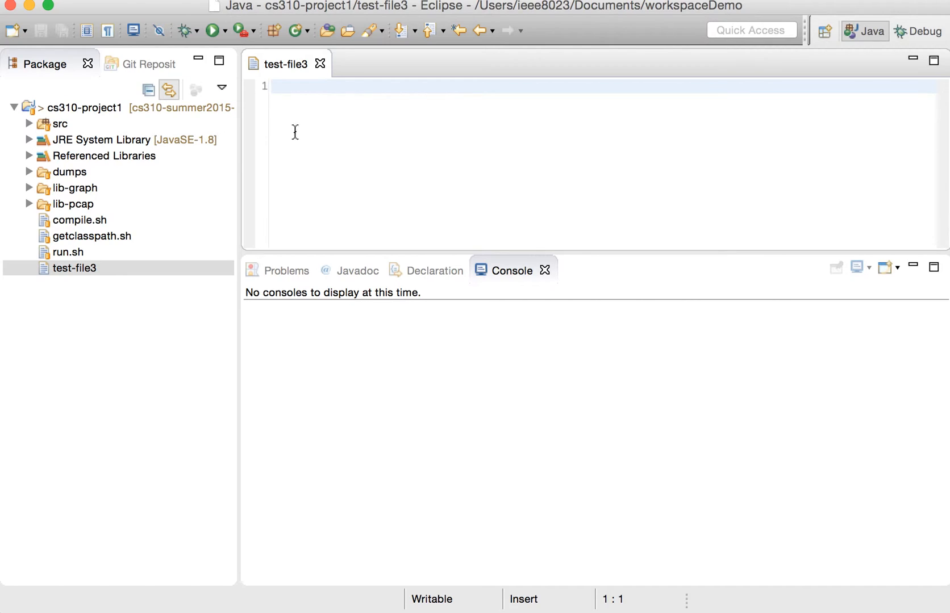
mouse_move(55, 268)
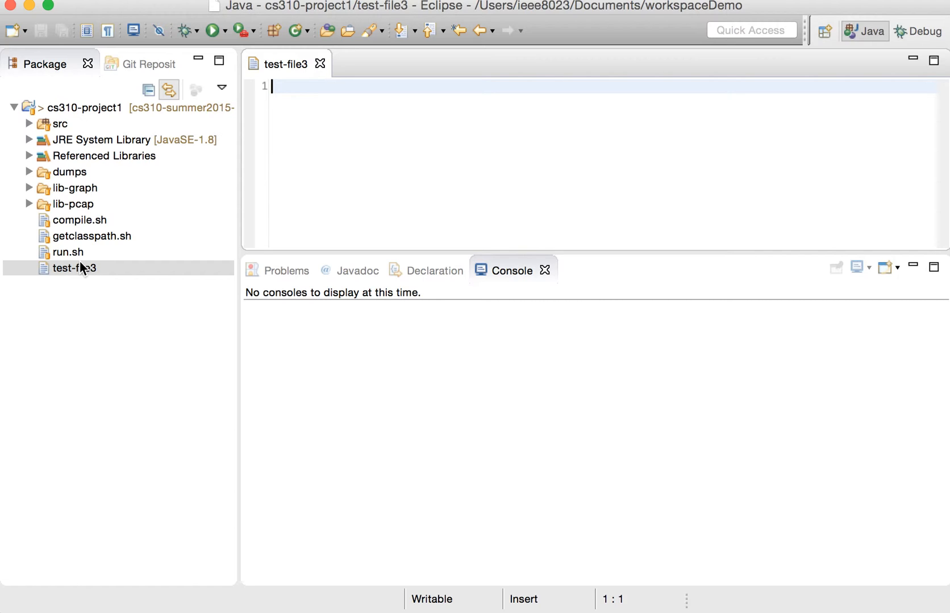
mouse_move(57, 109)
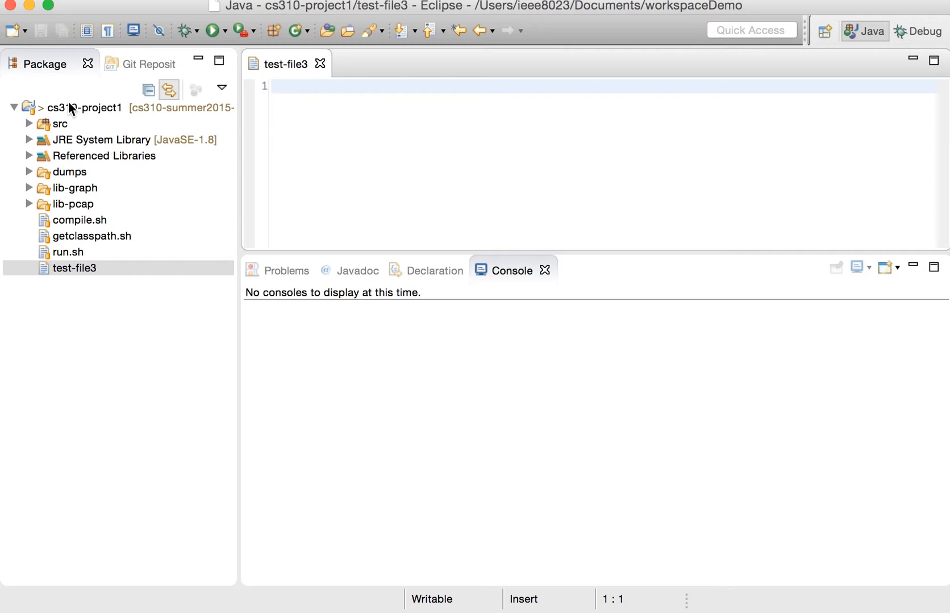
- Start a project commit and compare .gitignore, confirming it now lists /test-file3
click(85, 108)
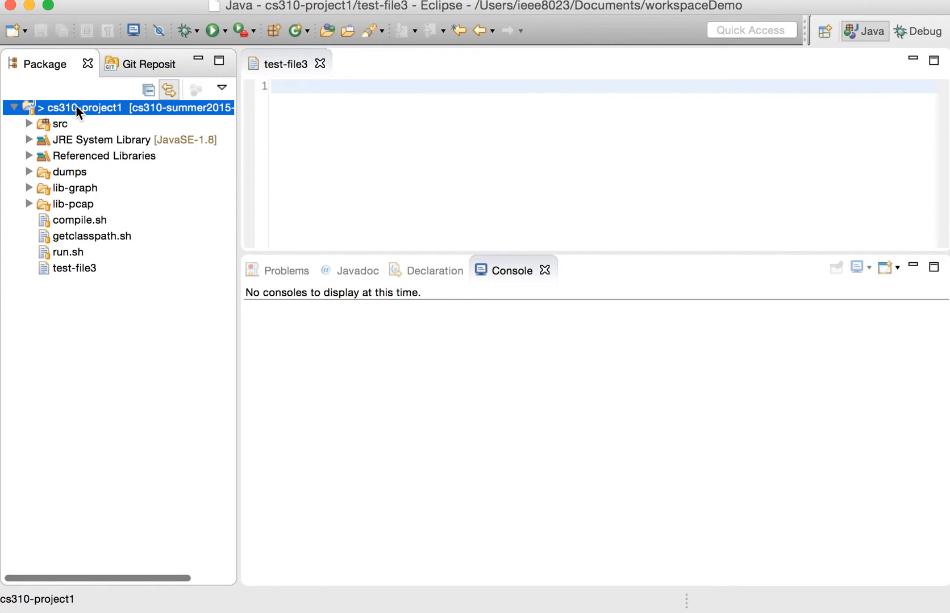
right_click(79, 108)
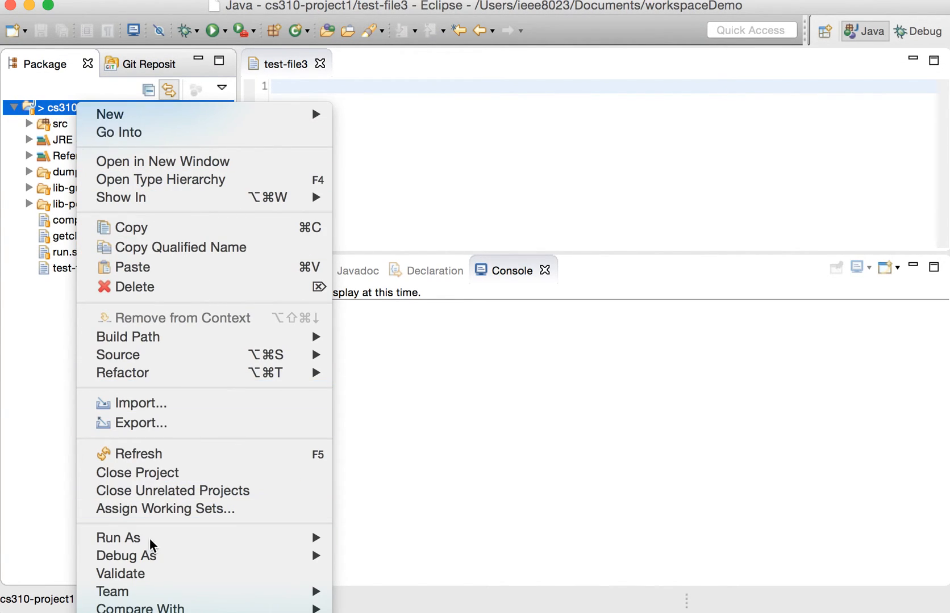
mouse_move(112, 592)
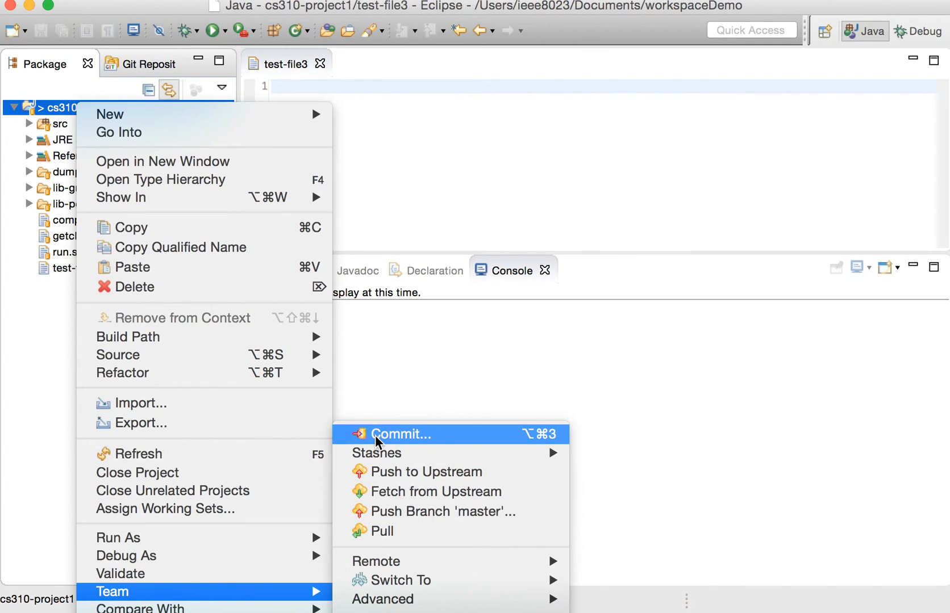
click(400, 434)
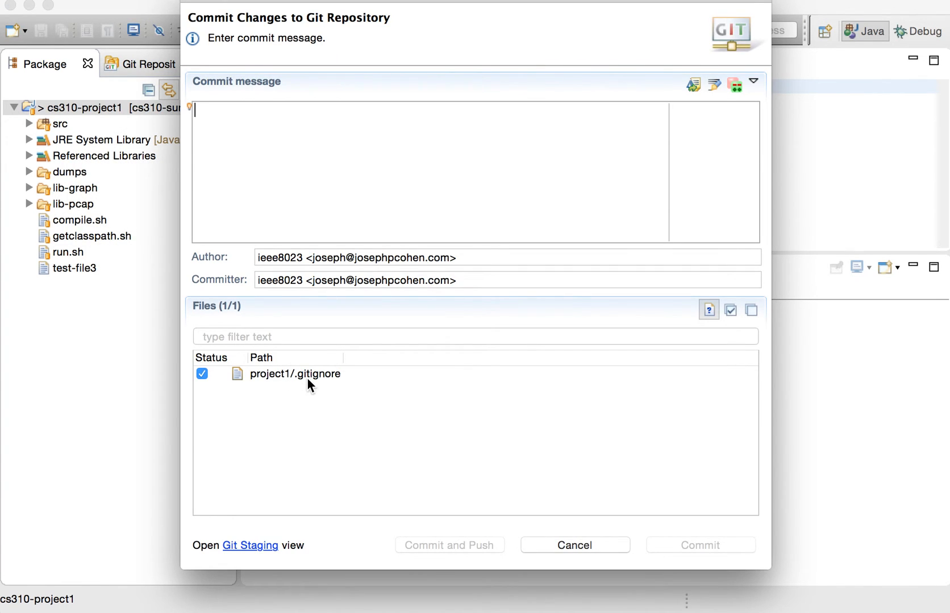
mouse_move(301, 382)
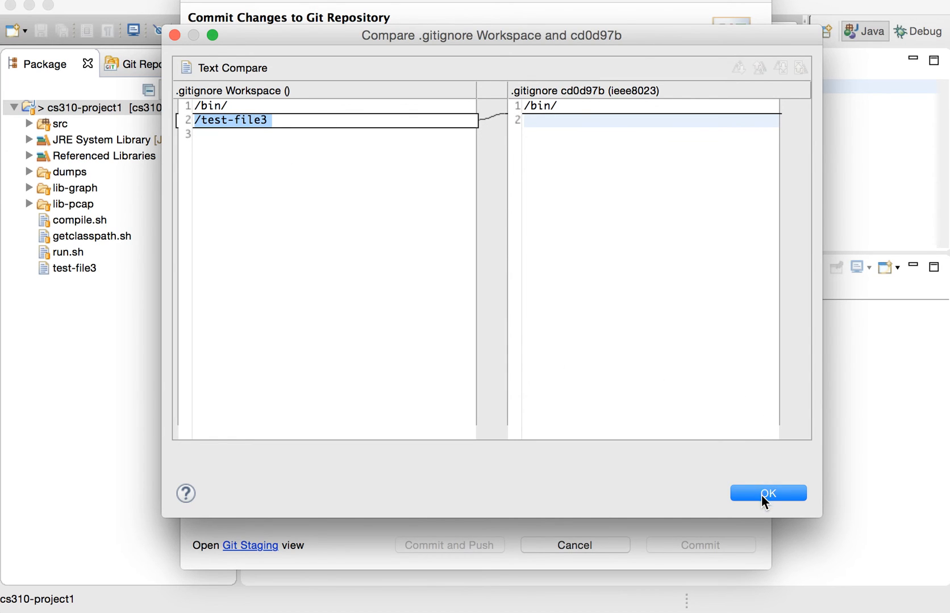
click(767, 493)
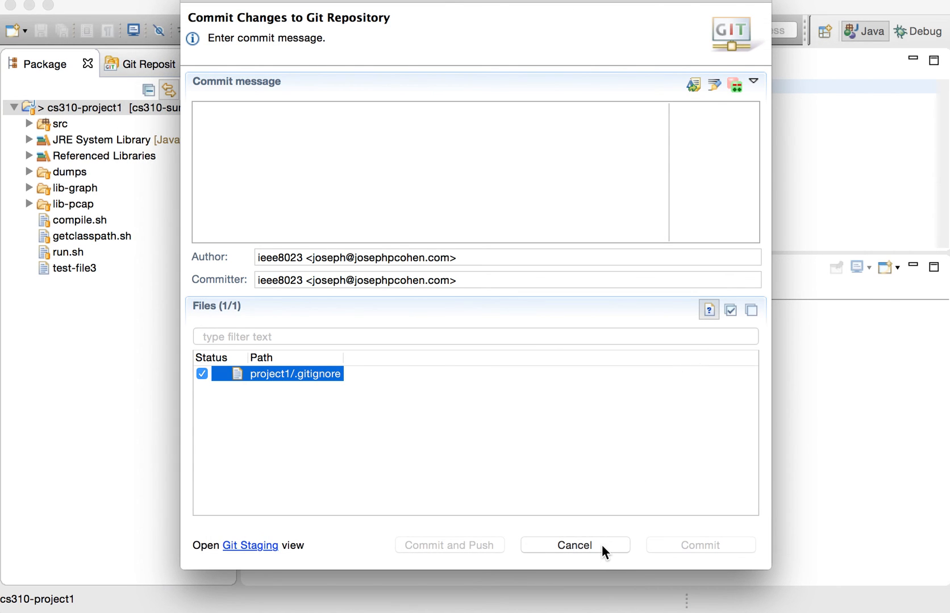
- Cancel the commit without committing and enlarge the editor area above the console
click(574, 546)
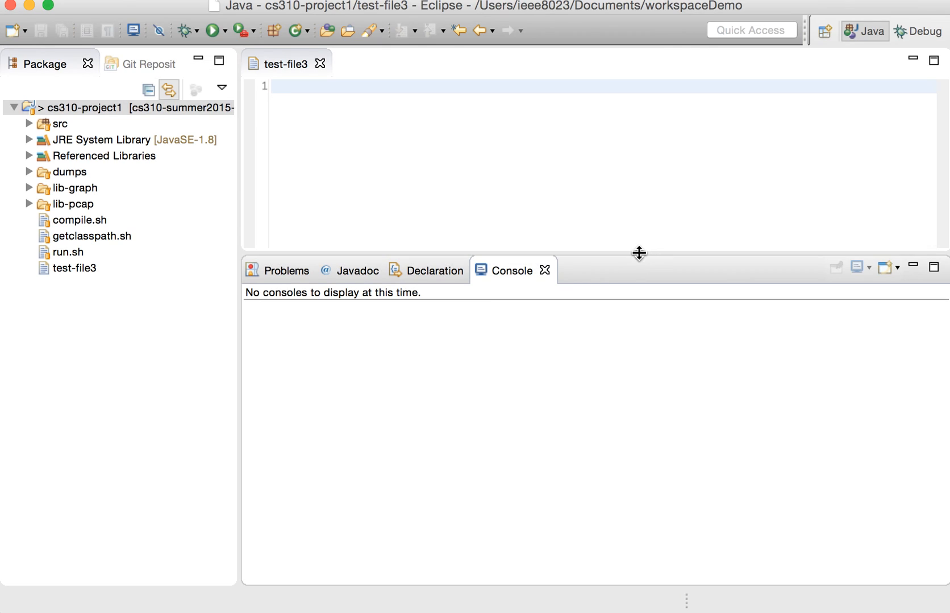
drag(639, 253, 638, 338)
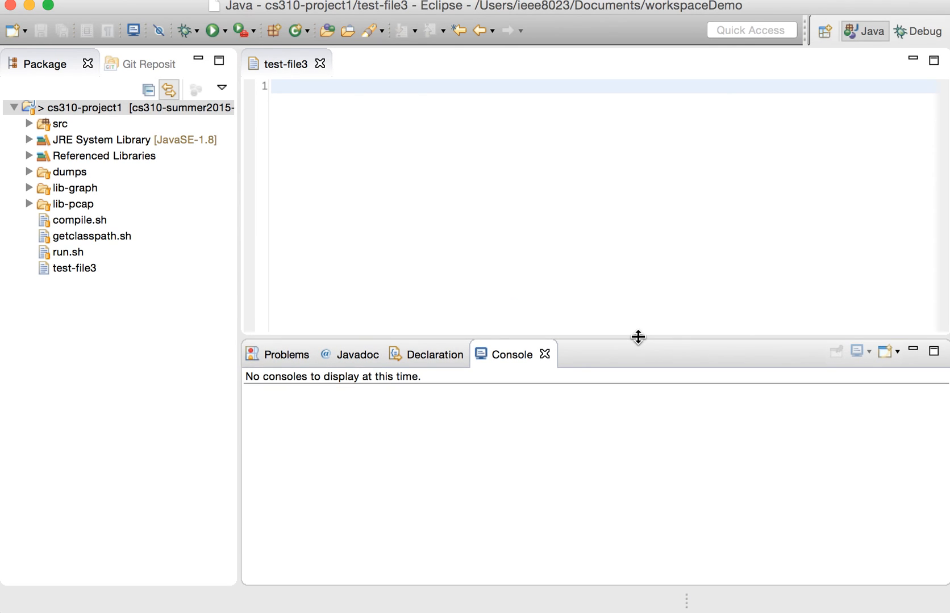